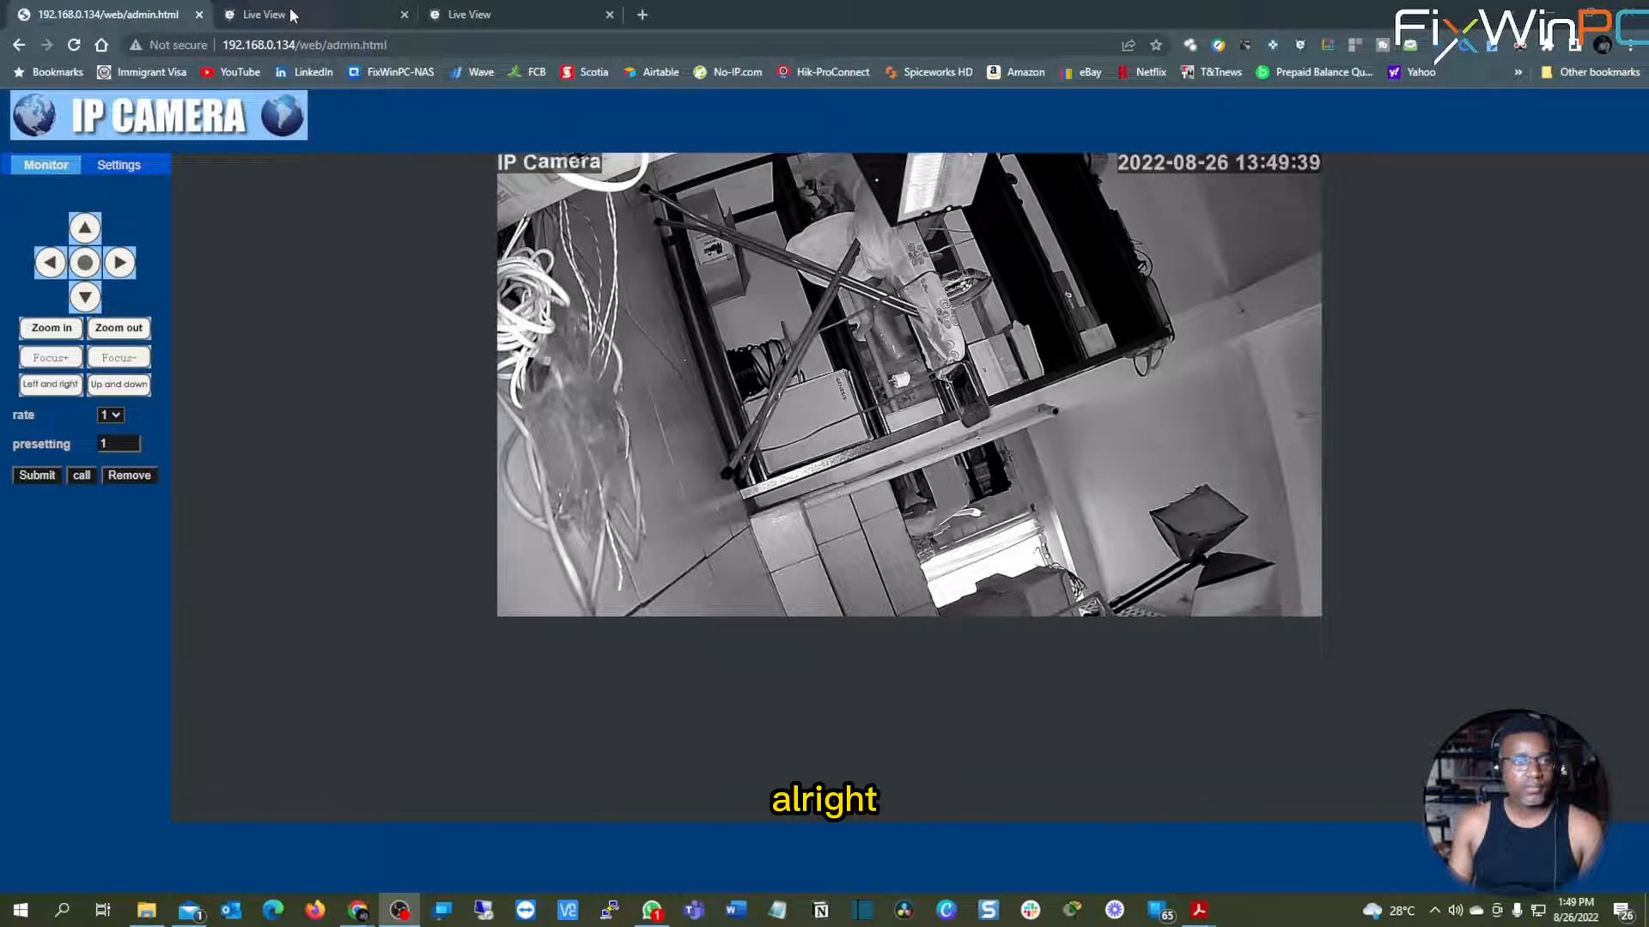
Switch to the Hikvision DVR live view, where the IP camera shows in the ninth tile
{"action": "left_click", "coordinate": [515, 14]}
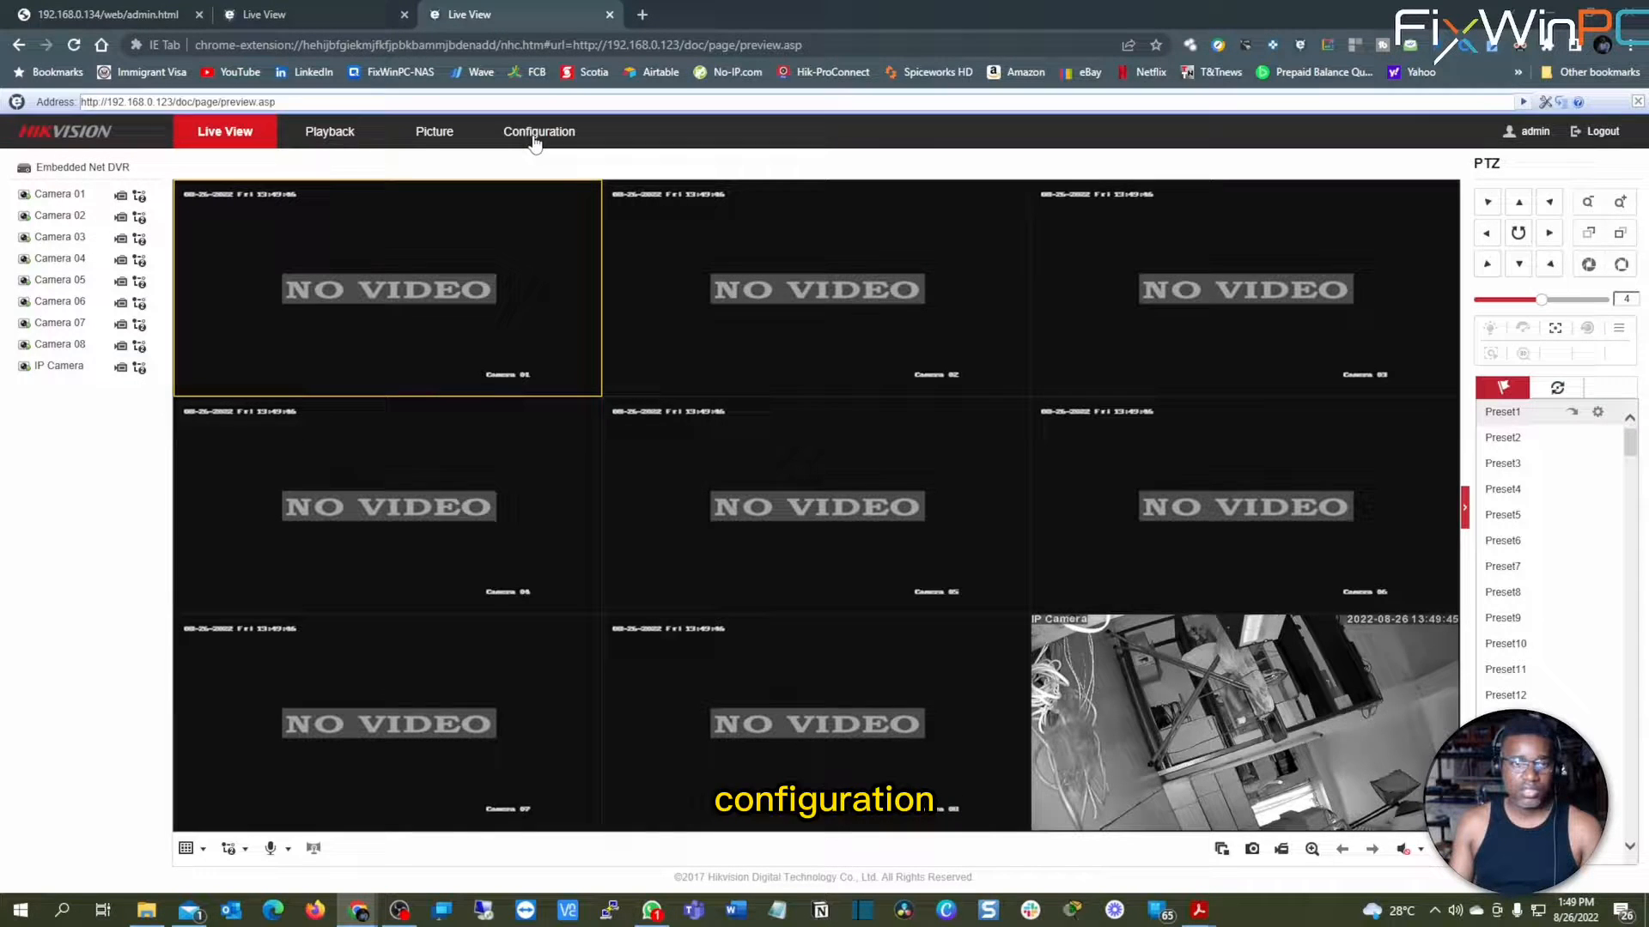
Delete the D1 IP Camera entry (192.168.0.134) from Camera Management, leaving the list empty
{"action": "left_click", "coordinate": [538, 133]}
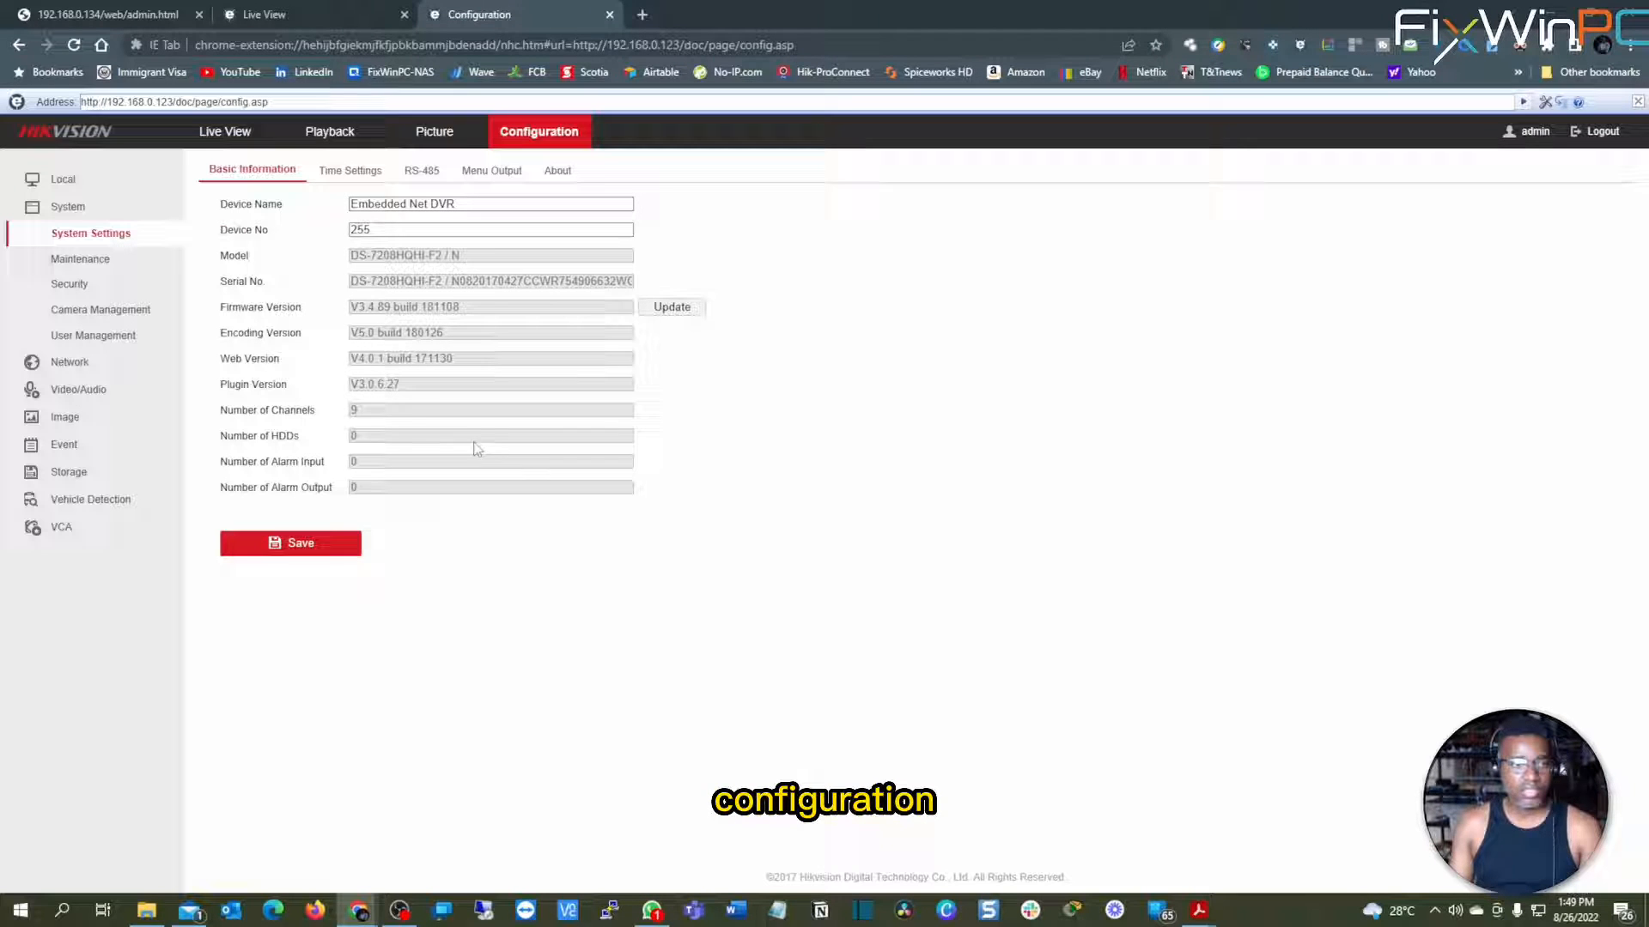
{"action": "left_click", "coordinate": [101, 309]}
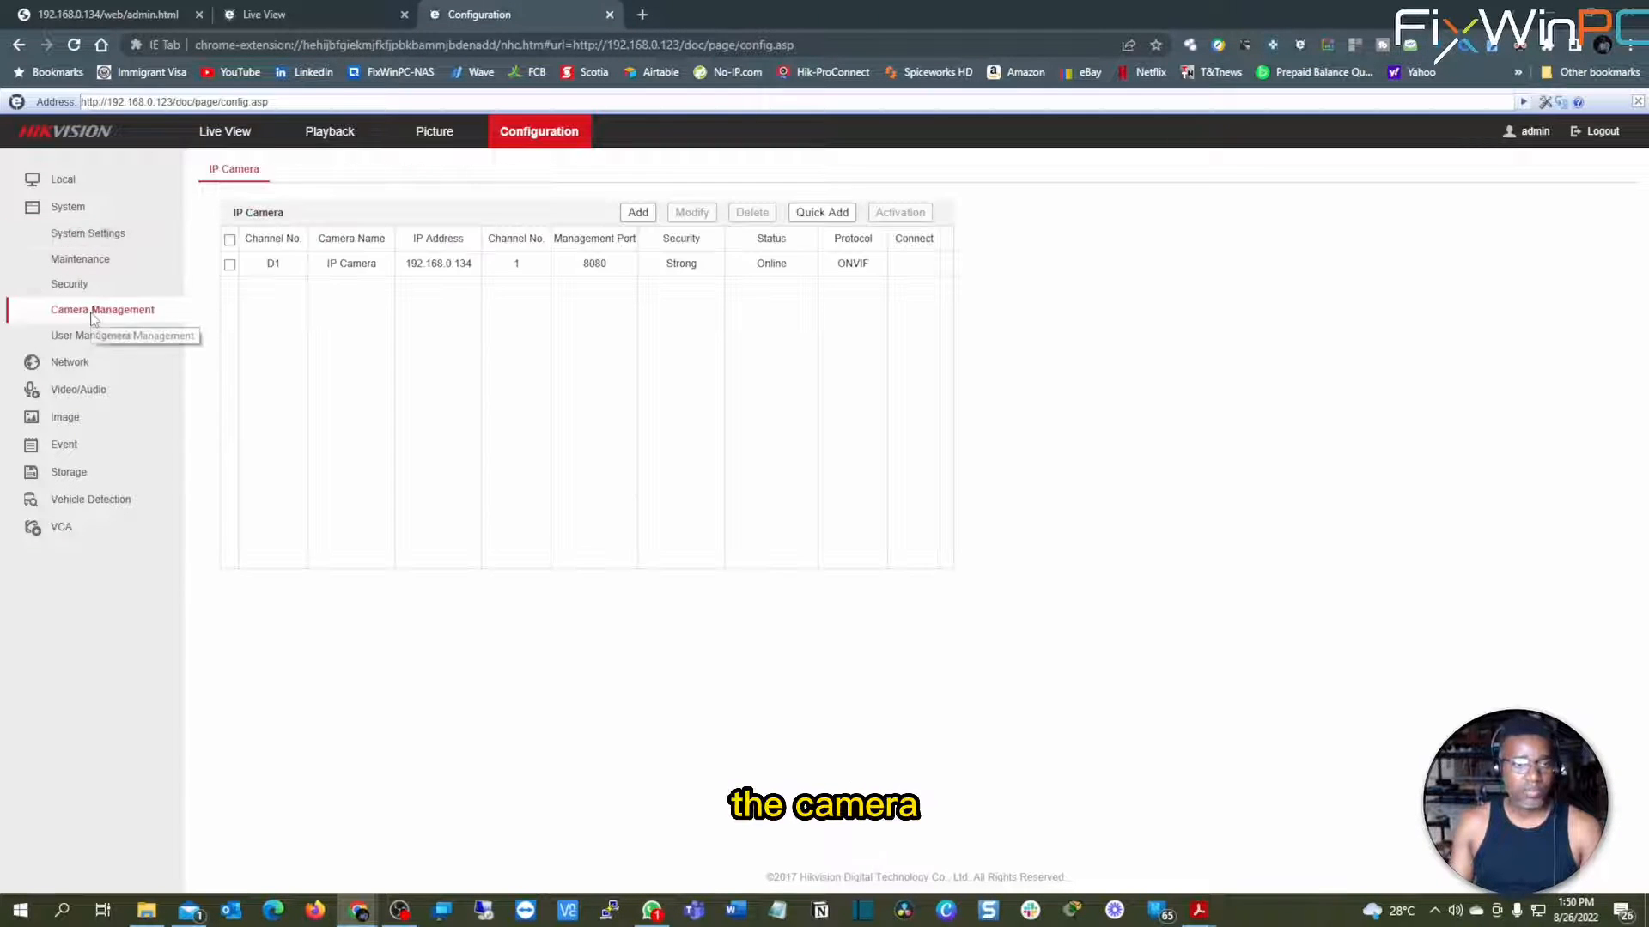
{"action": "left_click", "coordinate": [230, 263]}
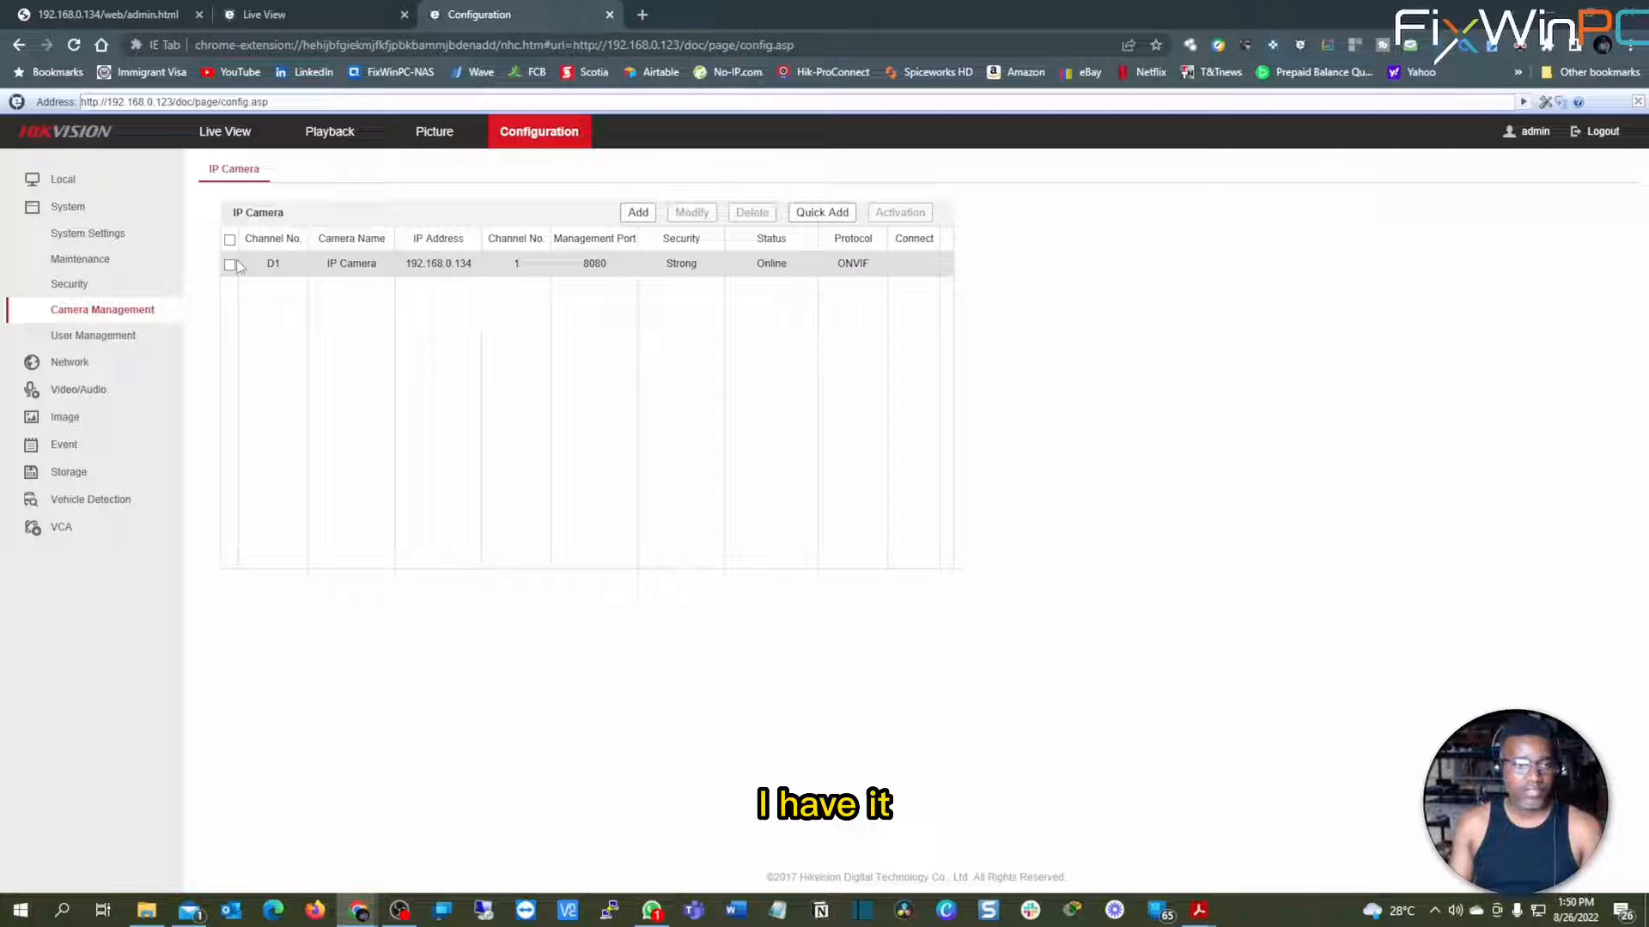
{"action": "left_click", "coordinate": [228, 262]}
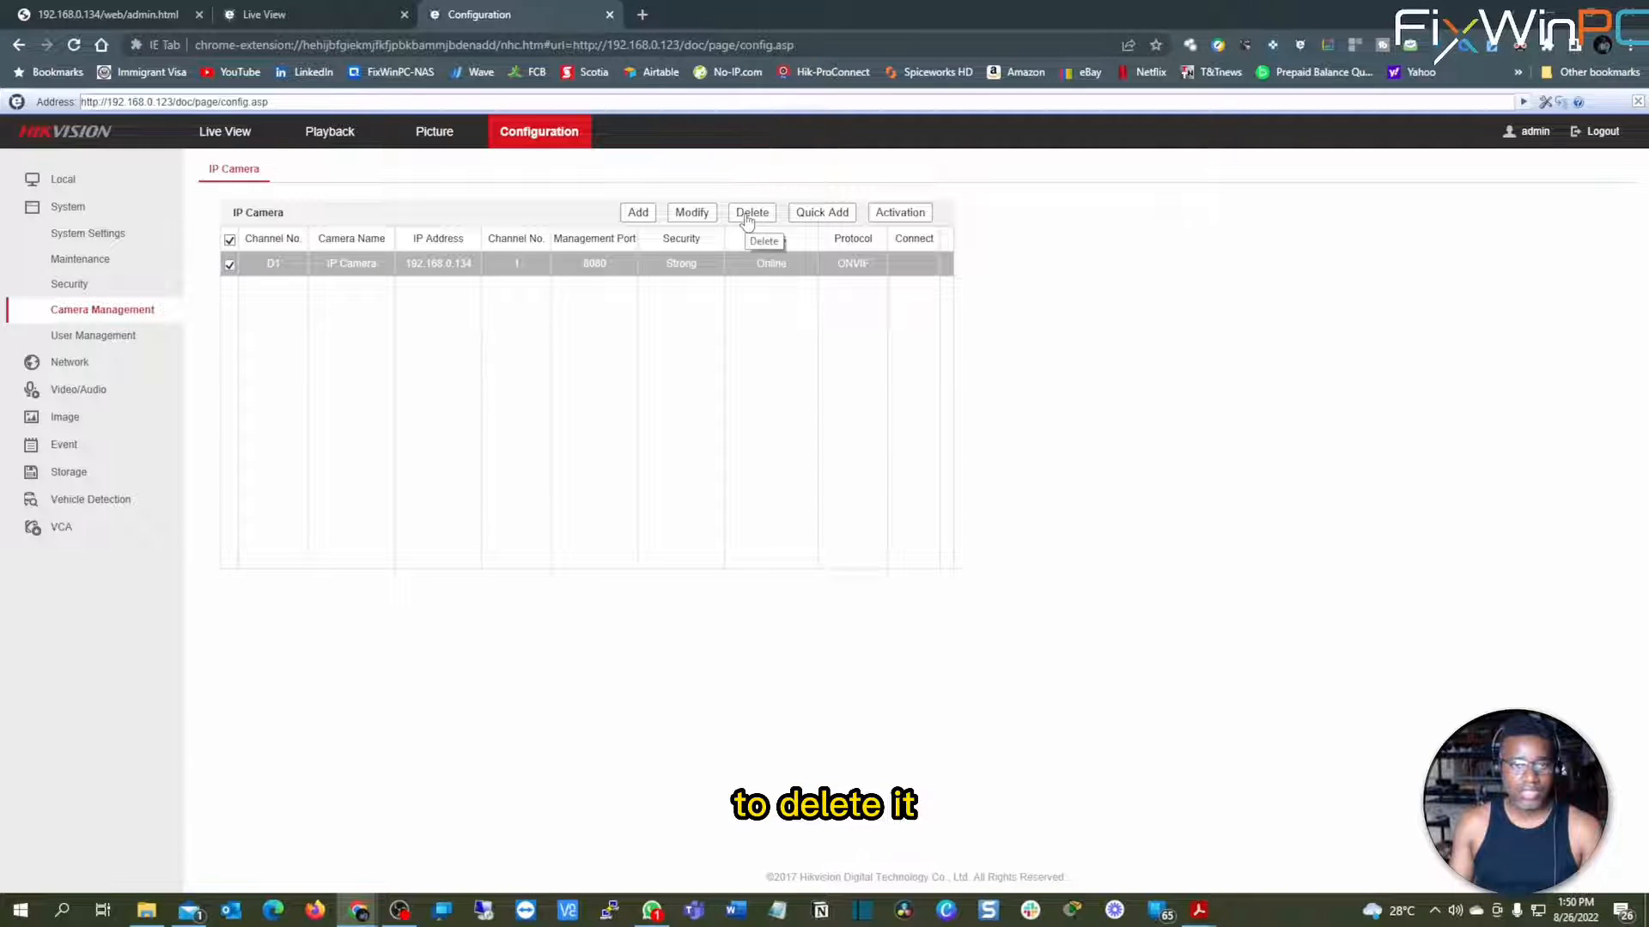
{"action": "left_click", "coordinate": [752, 213]}
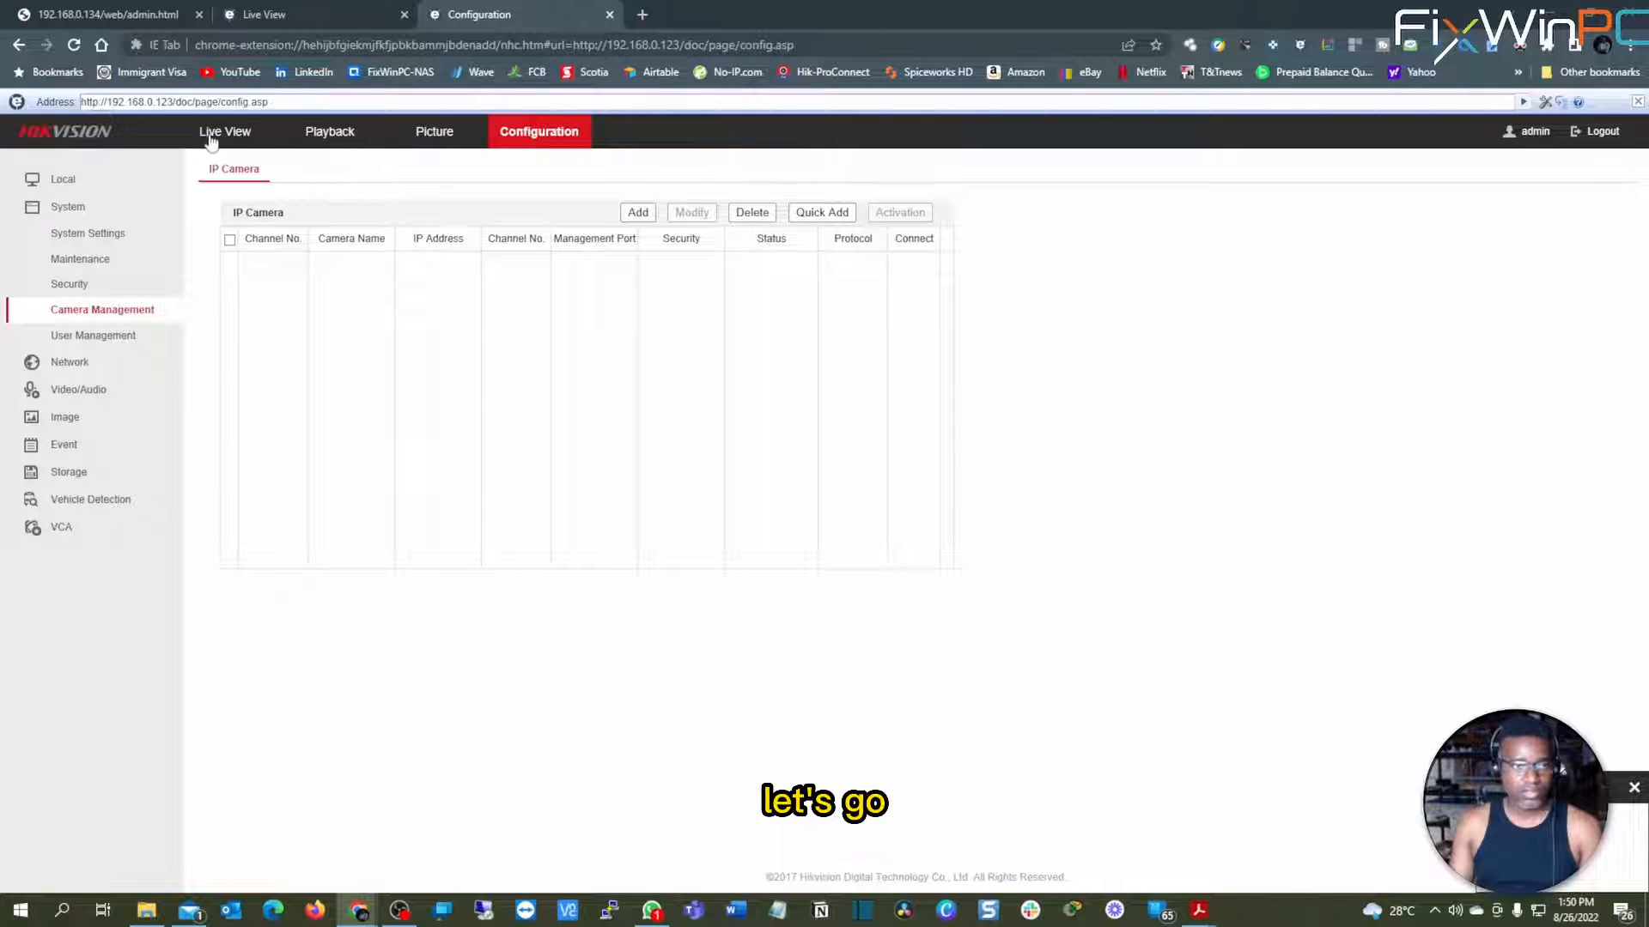
{"action": "left_click", "coordinate": [225, 132]}
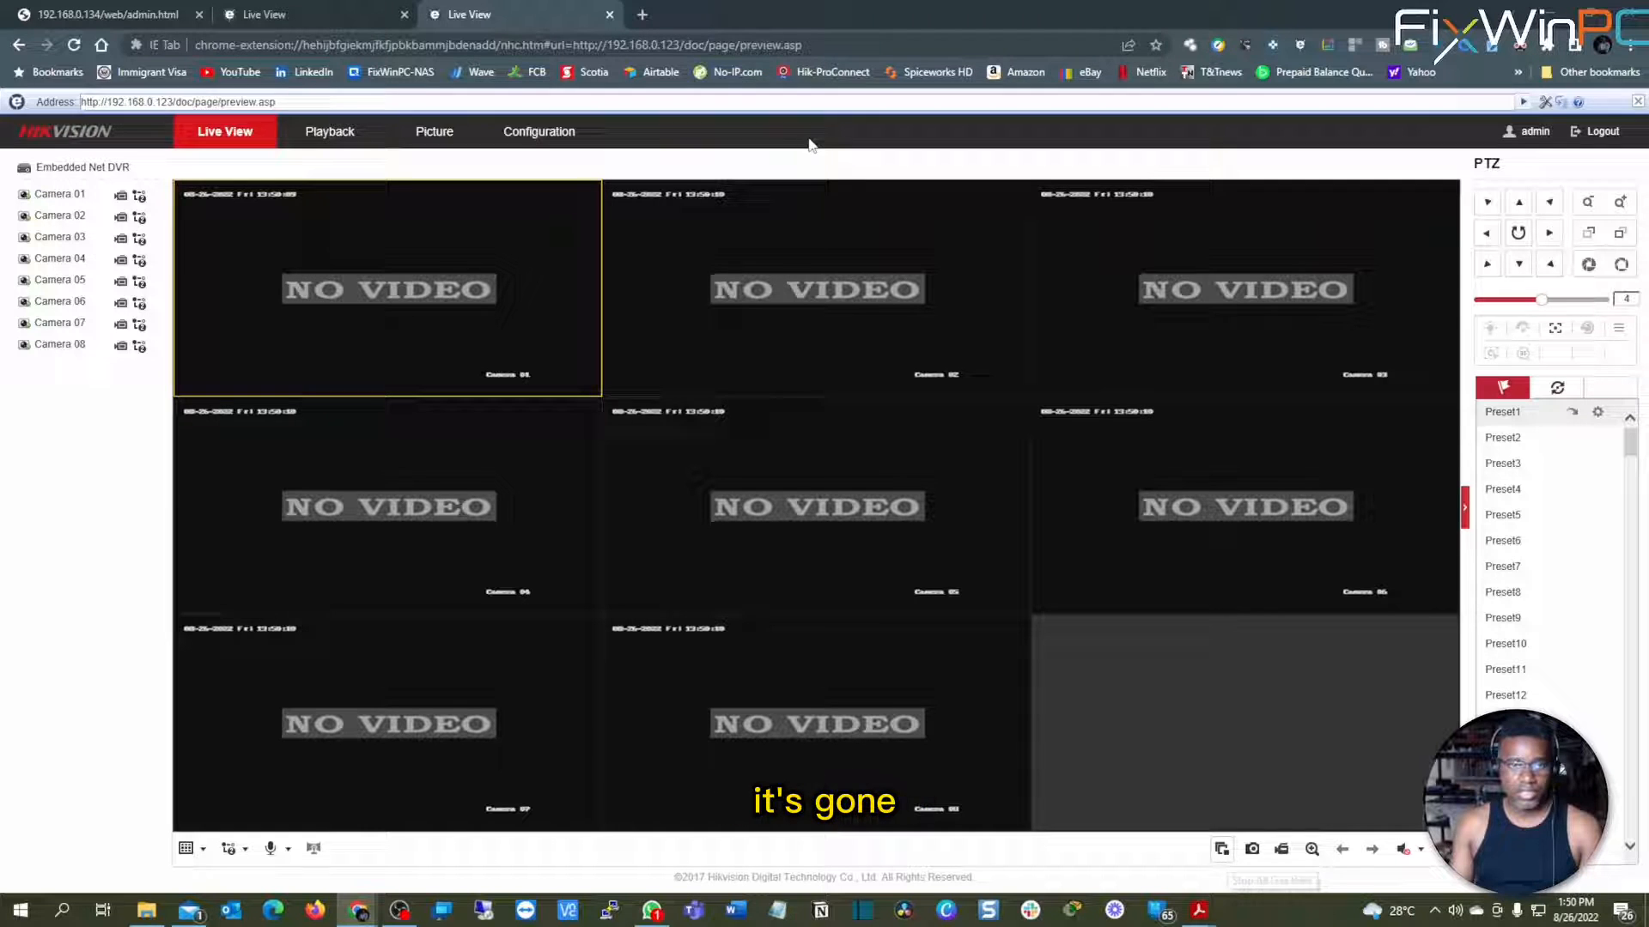
{"action": "left_click", "coordinate": [539, 130]}
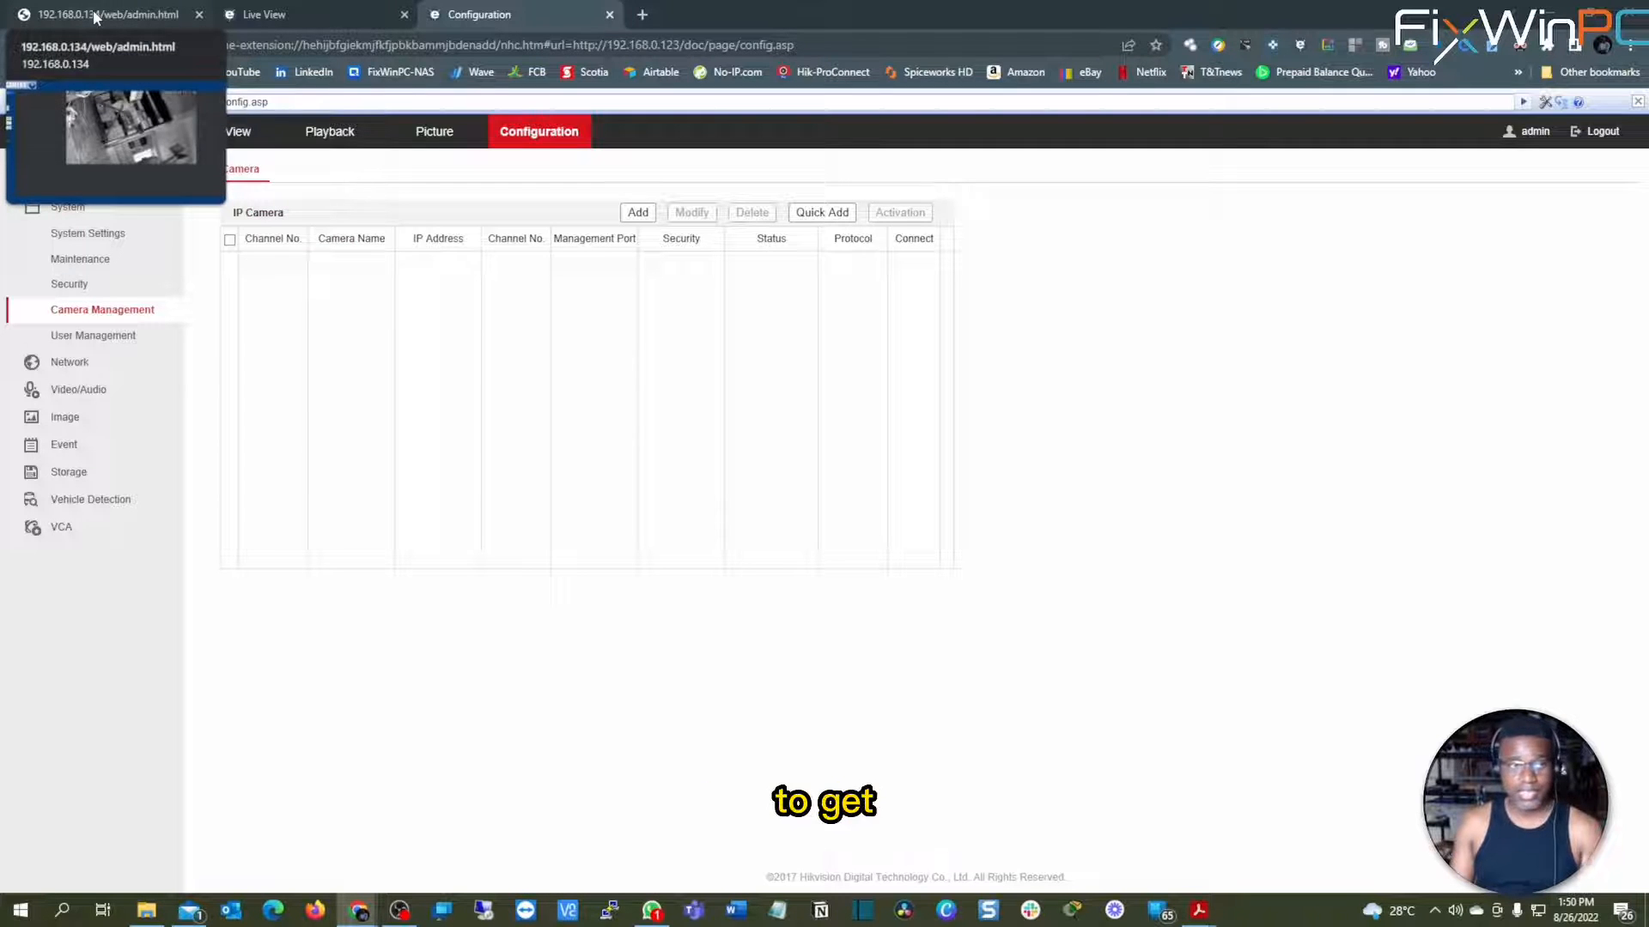
{"action": "left_click", "coordinate": [105, 14]}
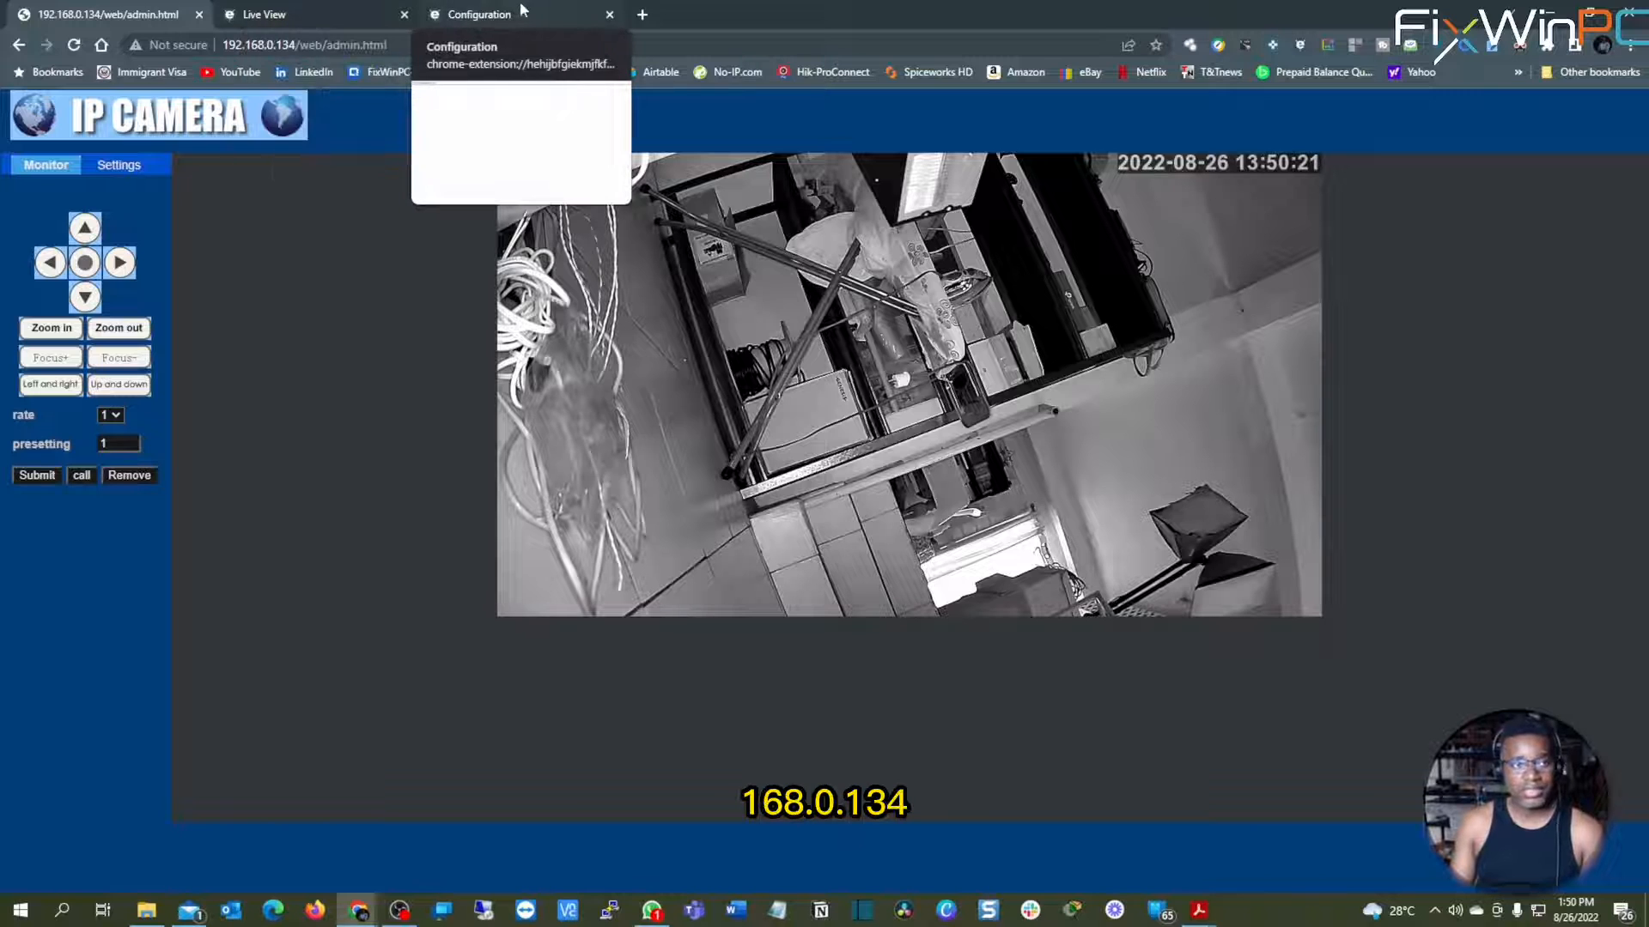
{"action": "left_click", "coordinate": [479, 14]}
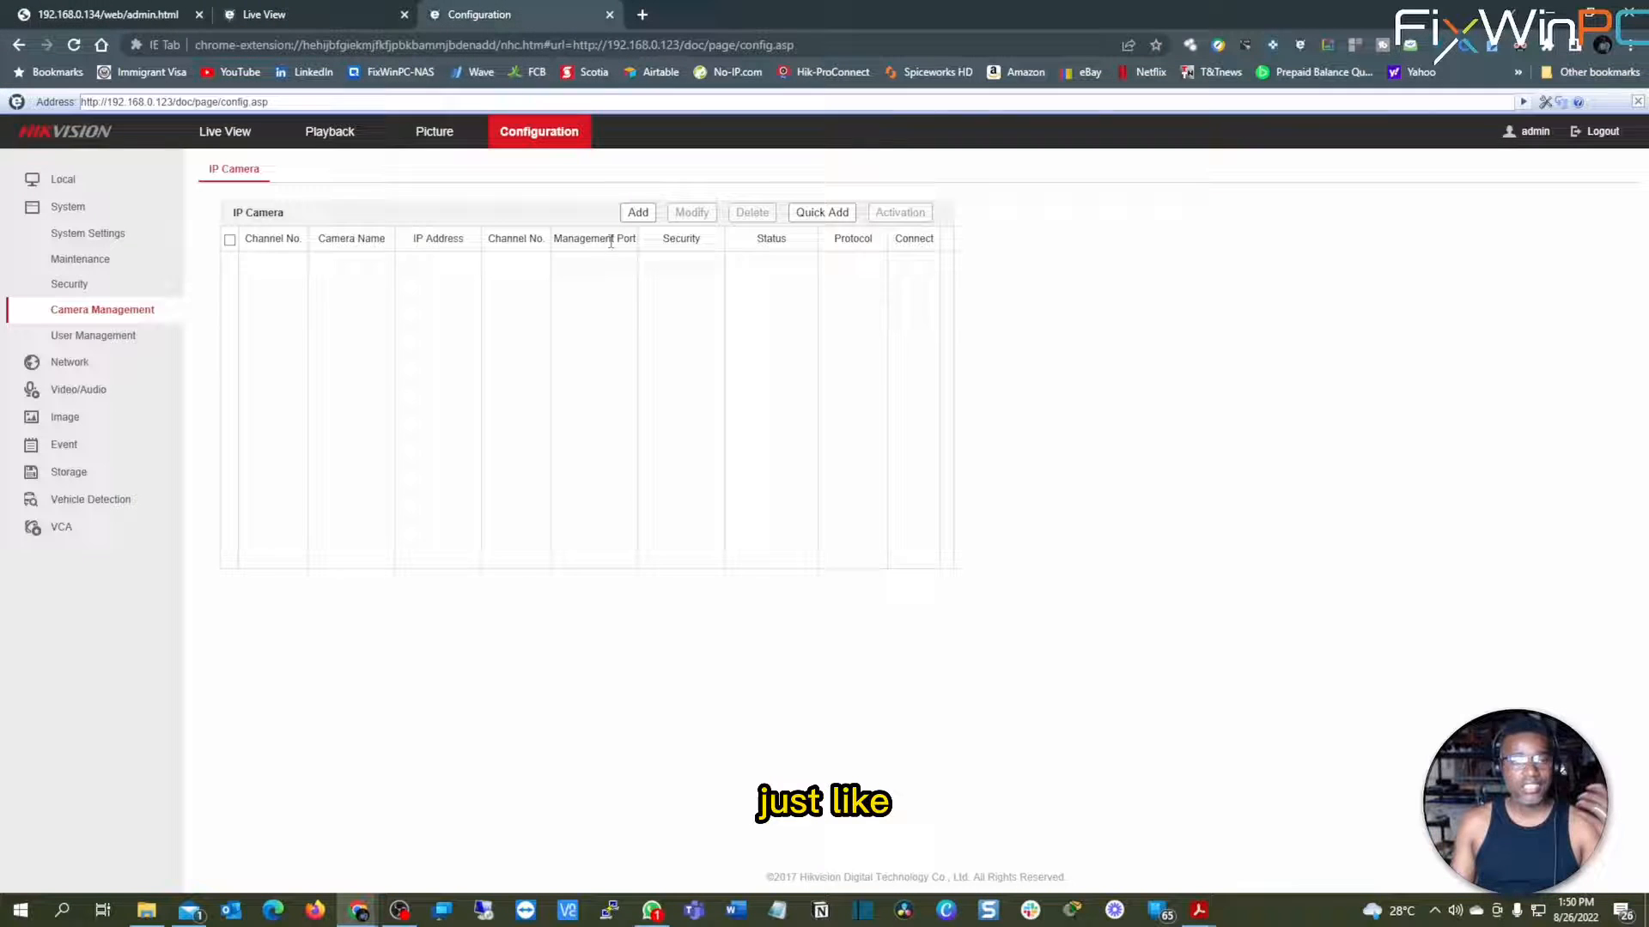
{"action": "mouse_move", "coordinate": [631, 414]}
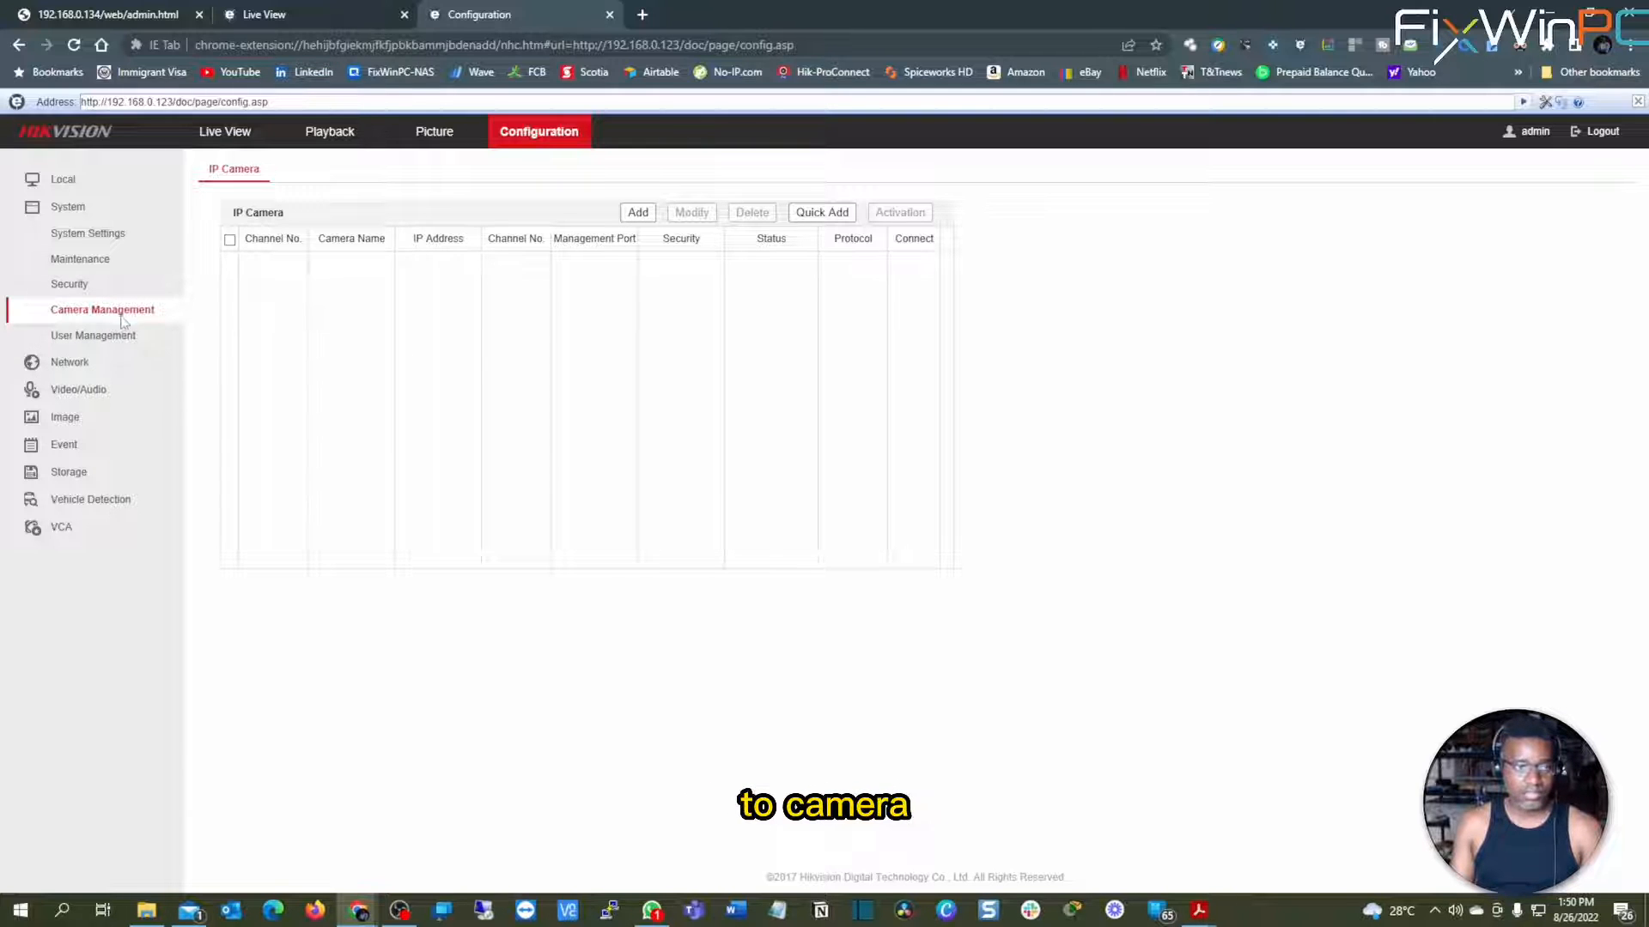
Start a new camera entry with protocol ONVIF, 192.168.0.134, port 8080, then go to the camera's own page
{"action": "left_click", "coordinate": [637, 211]}
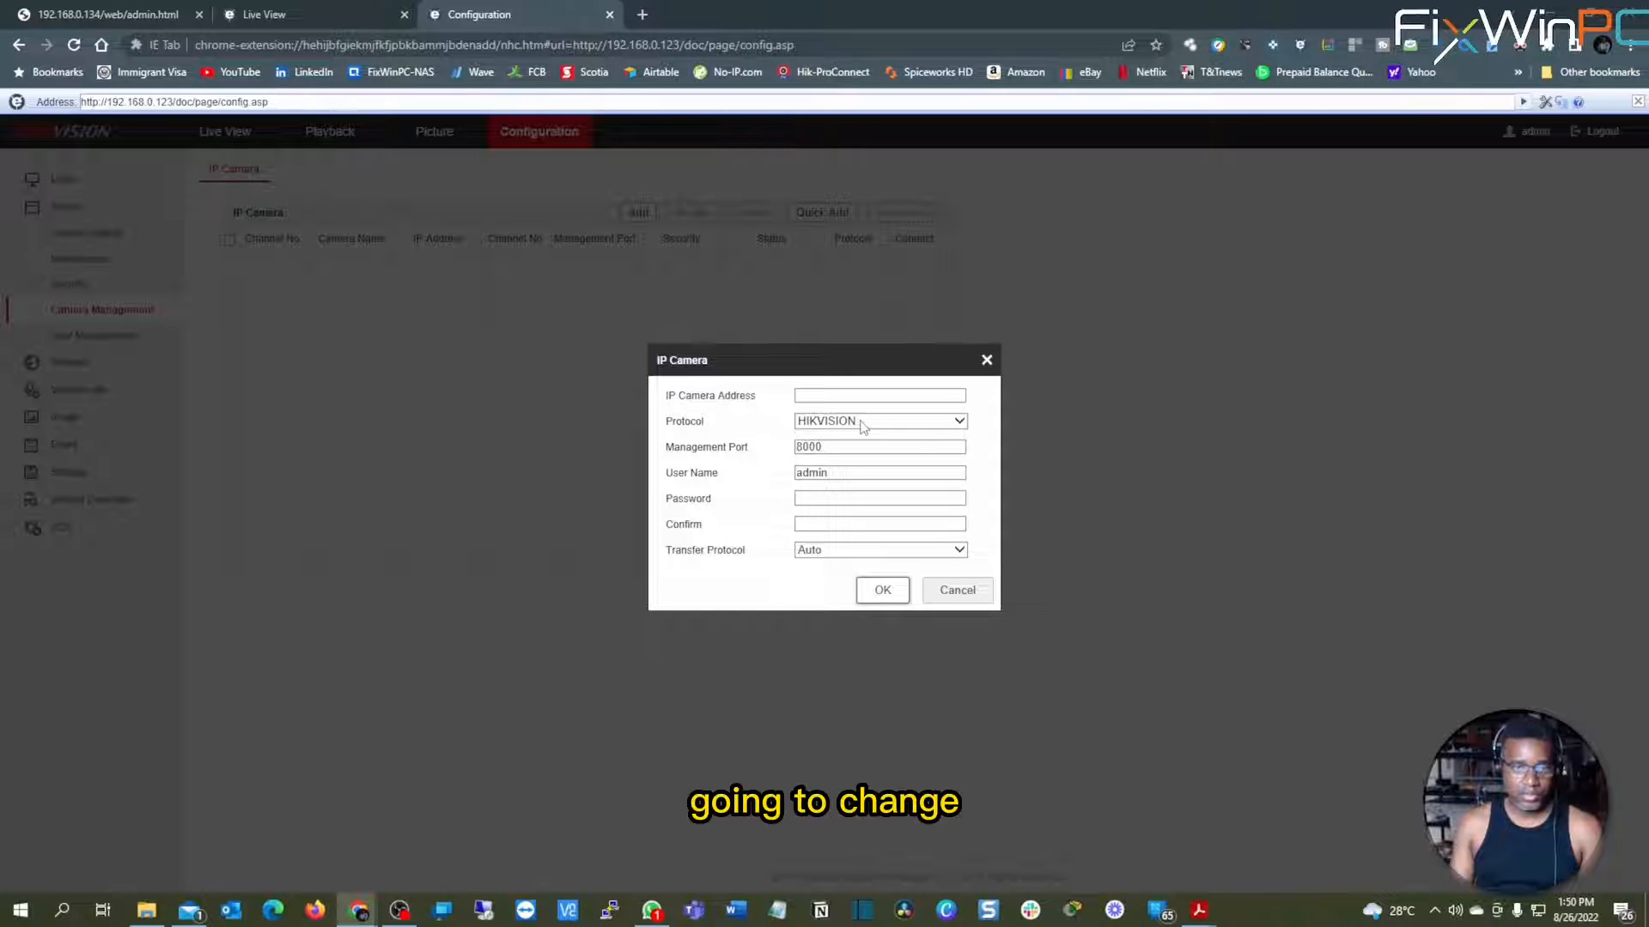
{"action": "left_click", "coordinate": [878, 421]}
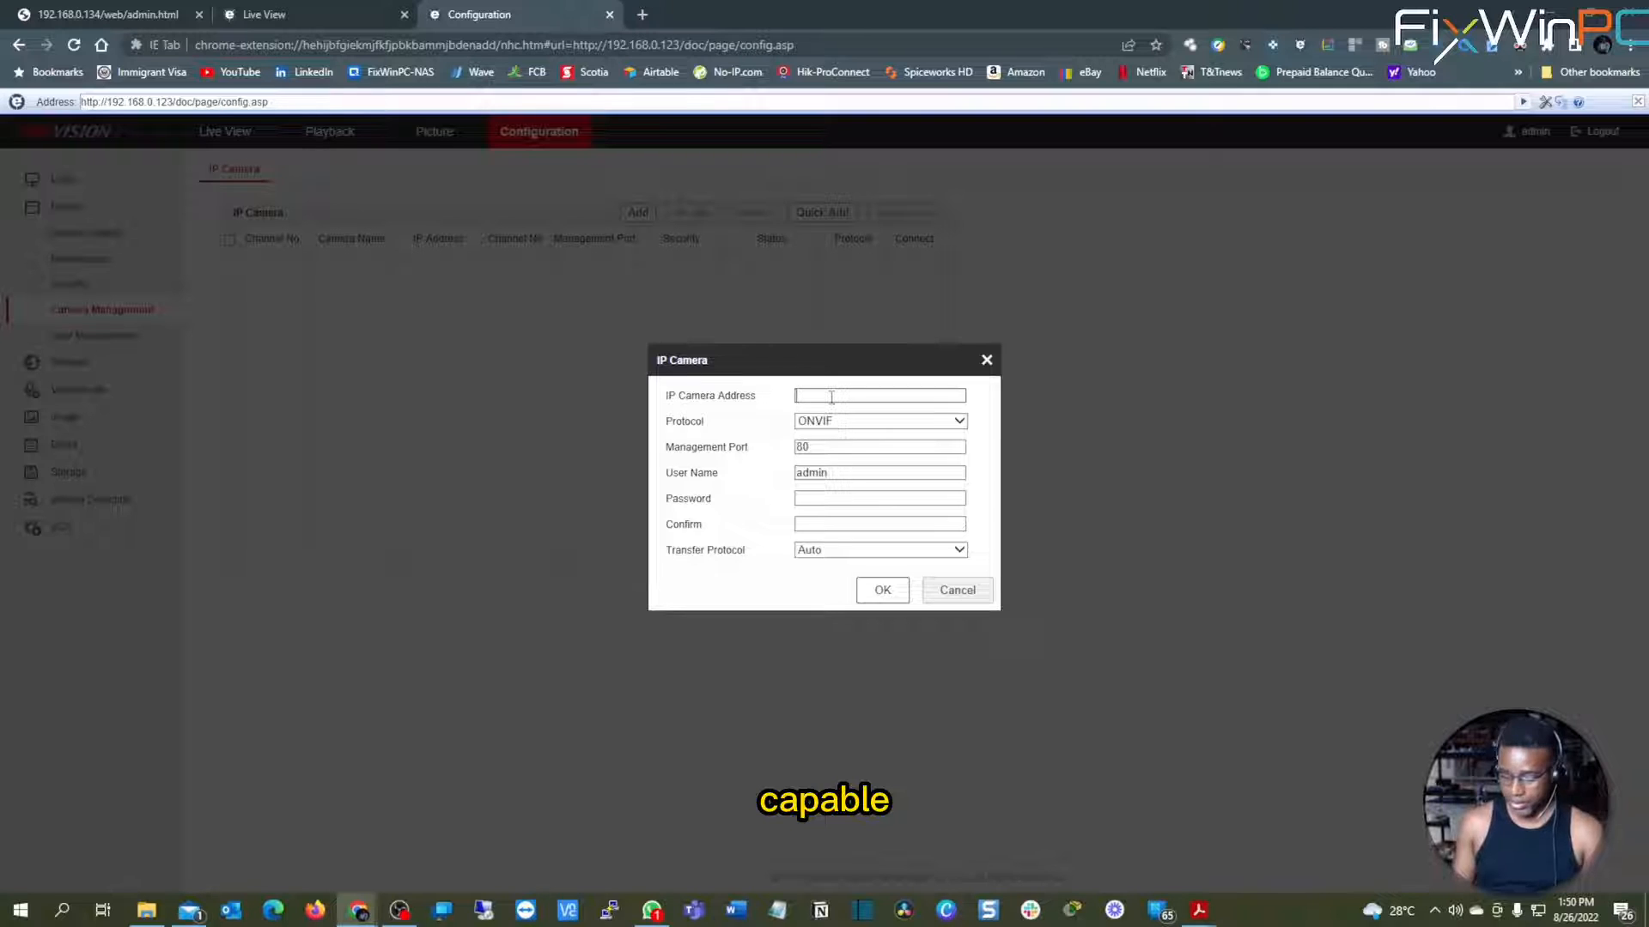
{"action": "type", "text": "192.168.0.134"}
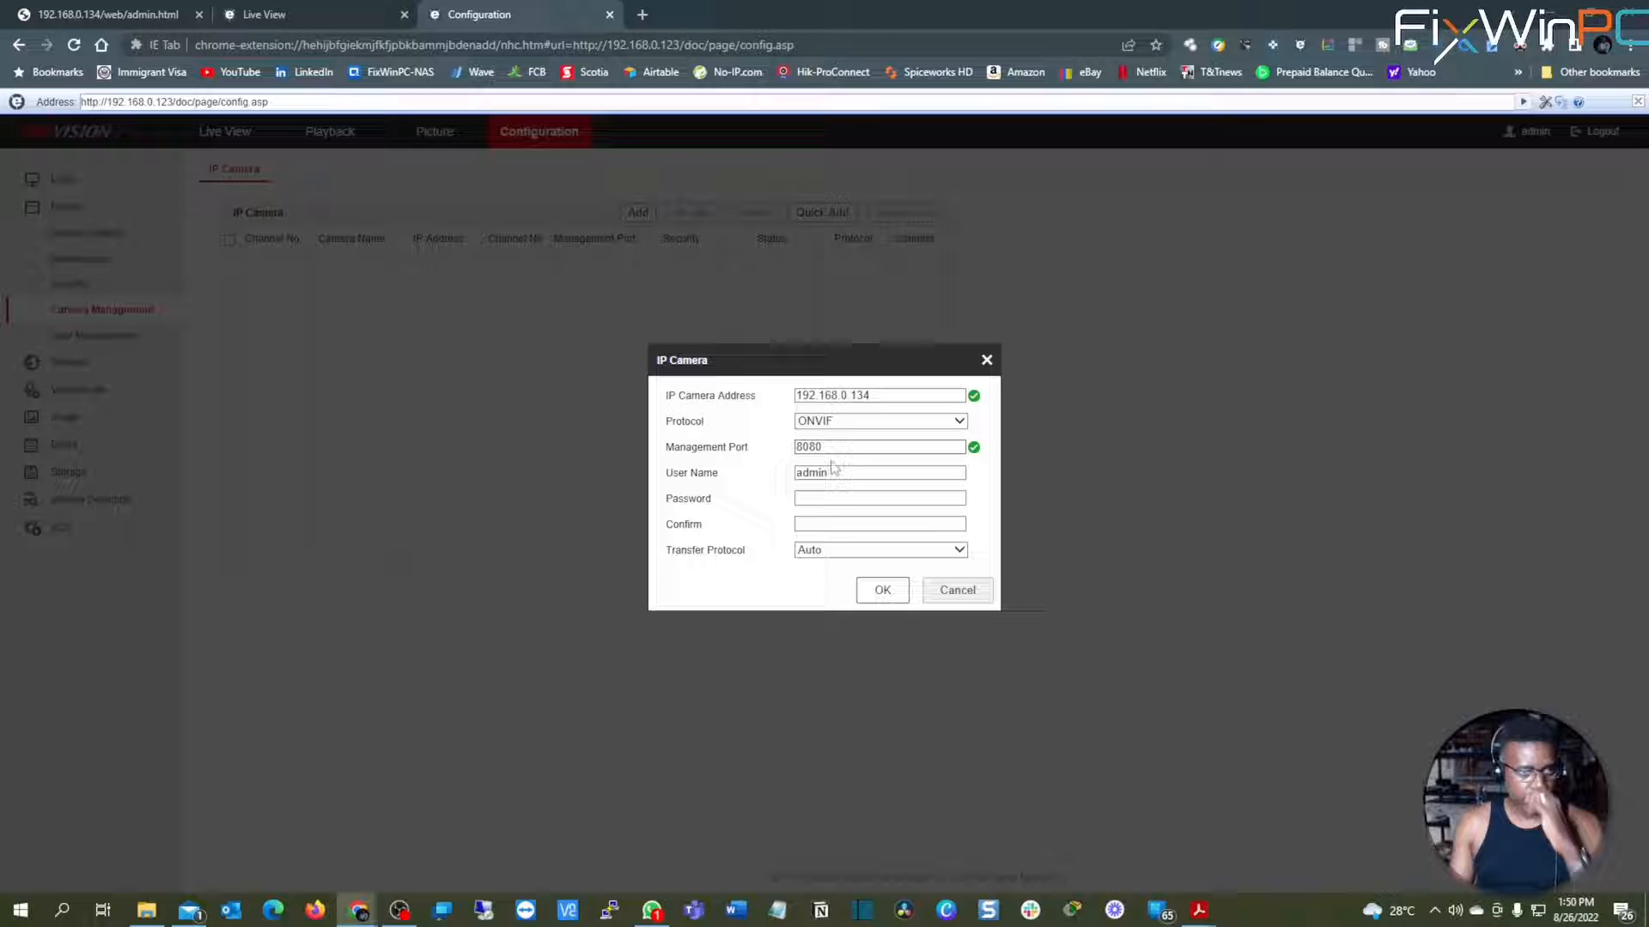
{"action": "left_click", "coordinate": [104, 13]}
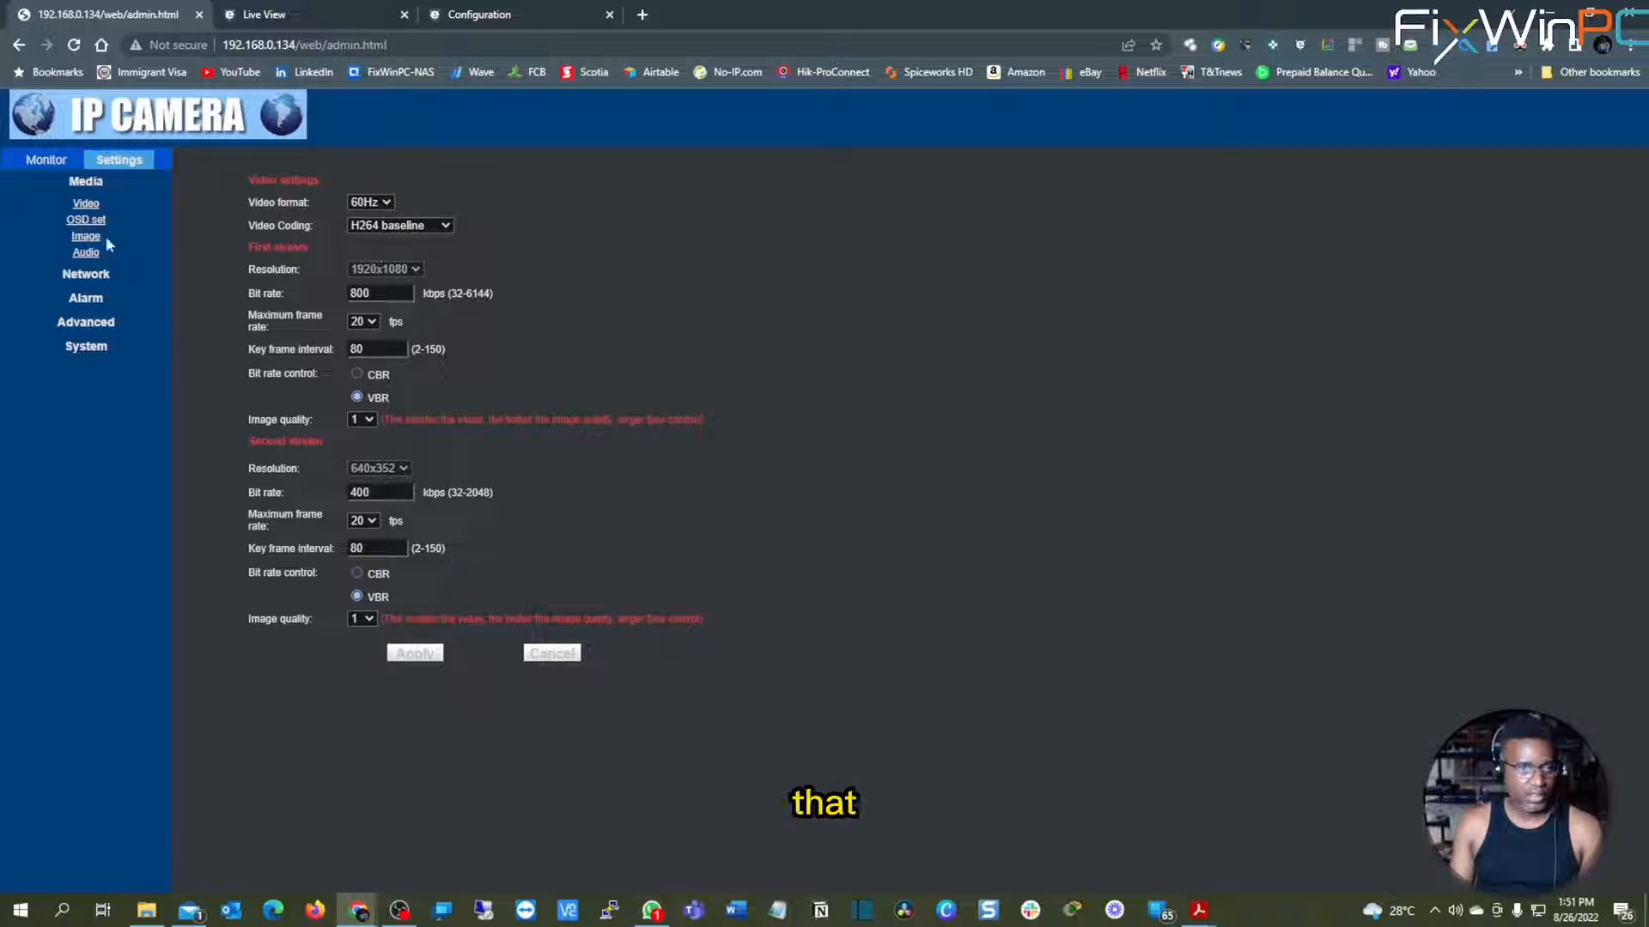
View the camera's Network > ONVIF settings, showing ONVIF on with server port 8080
{"action": "left_click", "coordinate": [85, 273]}
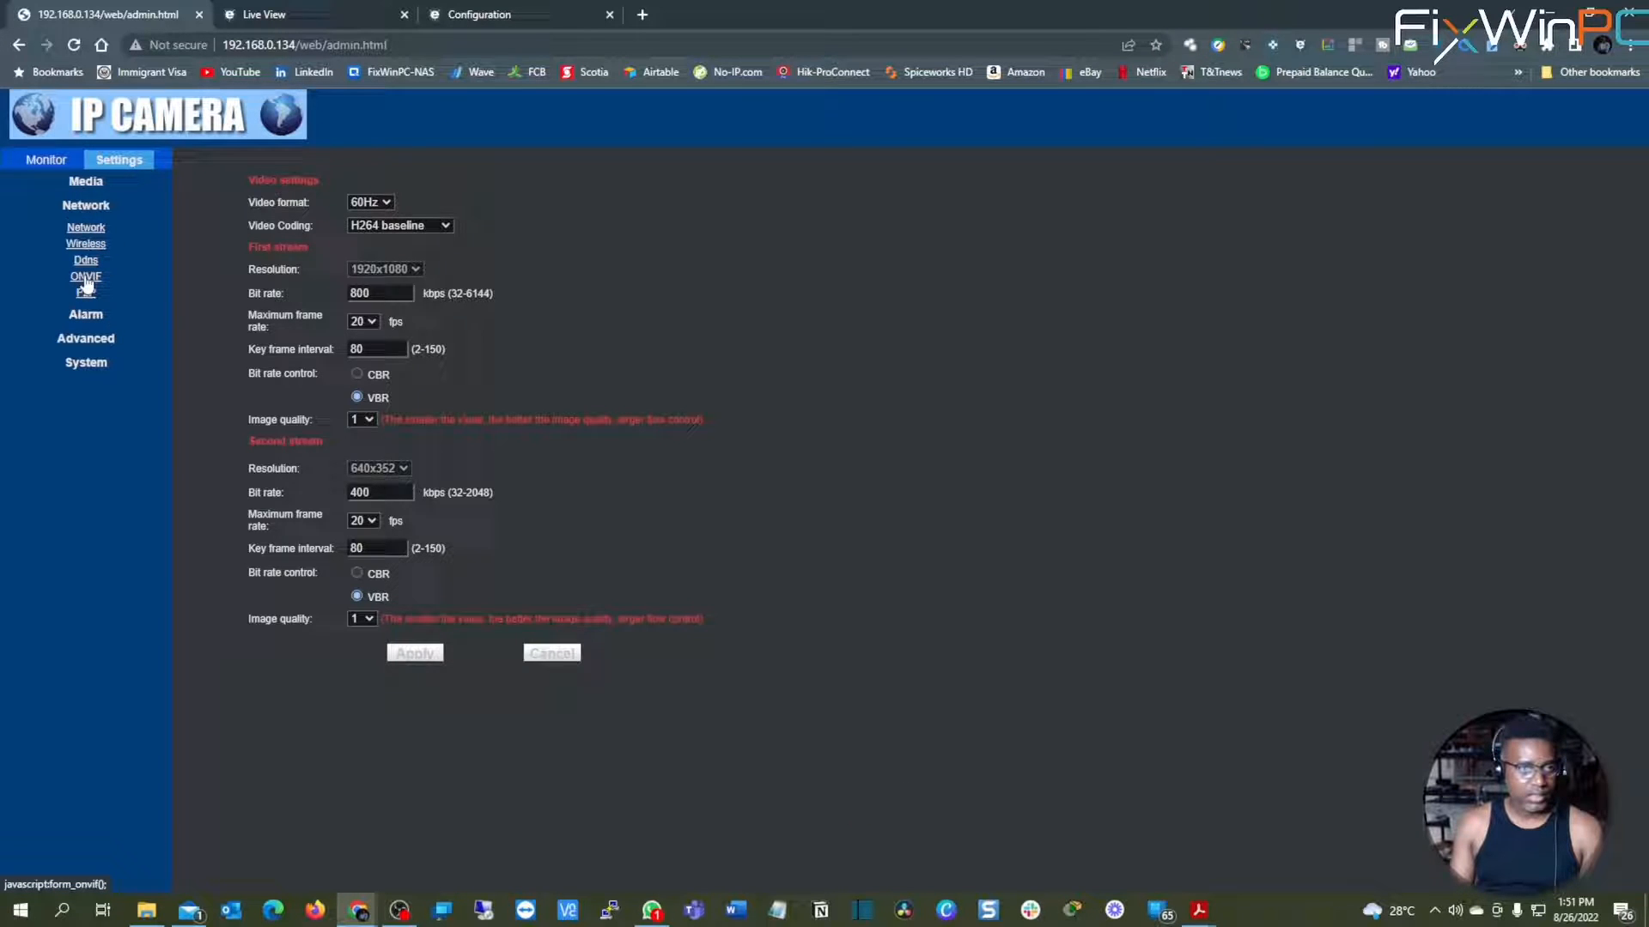
{"action": "left_click", "coordinate": [86, 275]}
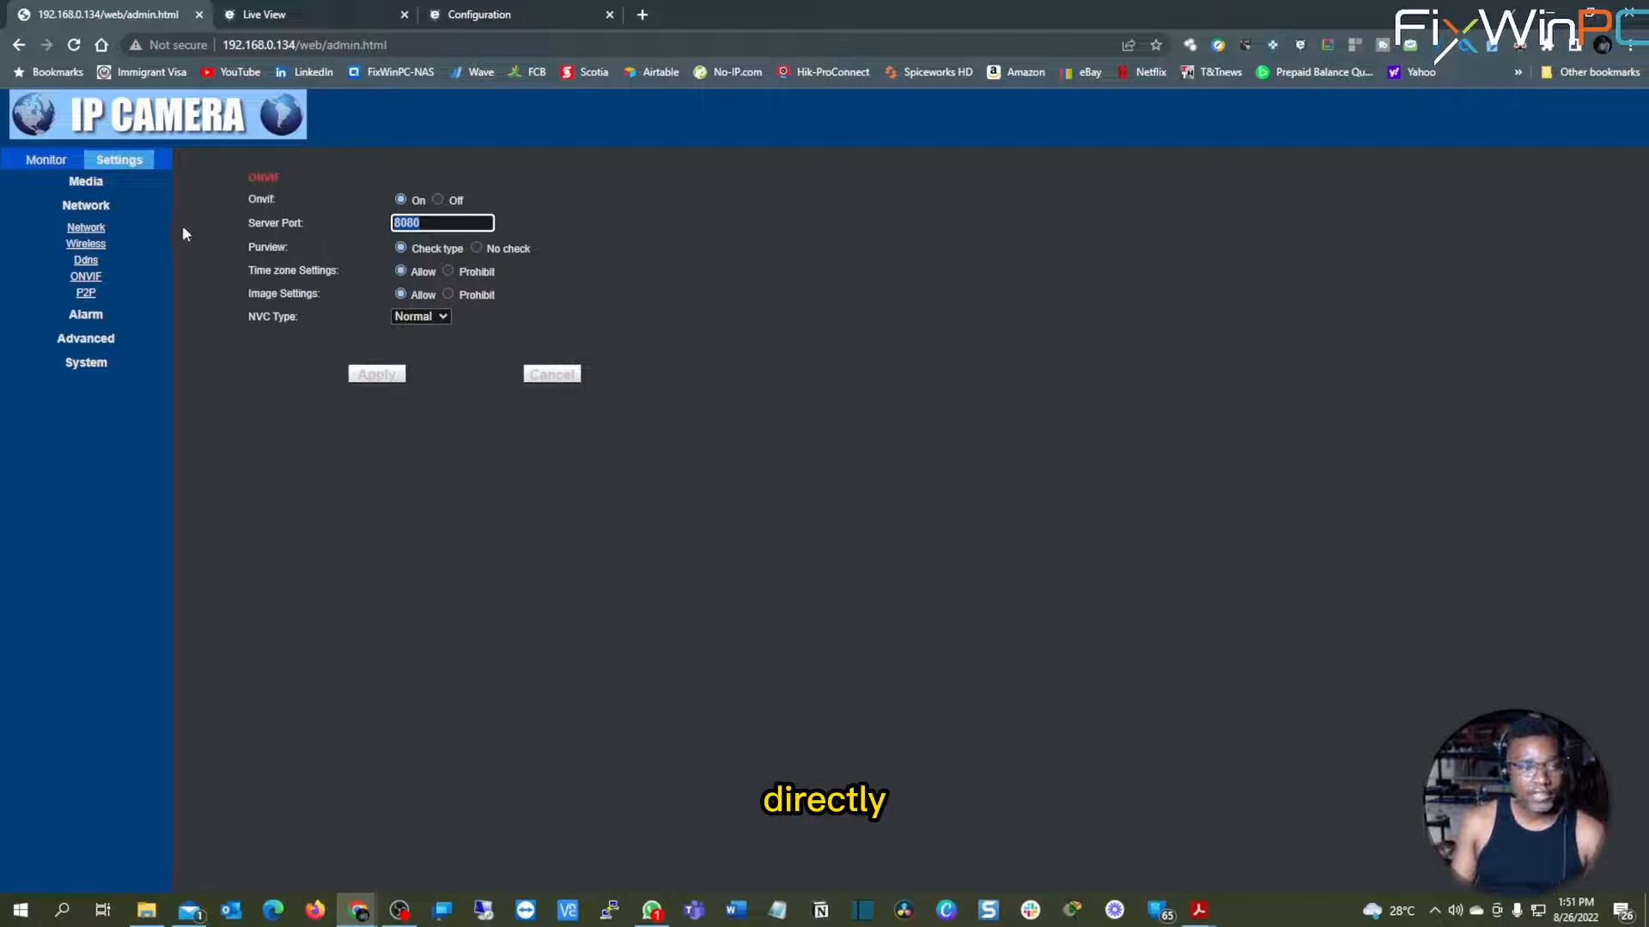
{"action": "mouse_move", "coordinate": [263, 263]}
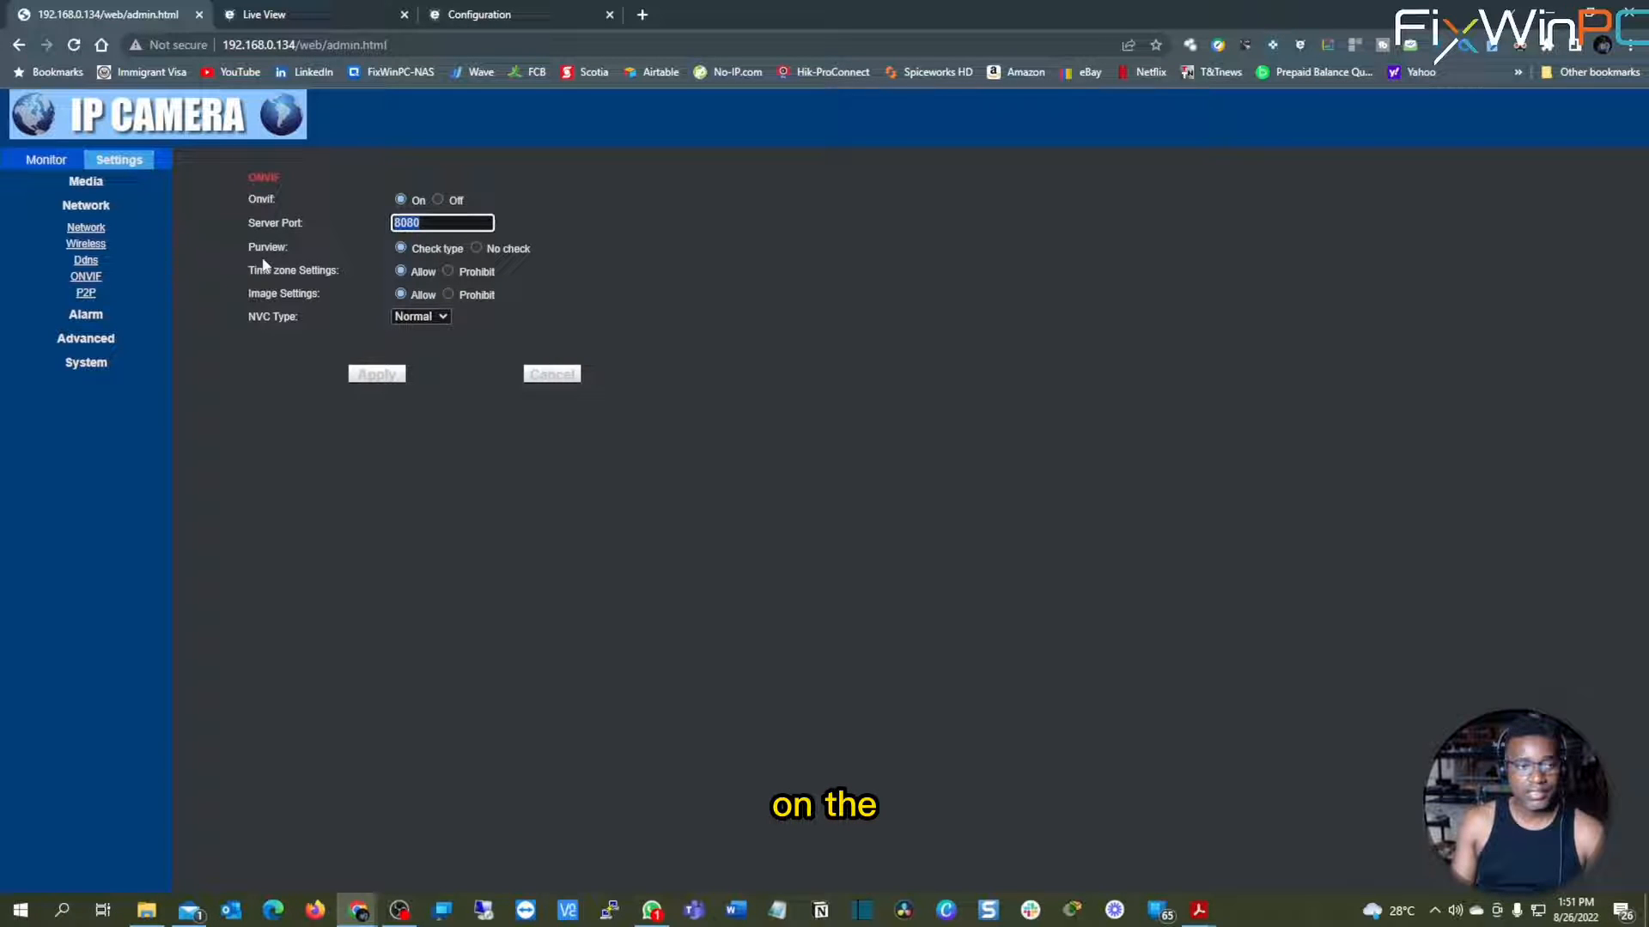
{"action": "mouse_move", "coordinate": [86, 242]}
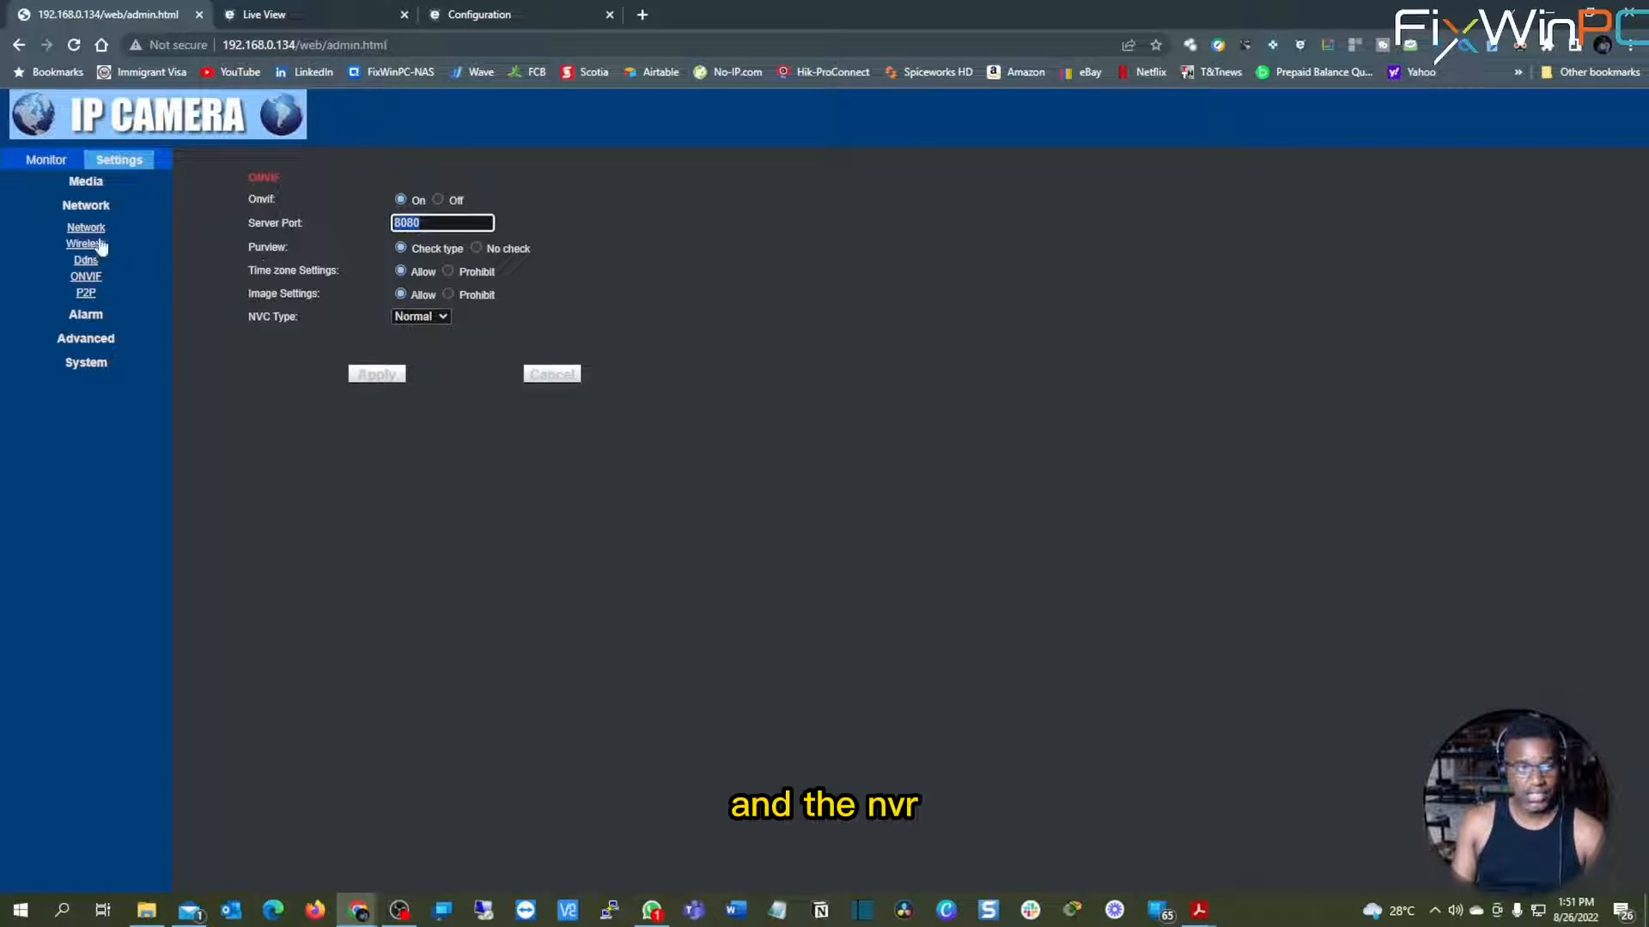
{"action": "left_click", "coordinate": [85, 180]}
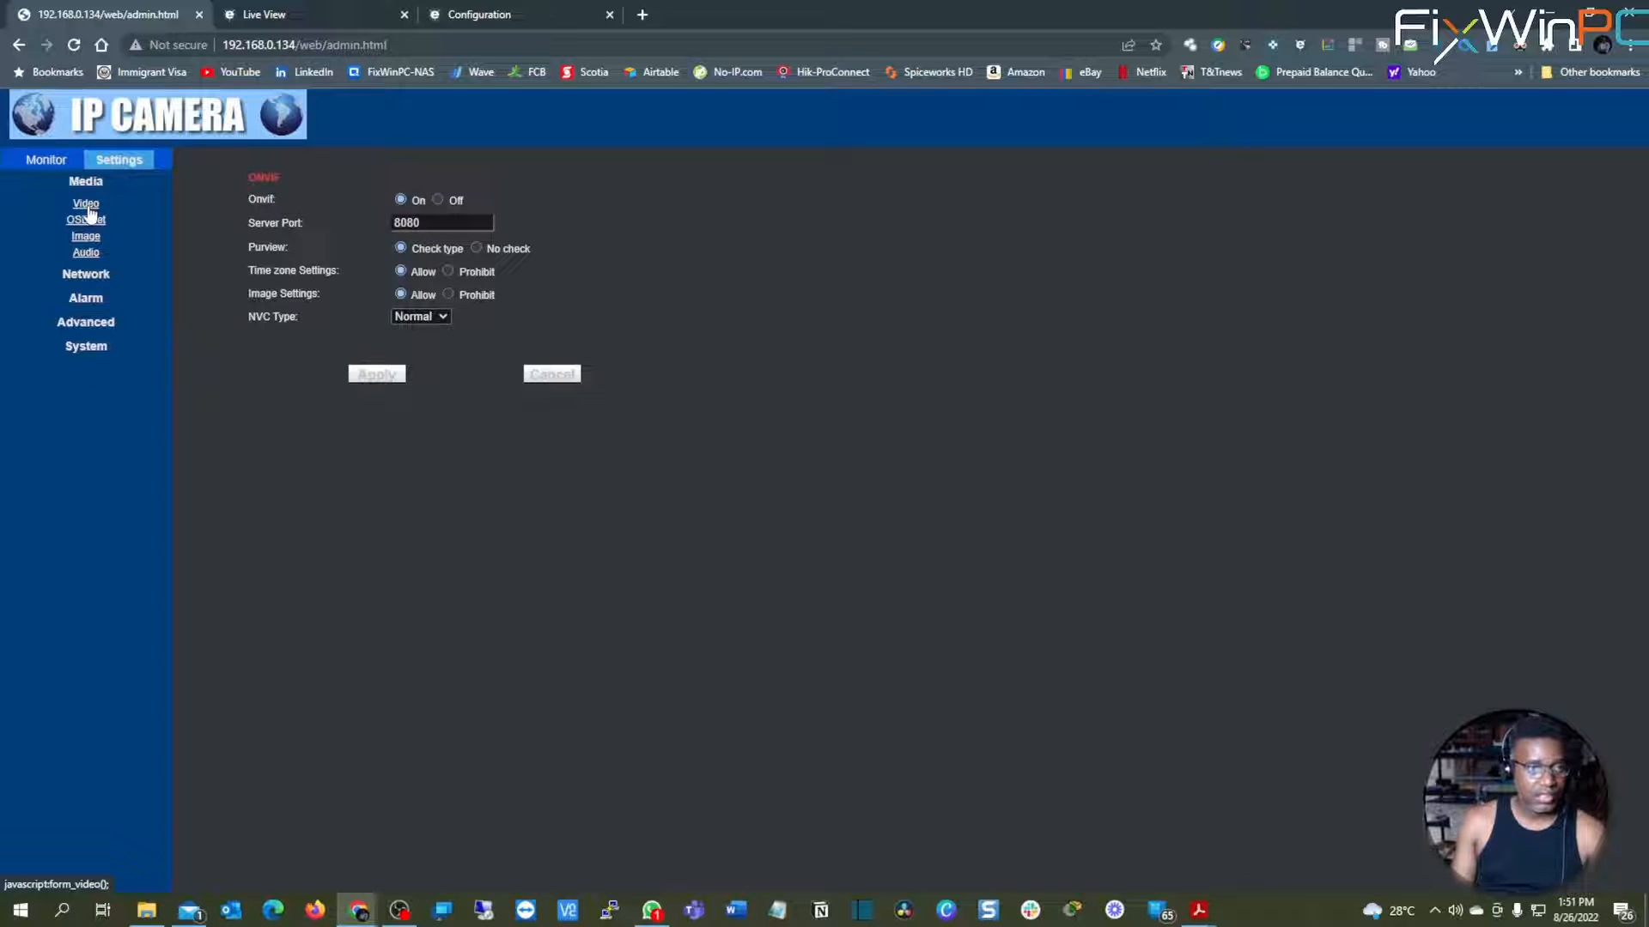
Check the Video Coding choices under Media > Video, leaving the stream at H264 baseline
{"action": "left_click", "coordinate": [86, 203]}
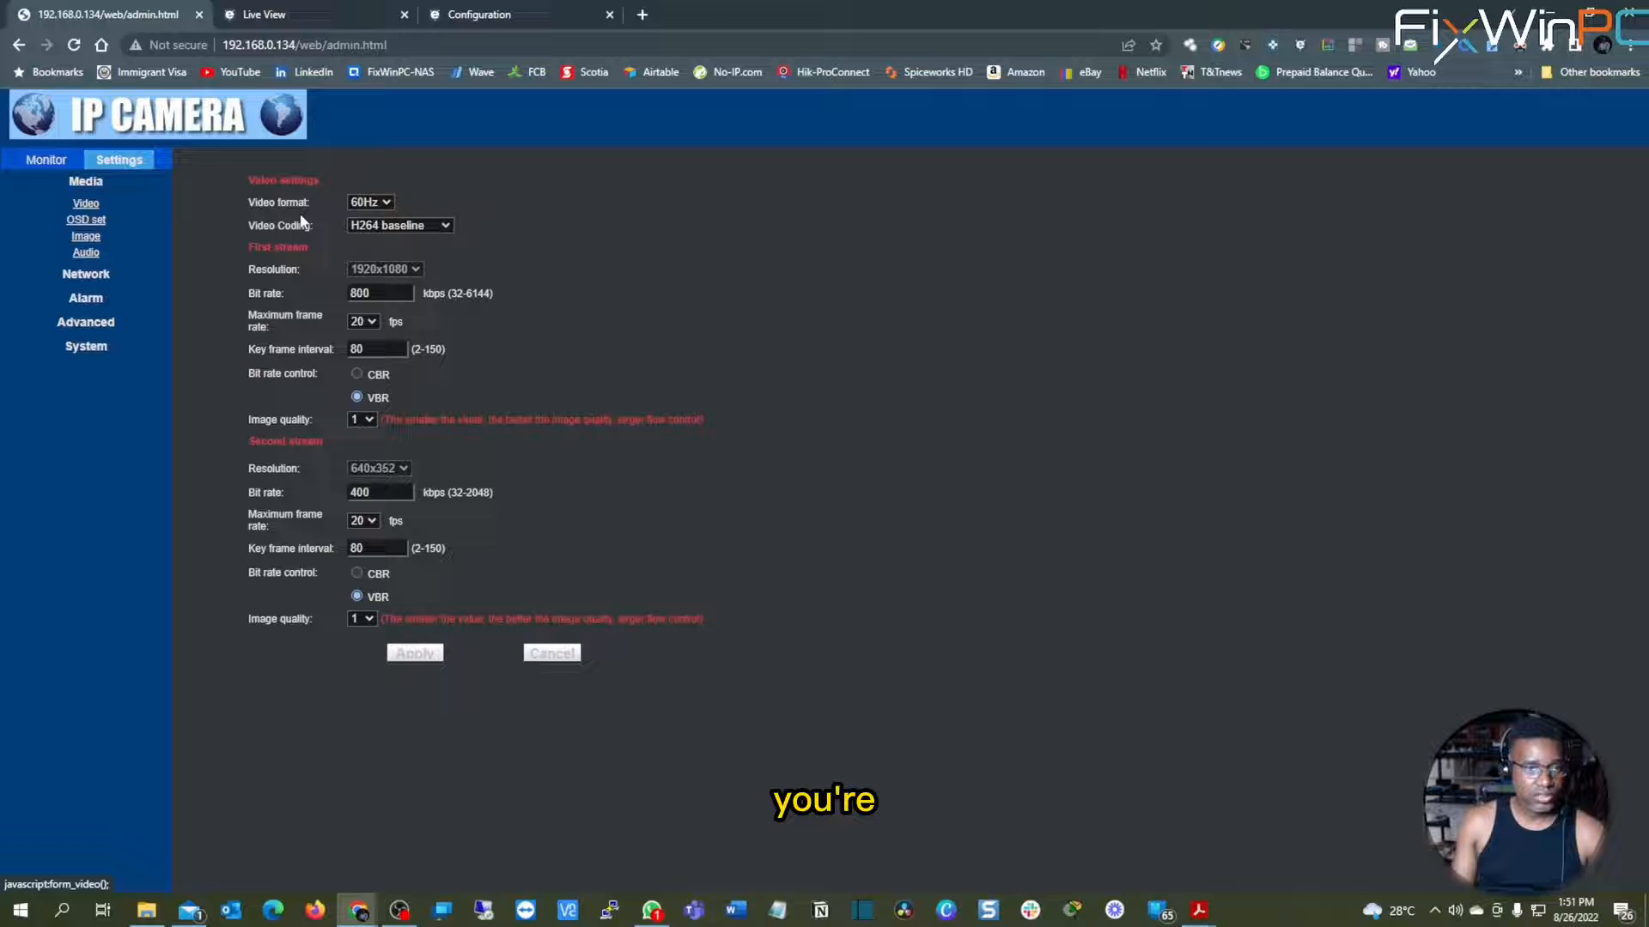
{"action": "left_click", "coordinate": [400, 225]}
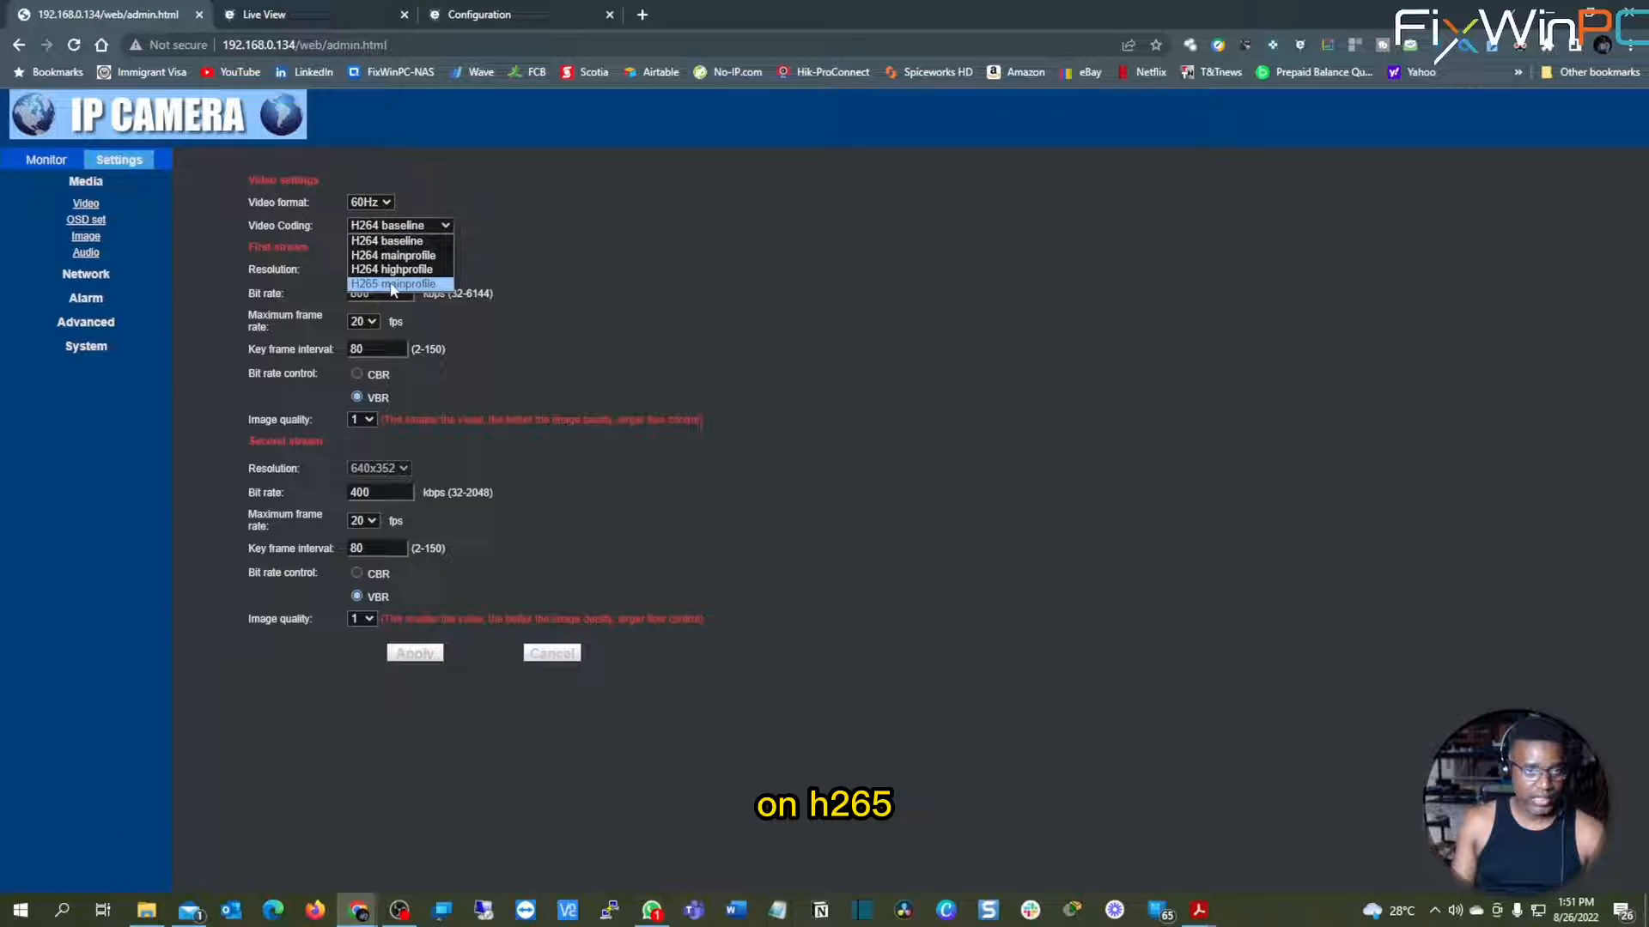
{"action": "mouse_move", "coordinate": [393, 270]}
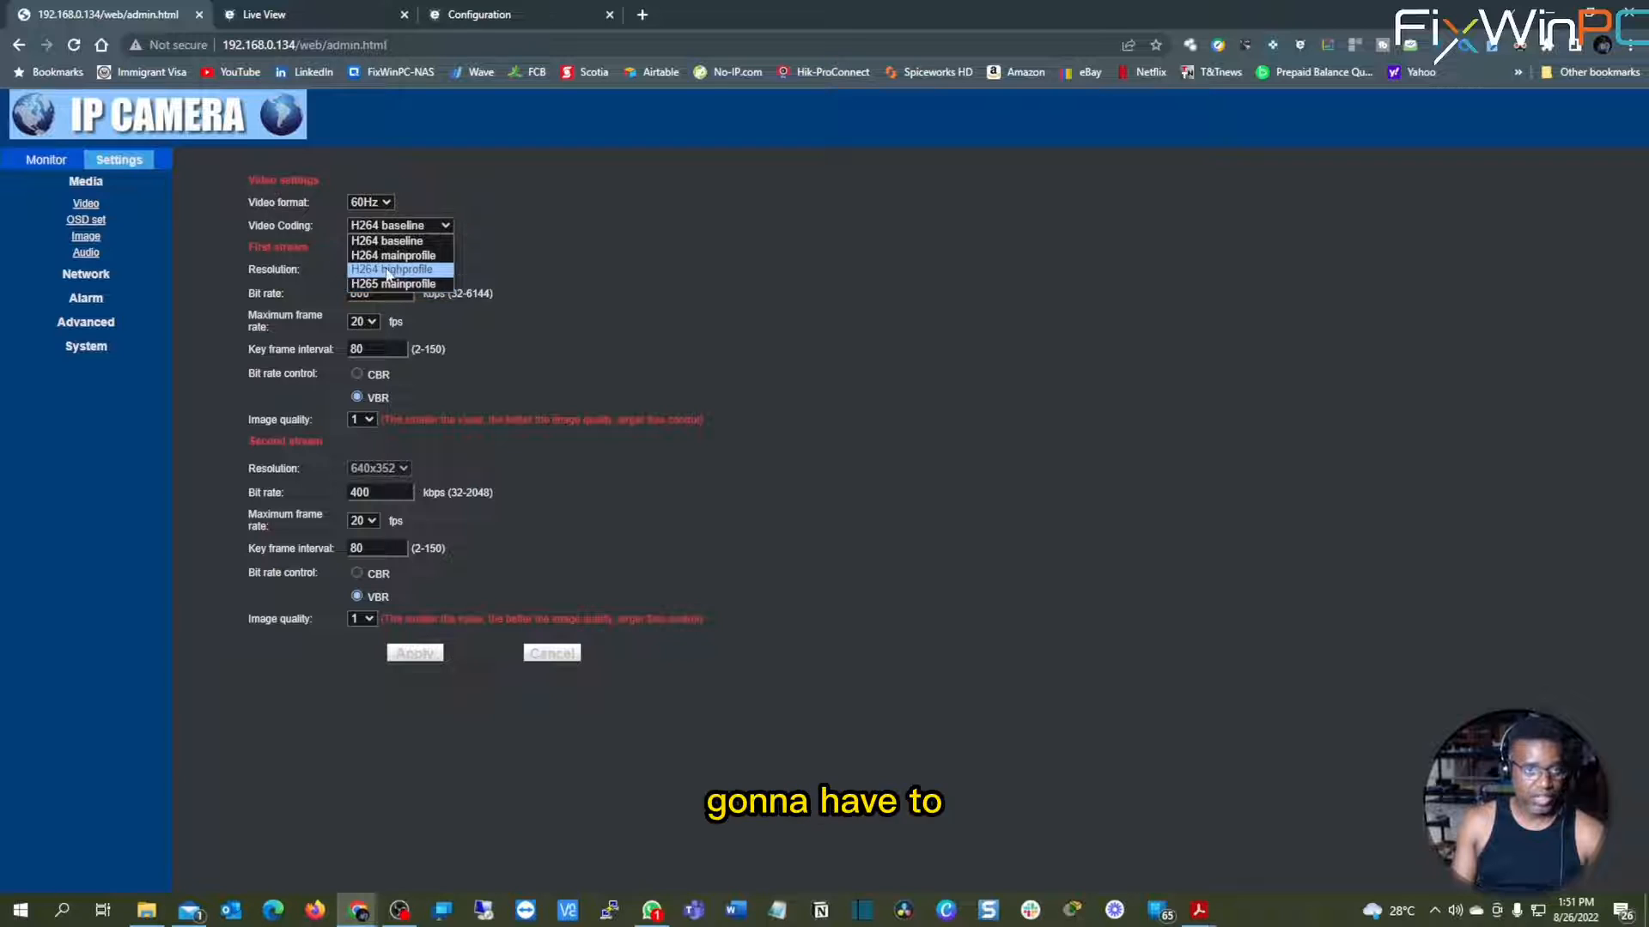
{"action": "mouse_move", "coordinate": [400, 256]}
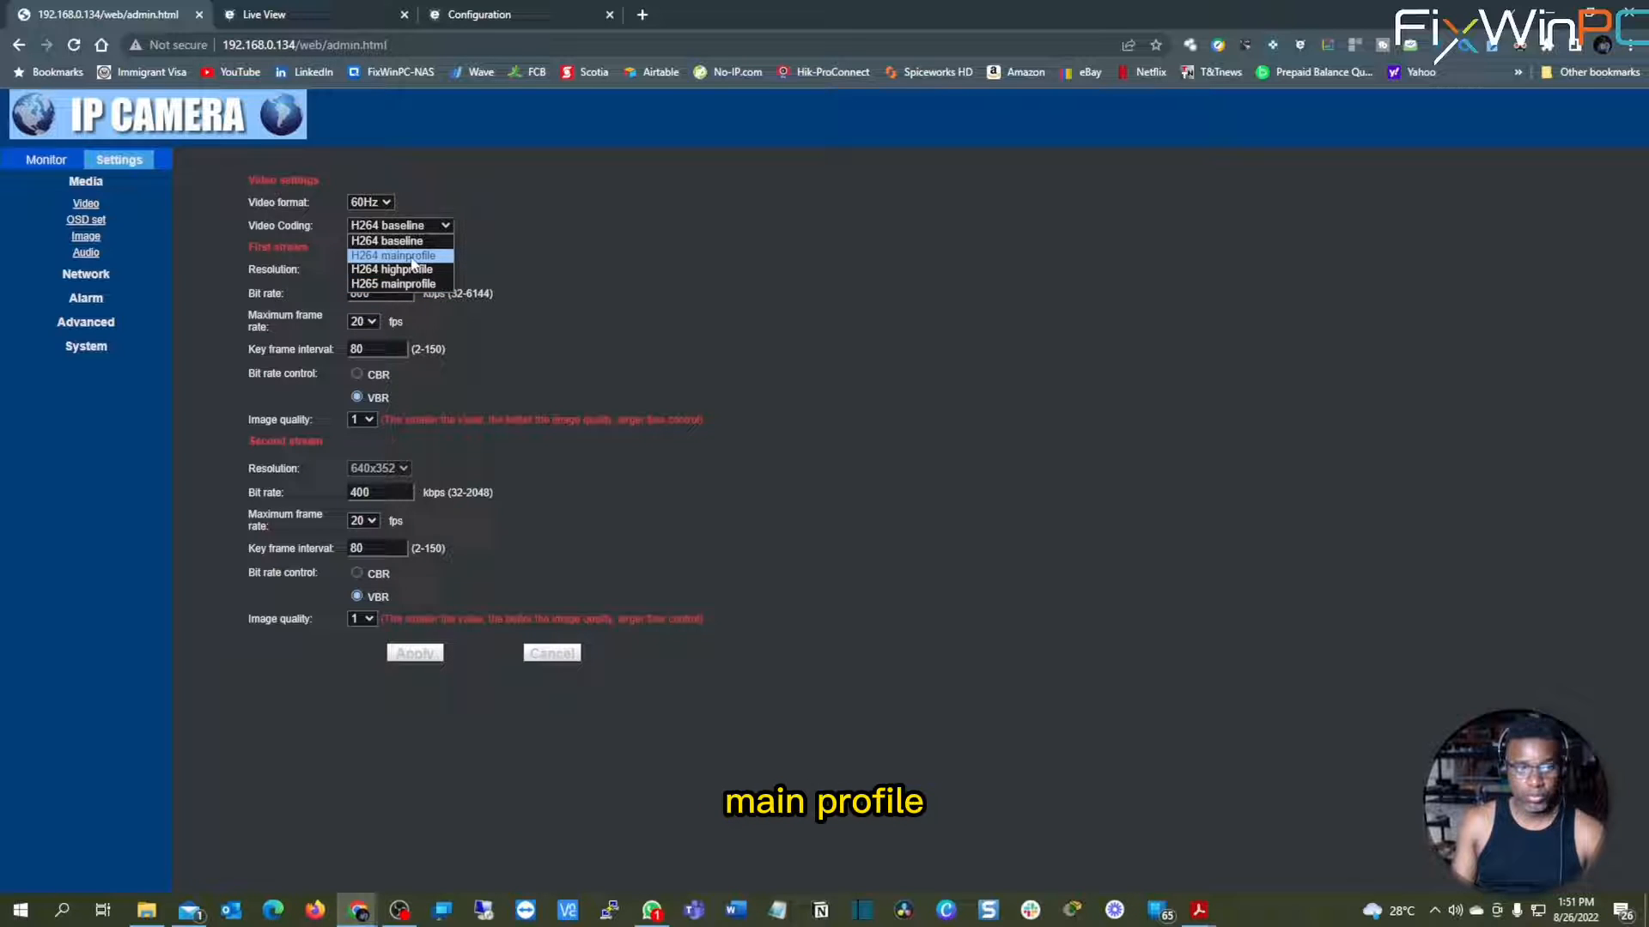
{"action": "mouse_move", "coordinate": [395, 284]}
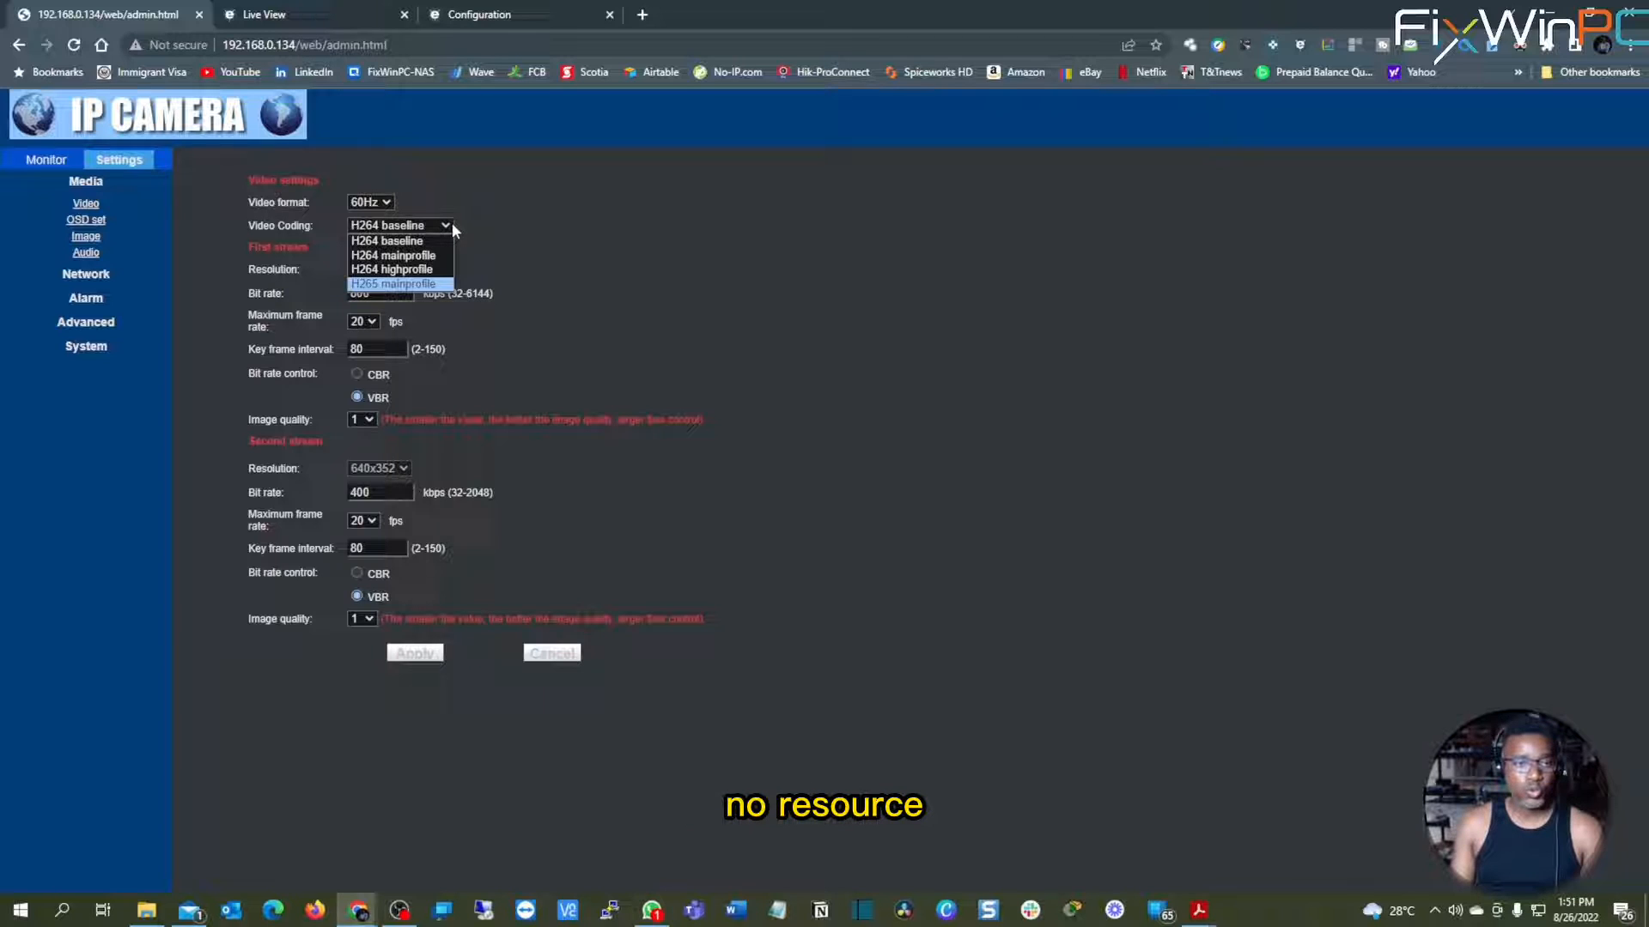
{"action": "left_click", "coordinate": [386, 241]}
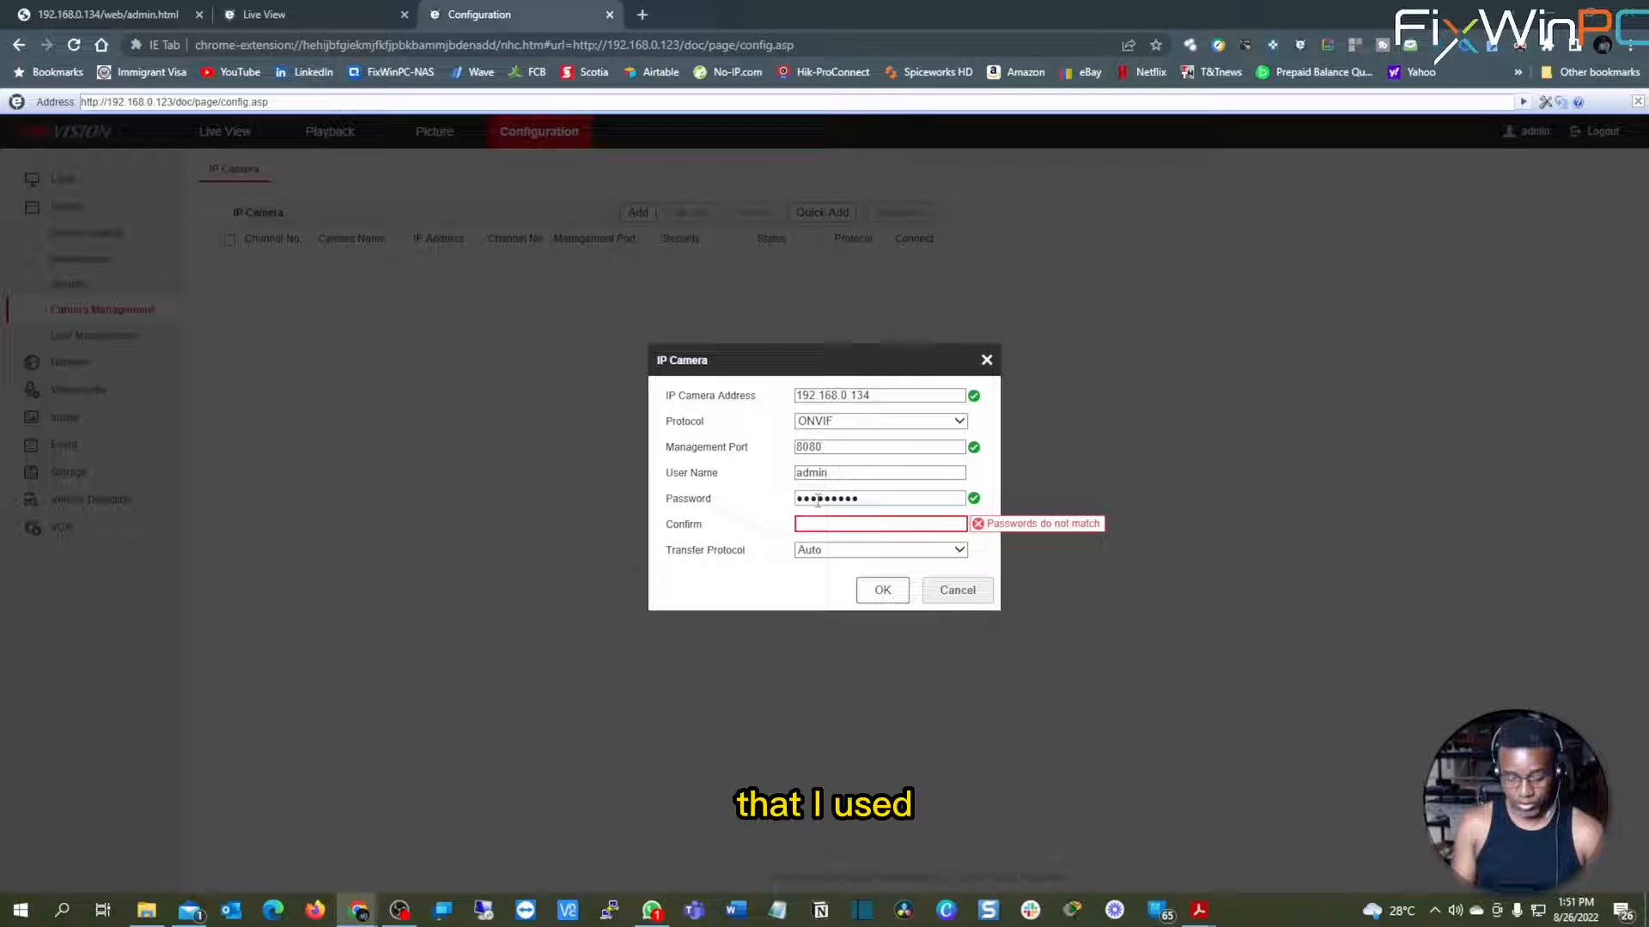
Enter the camera password and confirm, adding the ONVIF camera at 192.168.0.134 on channel D1
{"action": "type", "text": "••••••••"}
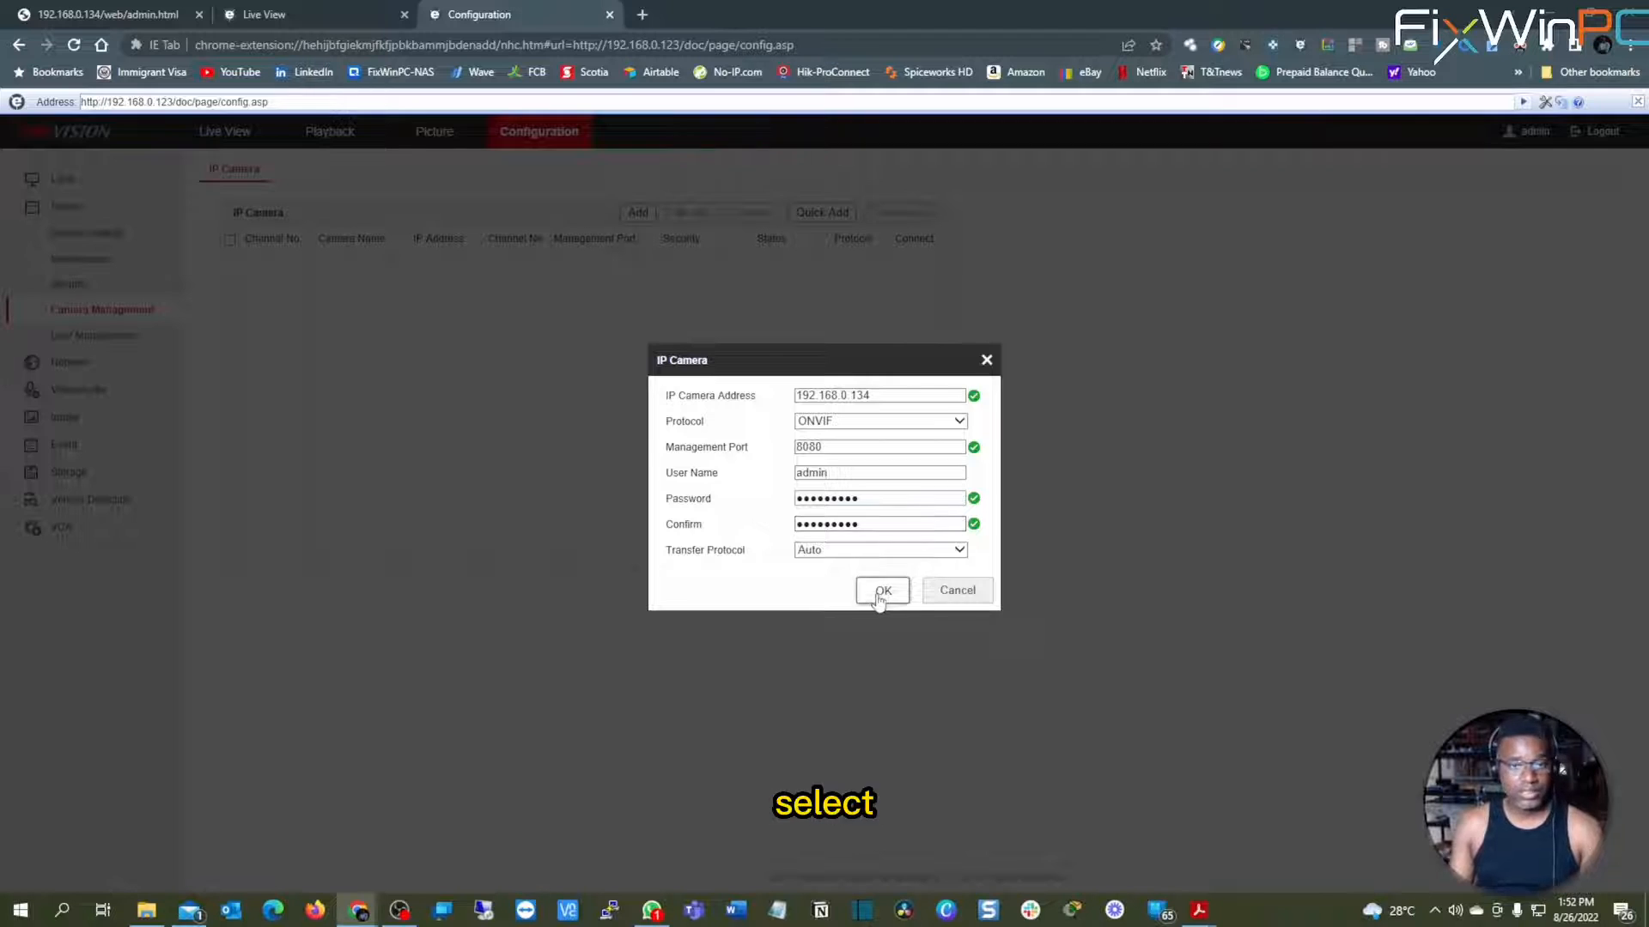
{"action": "left_click", "coordinate": [881, 589]}
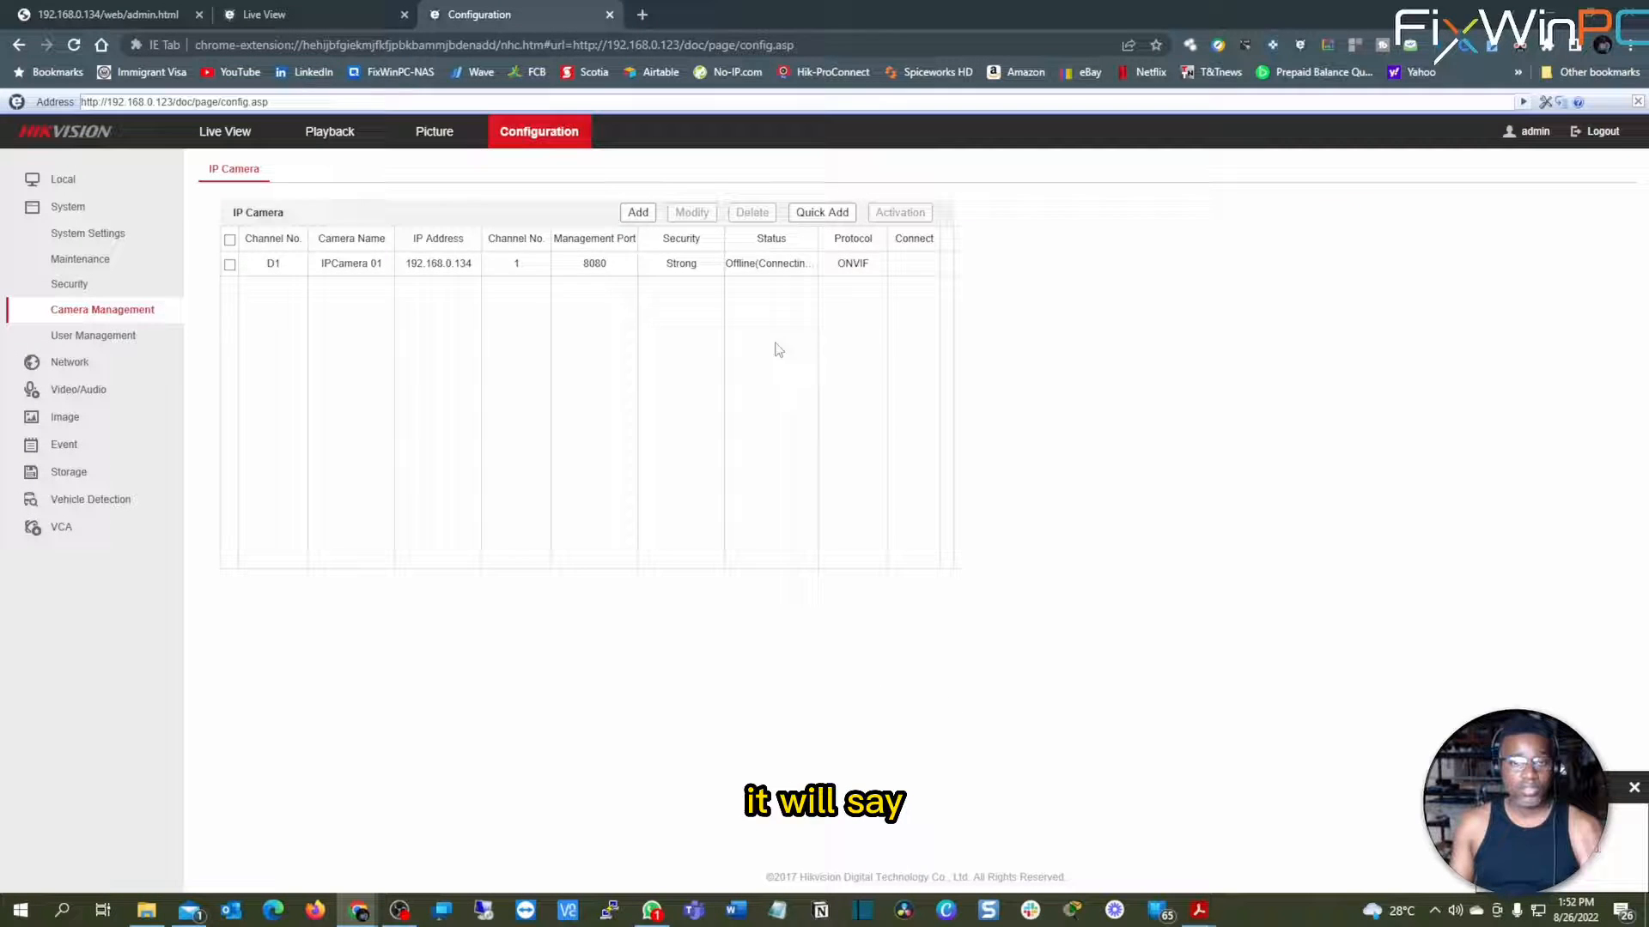
{"action": "mouse_move", "coordinate": [771, 263]}
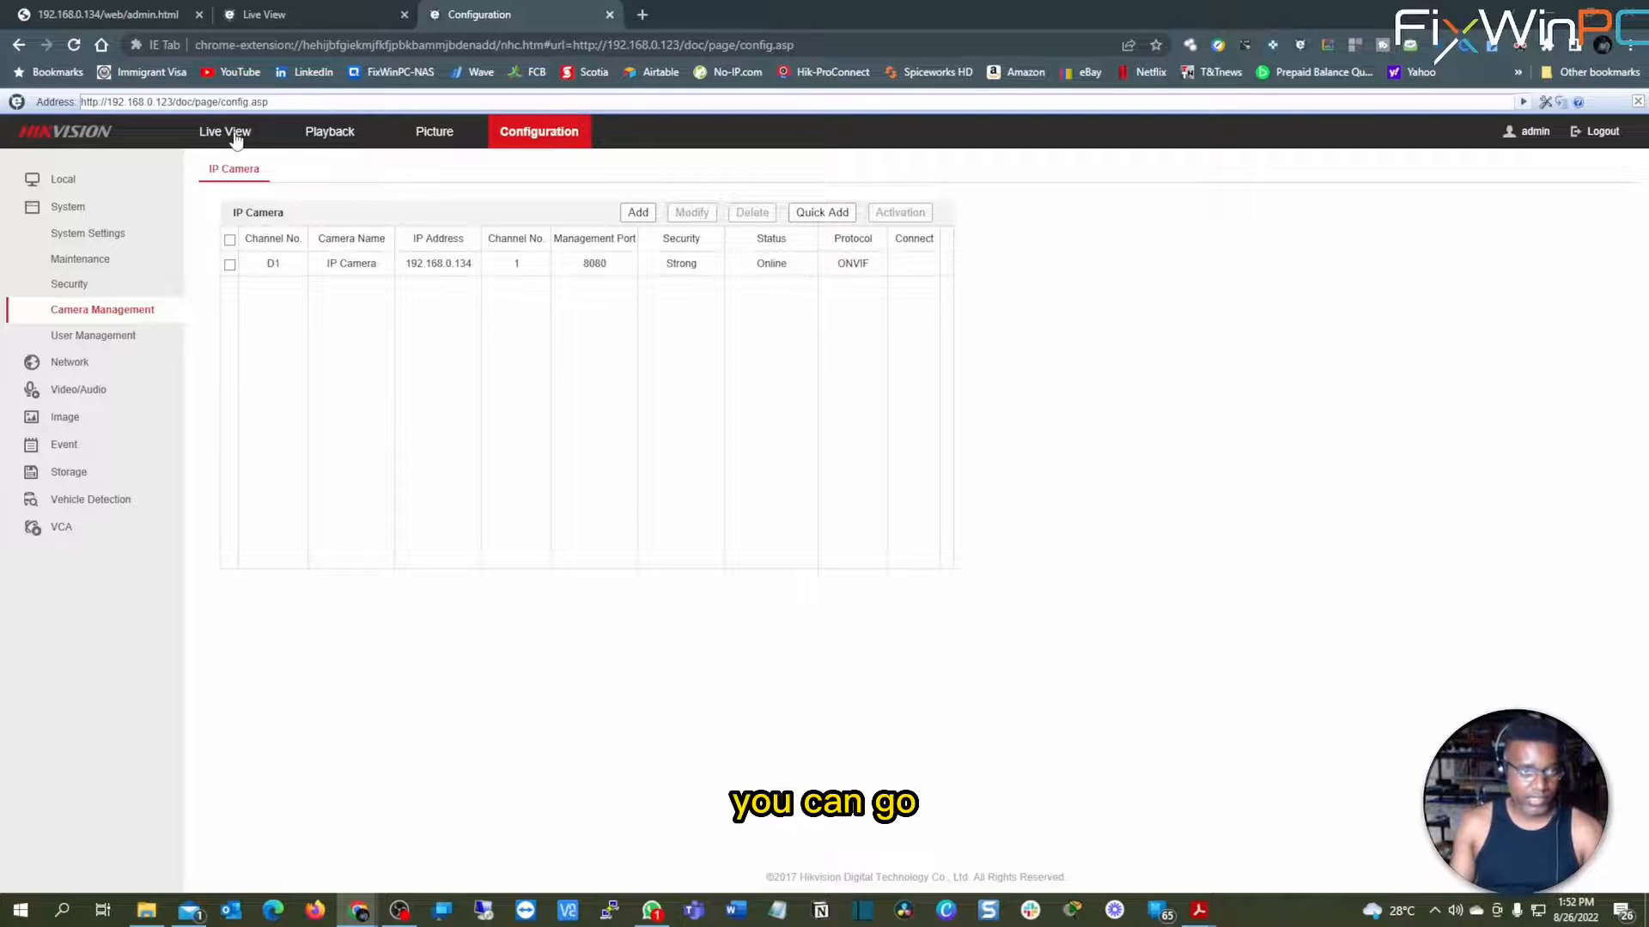
With D1 Online, go to the DVR live view showing the camera in the ninth tile
{"action": "left_click", "coordinate": [223, 132]}
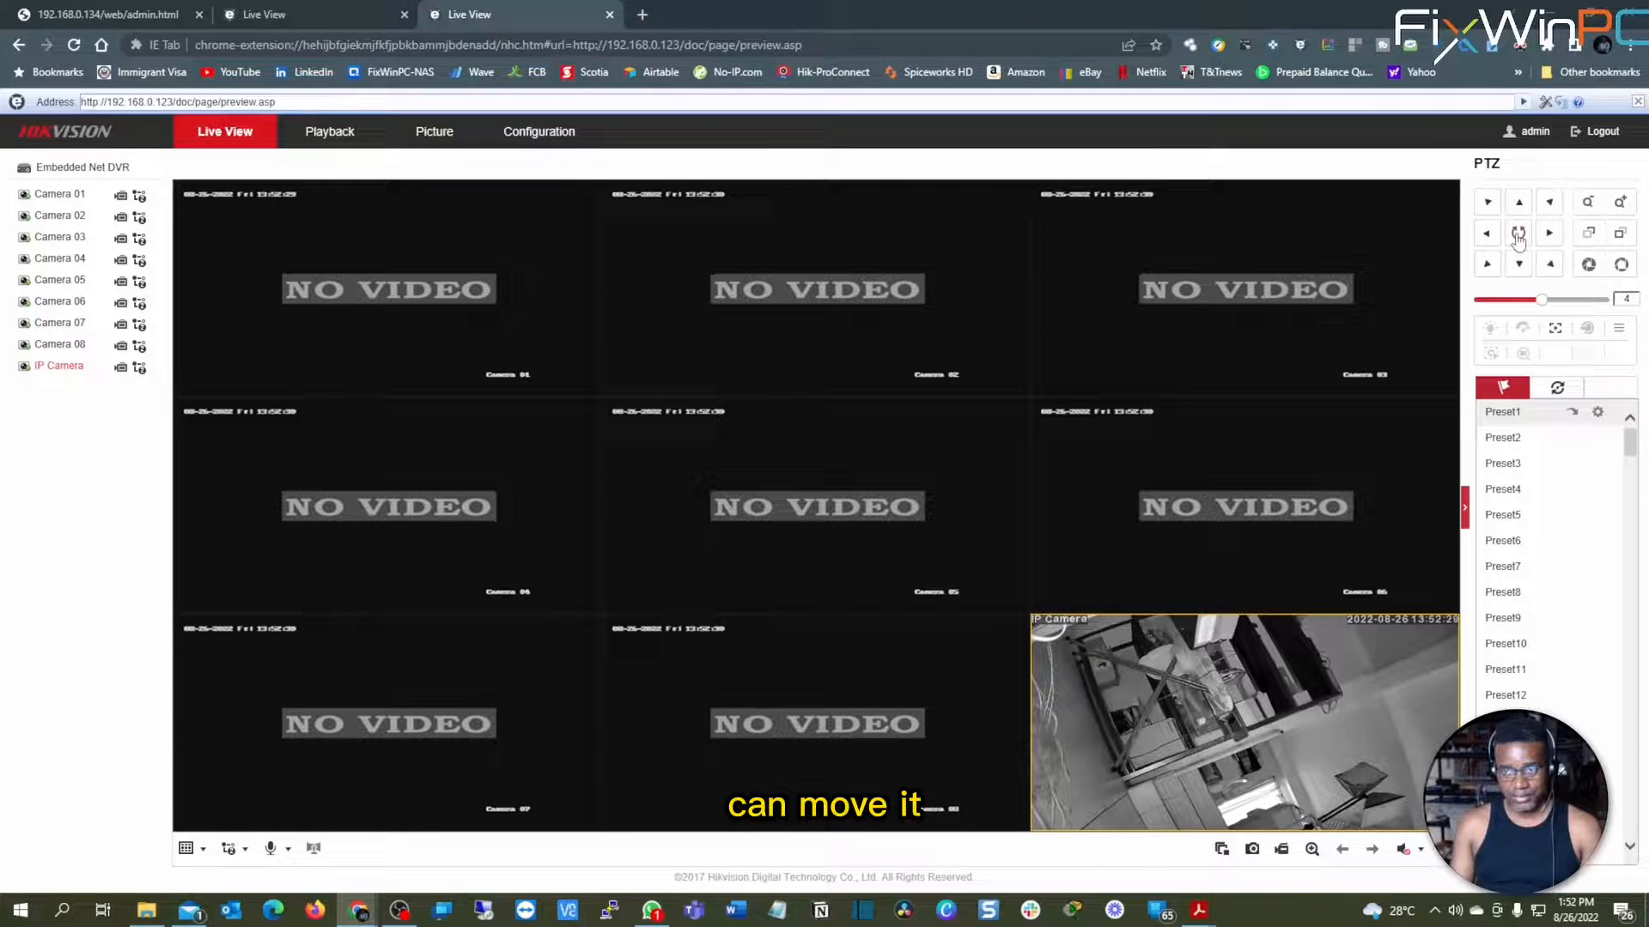
Pan-tilt the IP camera from the live view PTZ controls, then return to Configuration
{"action": "left_click", "coordinate": [1518, 264]}
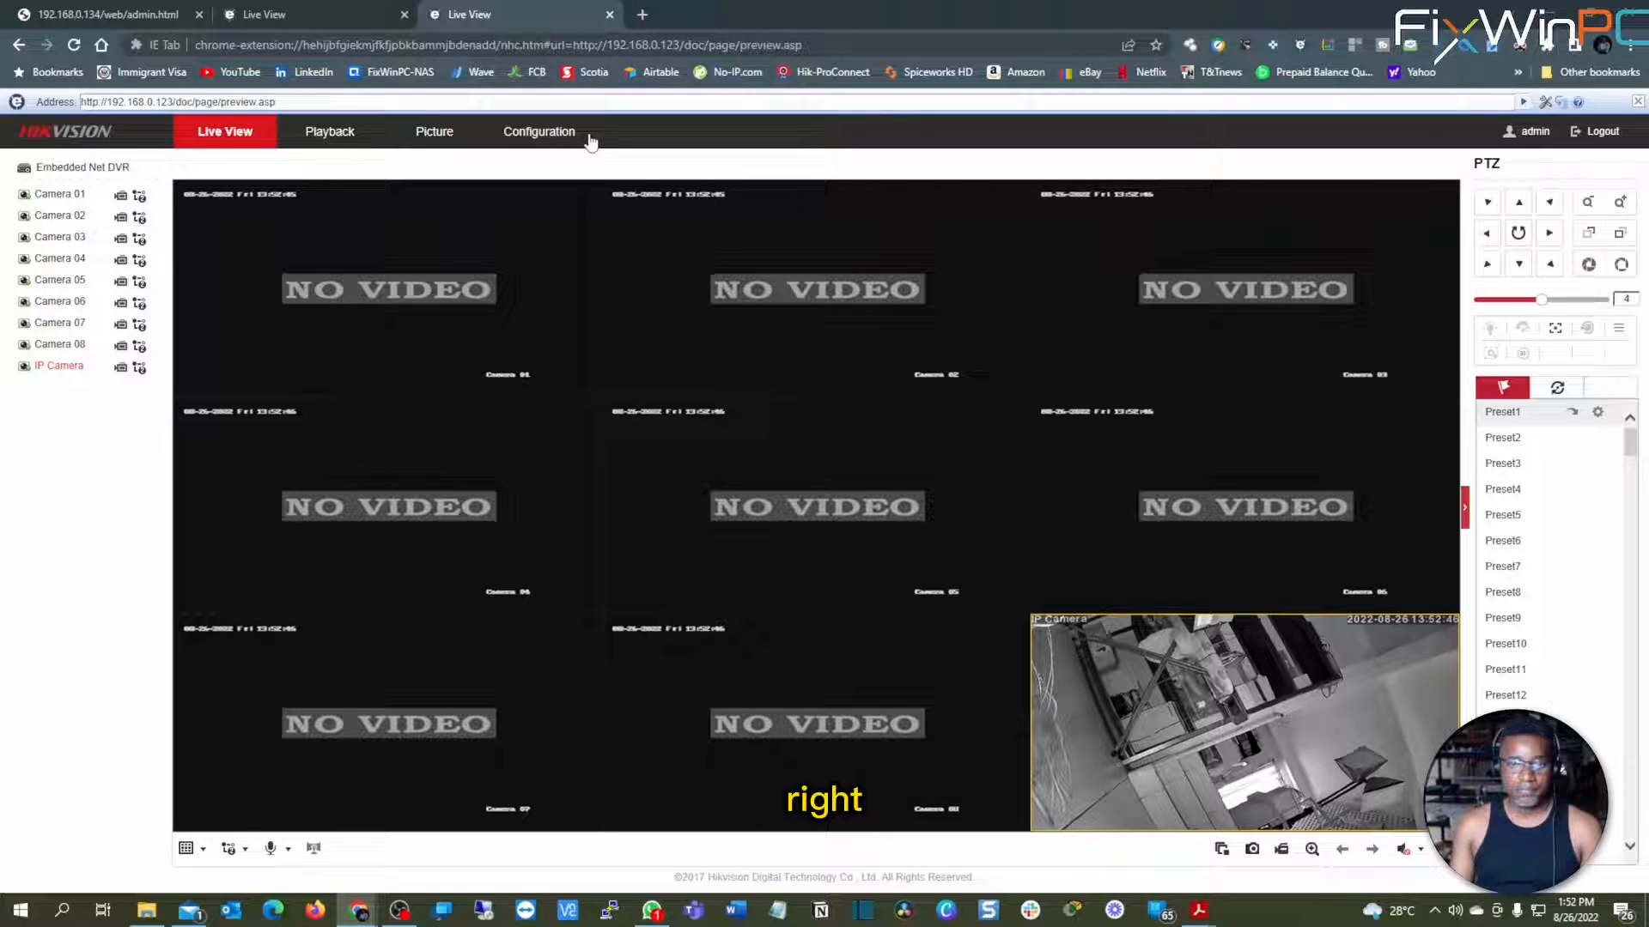
{"action": "left_click", "coordinate": [538, 132]}
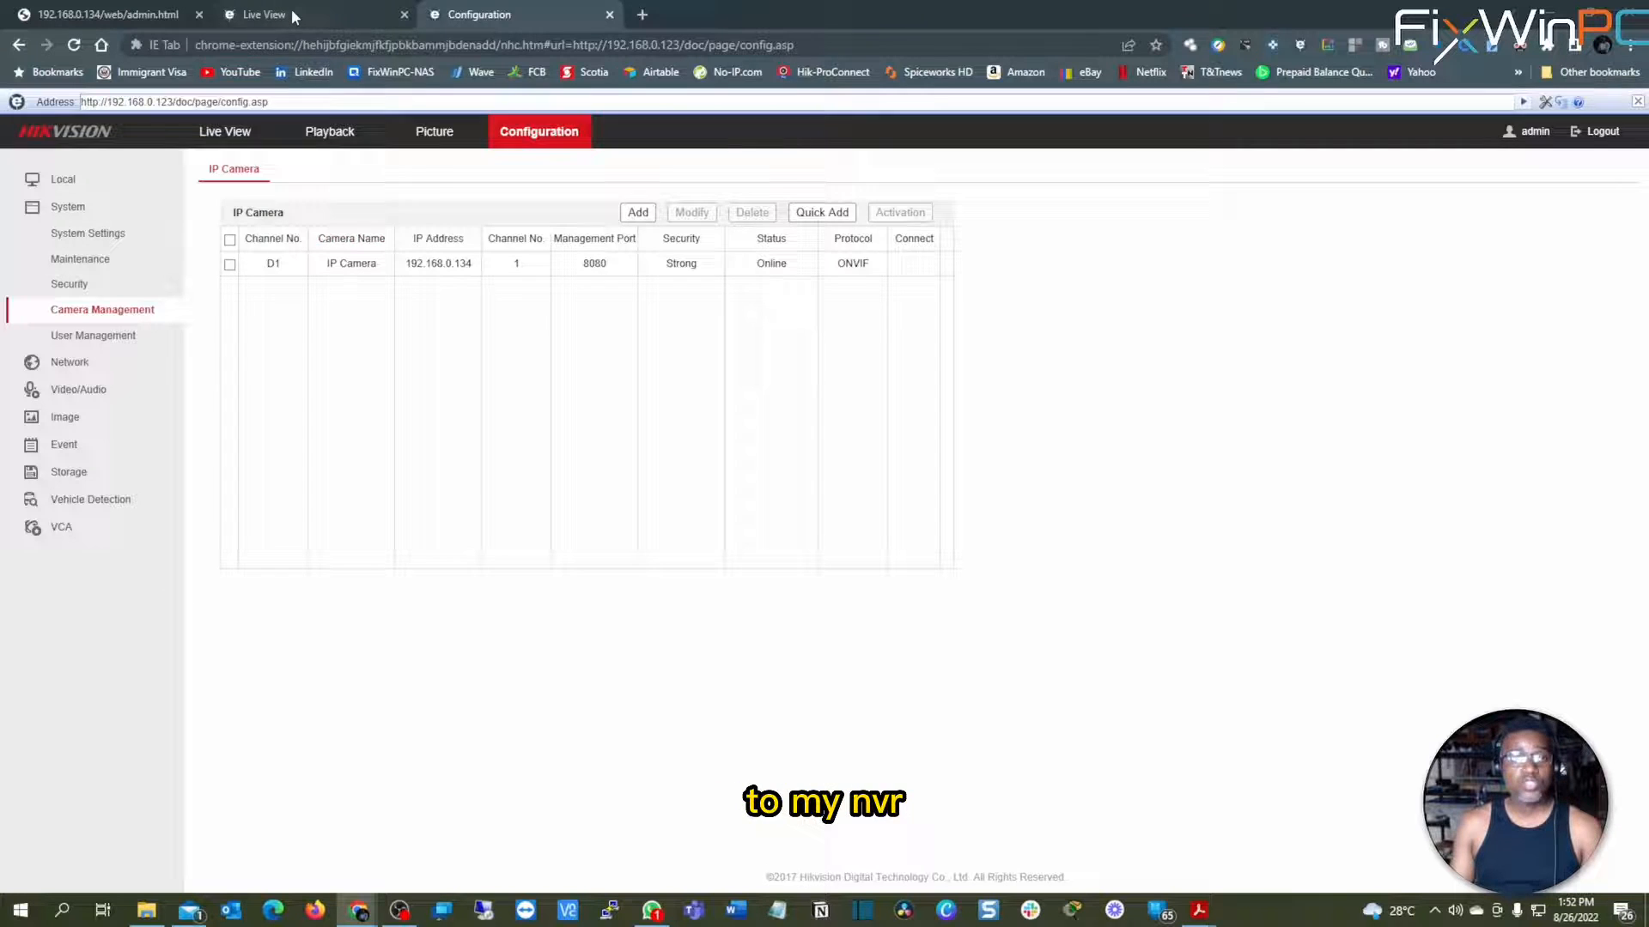
Go to the LTS Platinum NVR live view showing the camera feed, then its configuration pages
{"action": "left_click", "coordinate": [264, 14]}
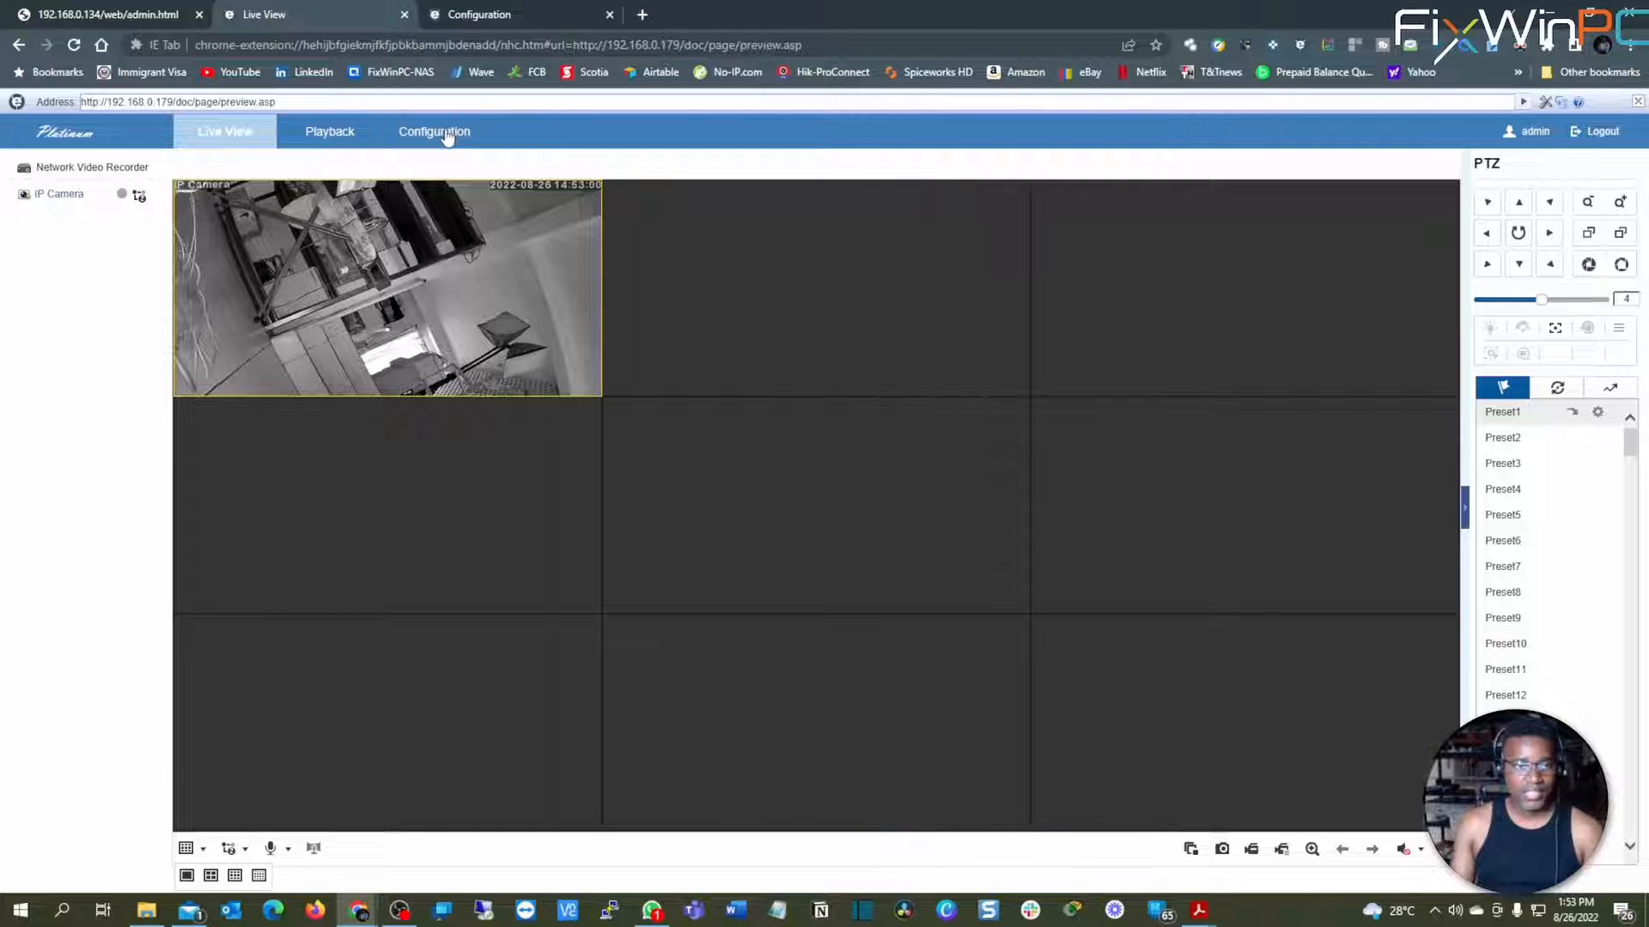
{"action": "left_click", "coordinate": [432, 132]}
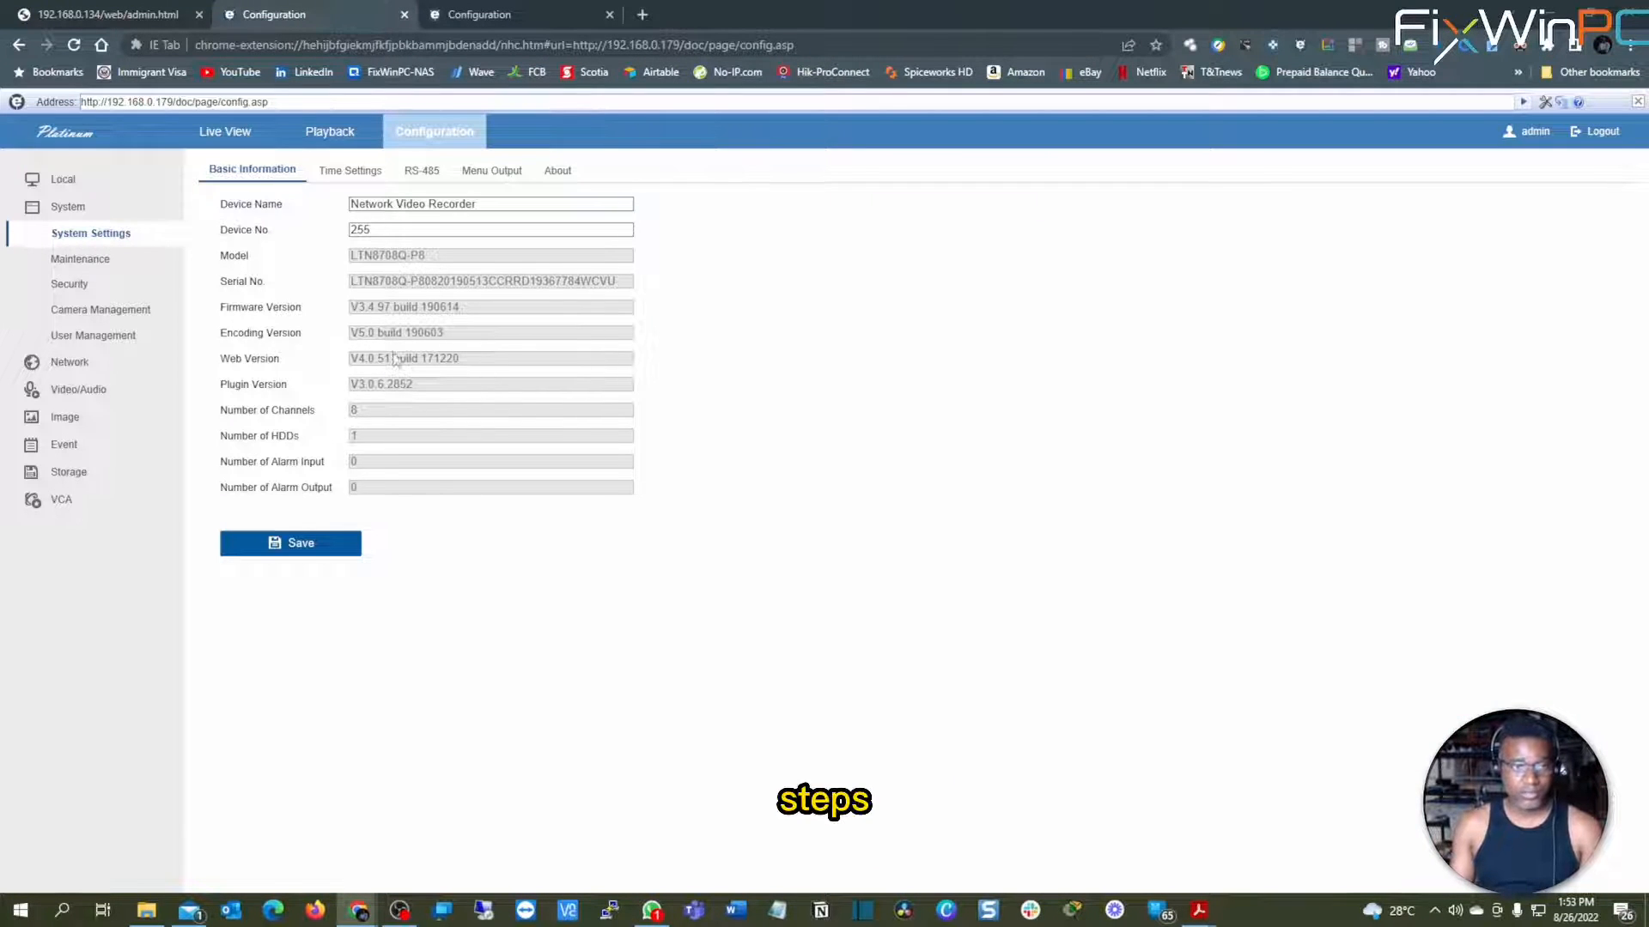
In the NVR's Camera Management, select D1 and Modify it, showing ONVIF, port 8080 and saved credentials
{"action": "left_click", "coordinate": [102, 309]}
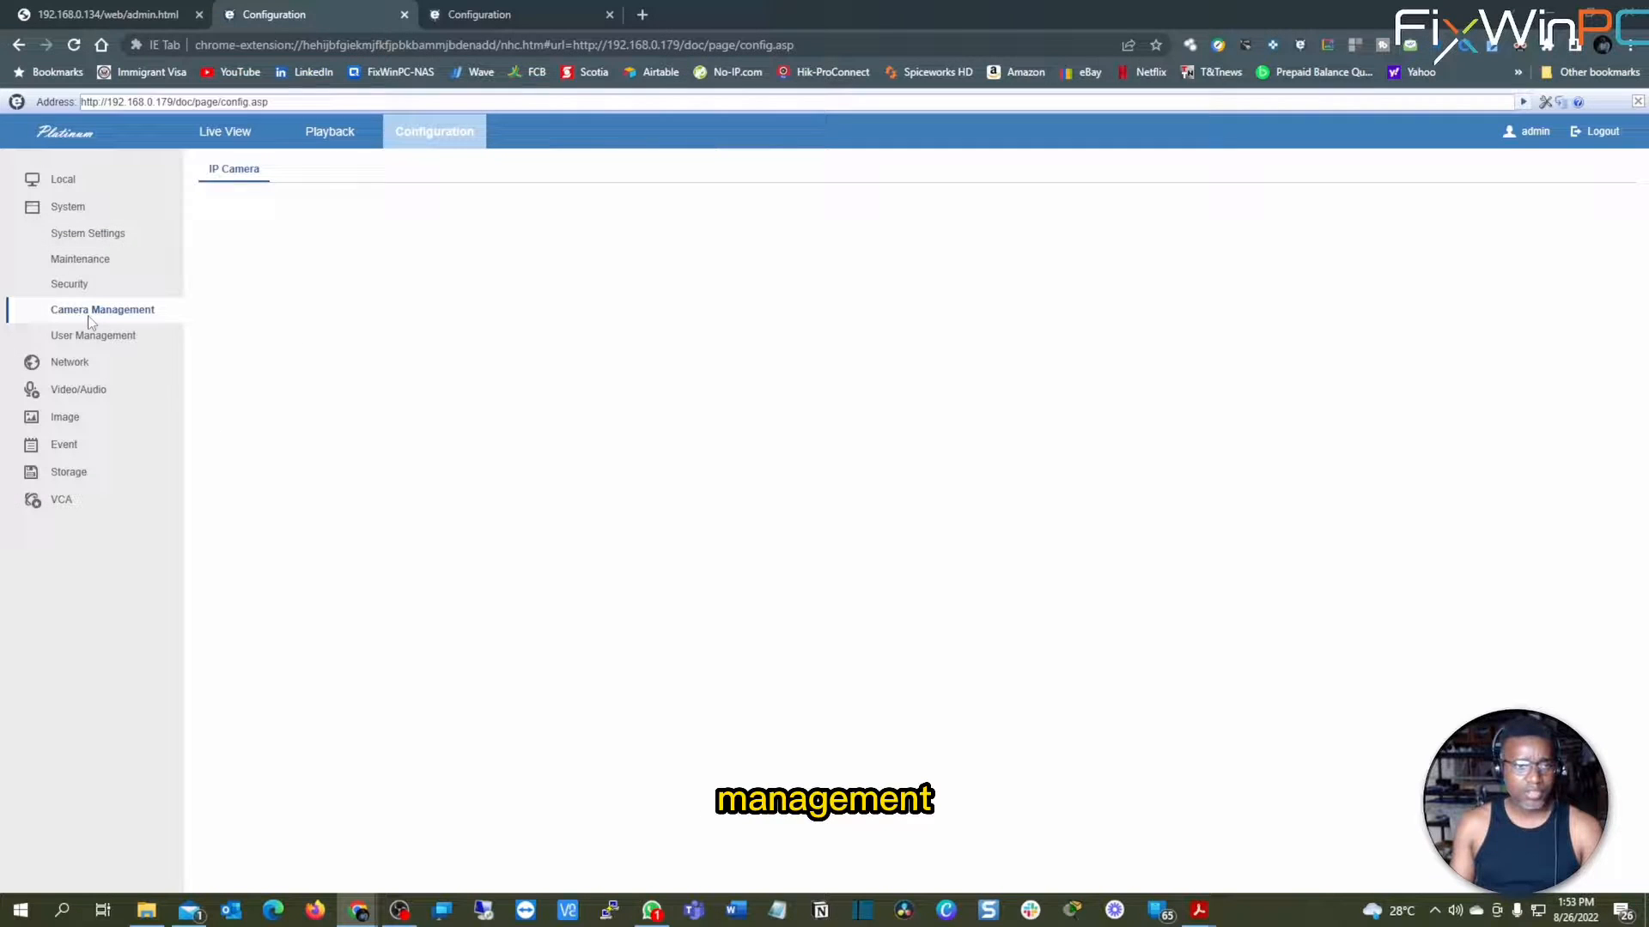
{"action": "left_click", "coordinate": [102, 309]}
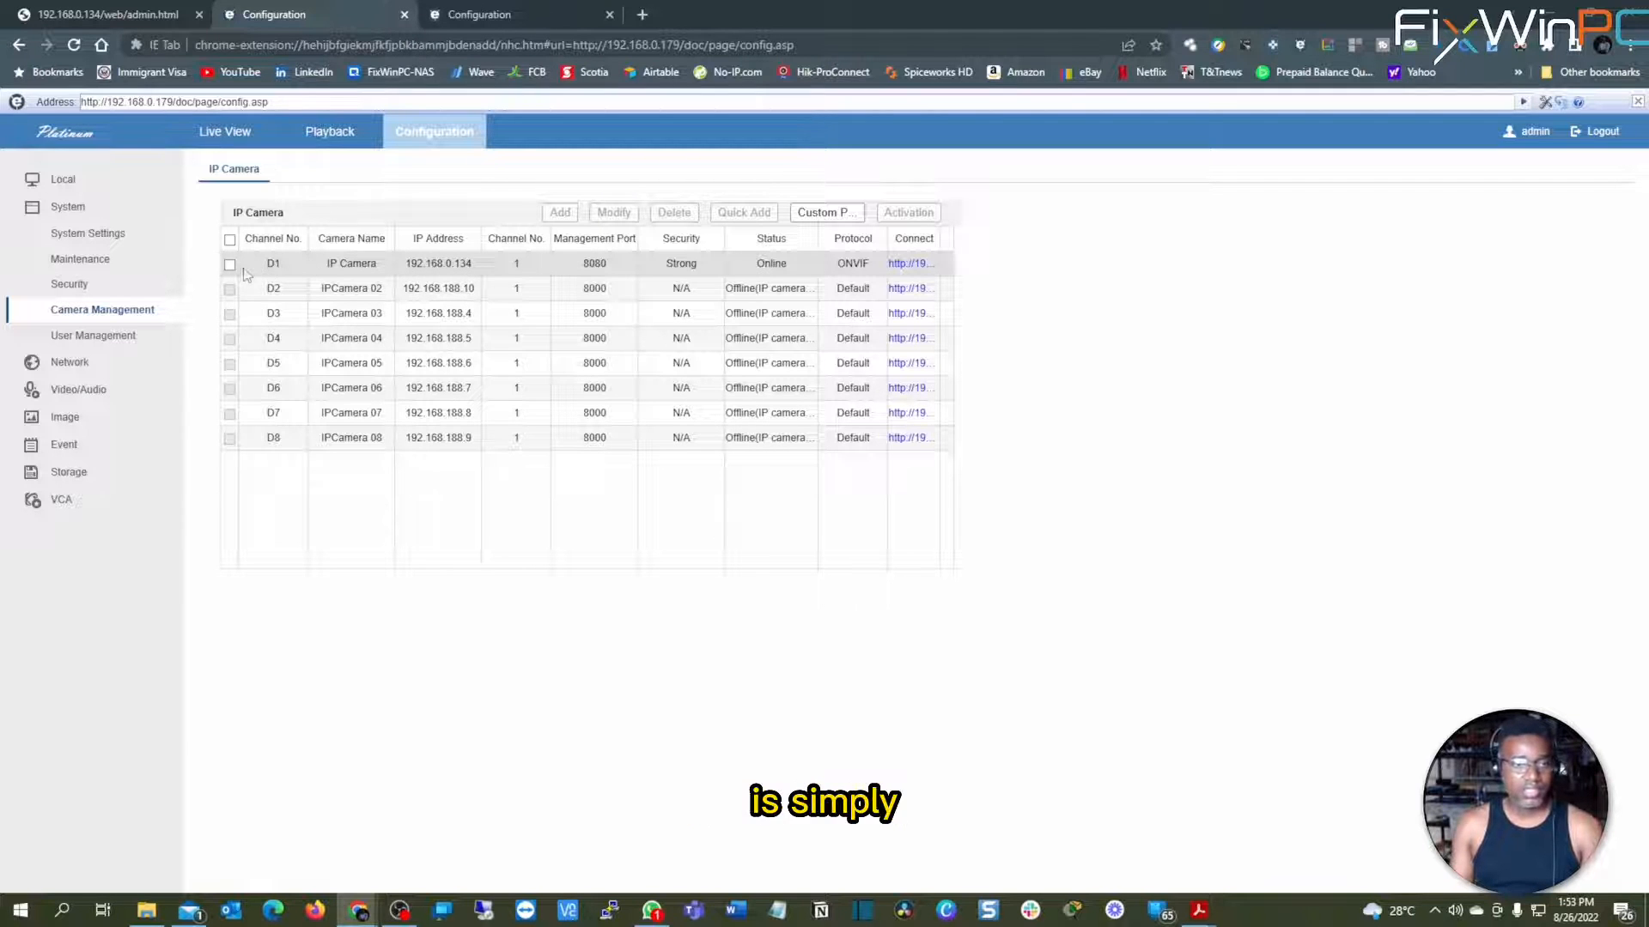
{"action": "left_click", "coordinate": [228, 263]}
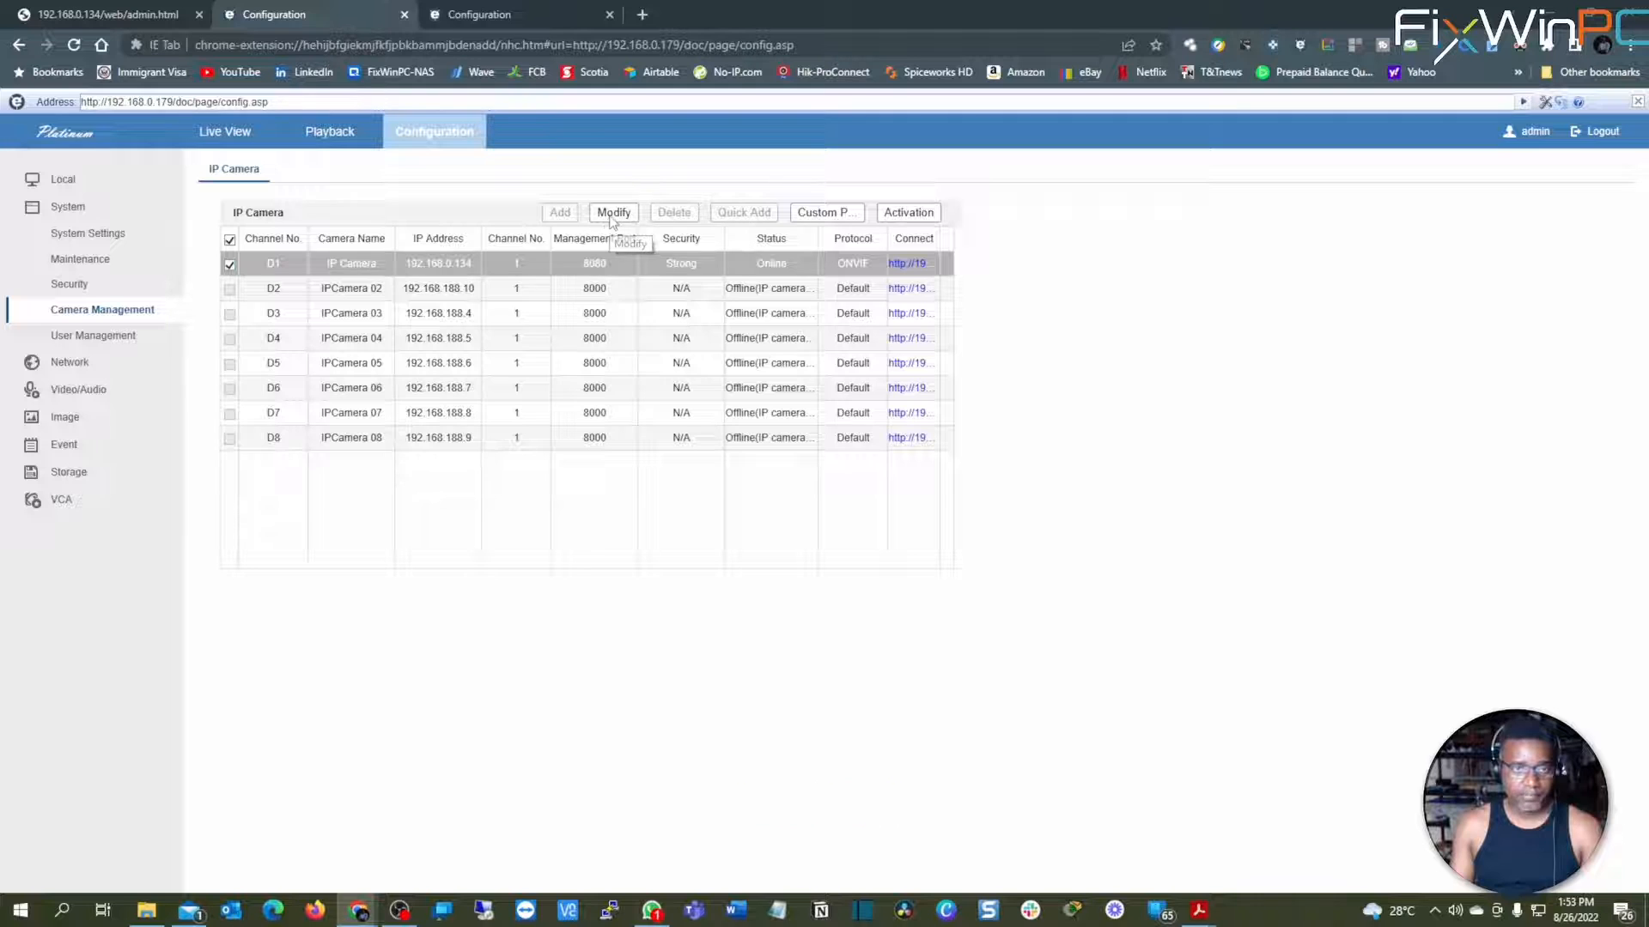
{"action": "left_click", "coordinate": [613, 212]}
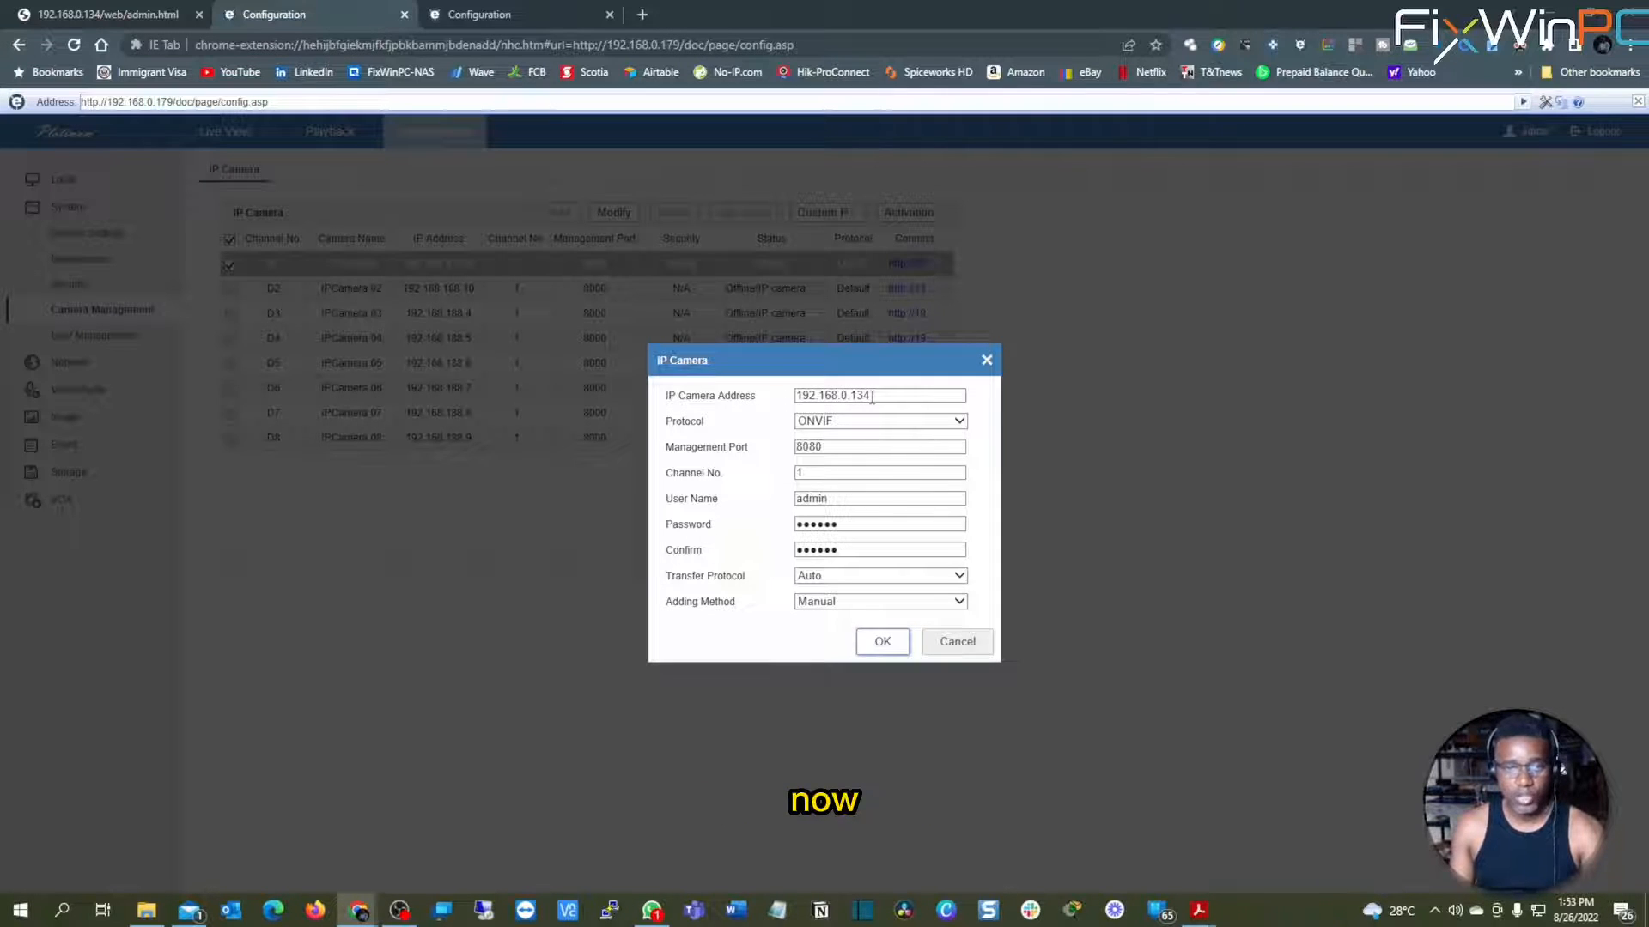
Review the ONVIF camera's IP address, ONVIF protocol, port 8080, channel, transfer and adding method
{"action": "triple_click", "coordinate": [879, 395]}
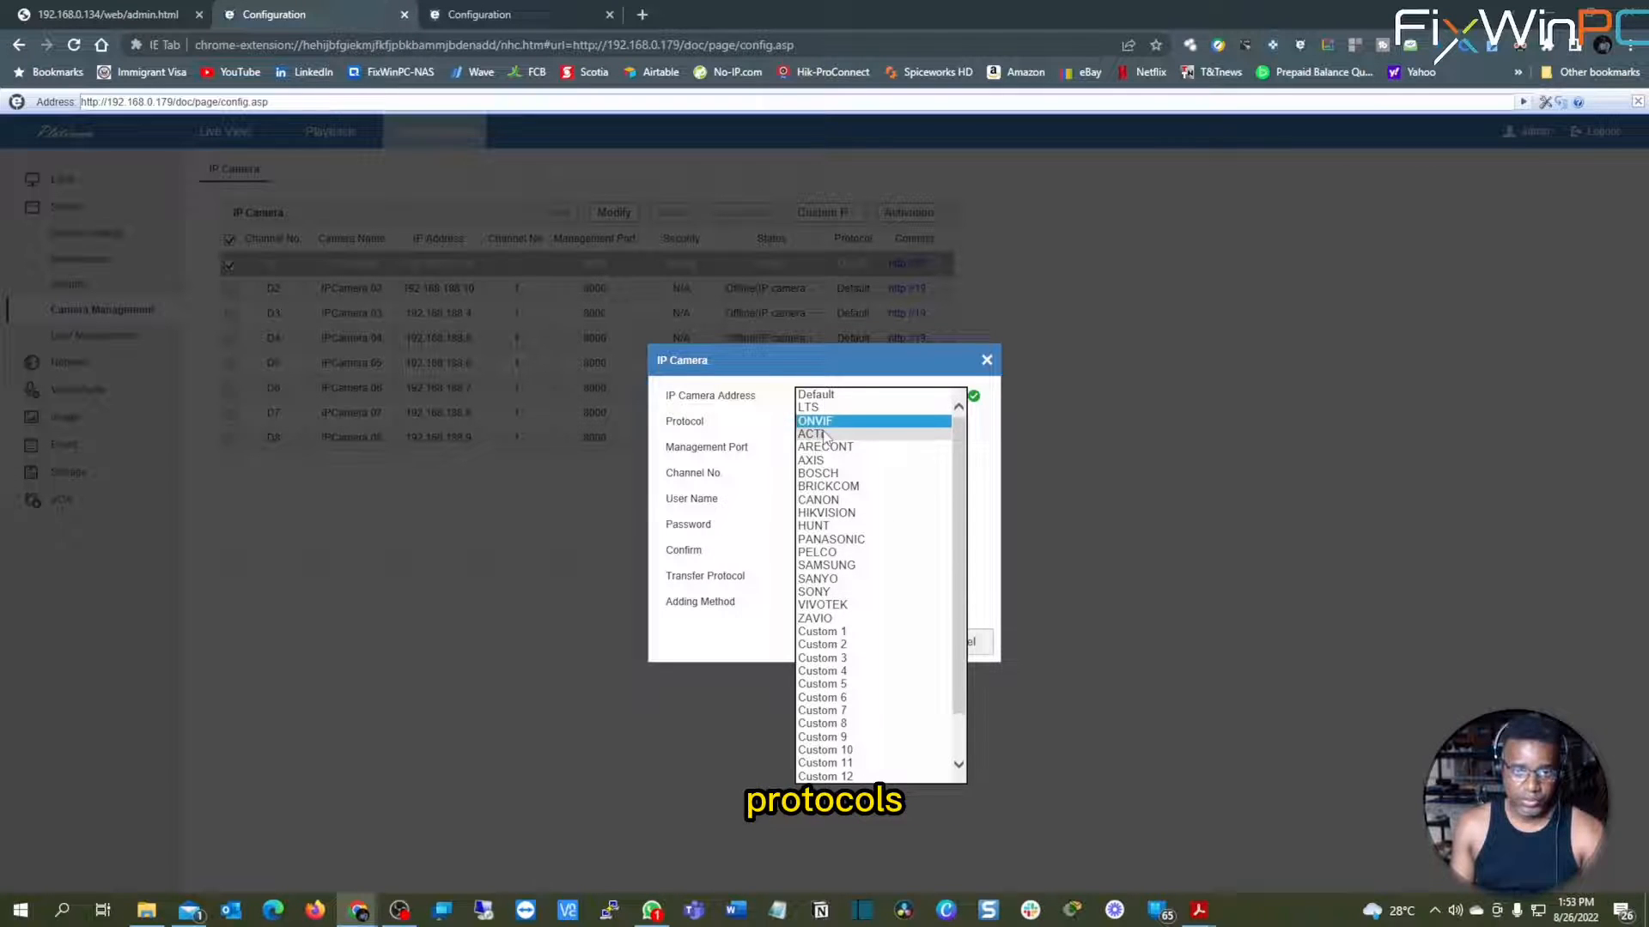
{"action": "left_click", "coordinate": [814, 421]}
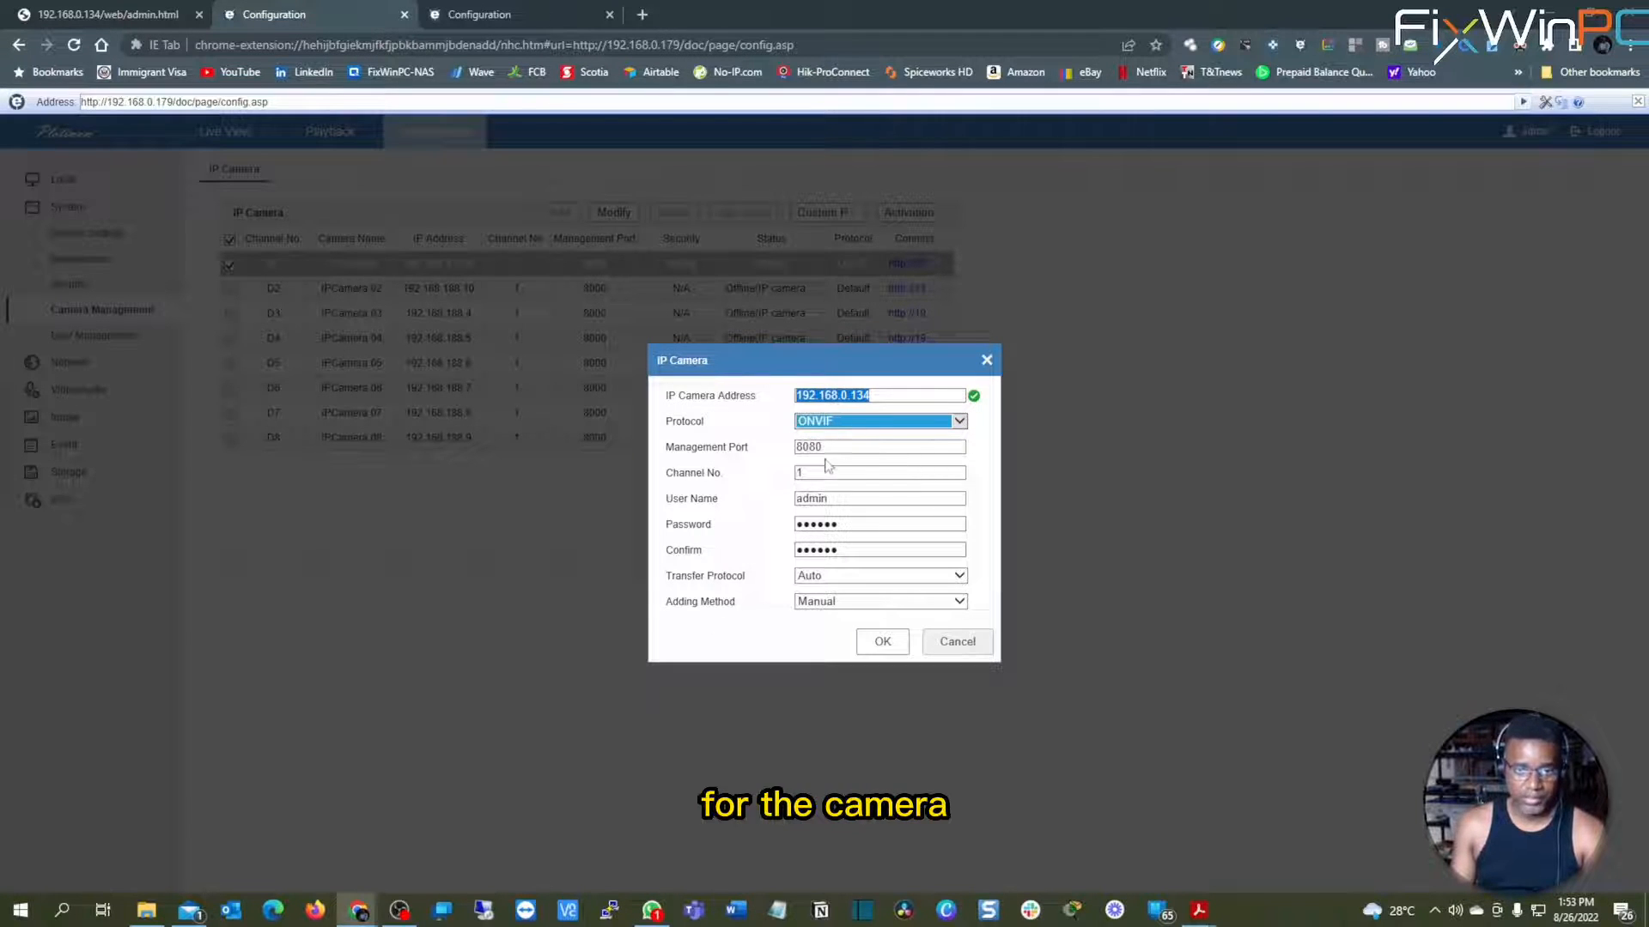
{"action": "left_click", "coordinate": [879, 446]}
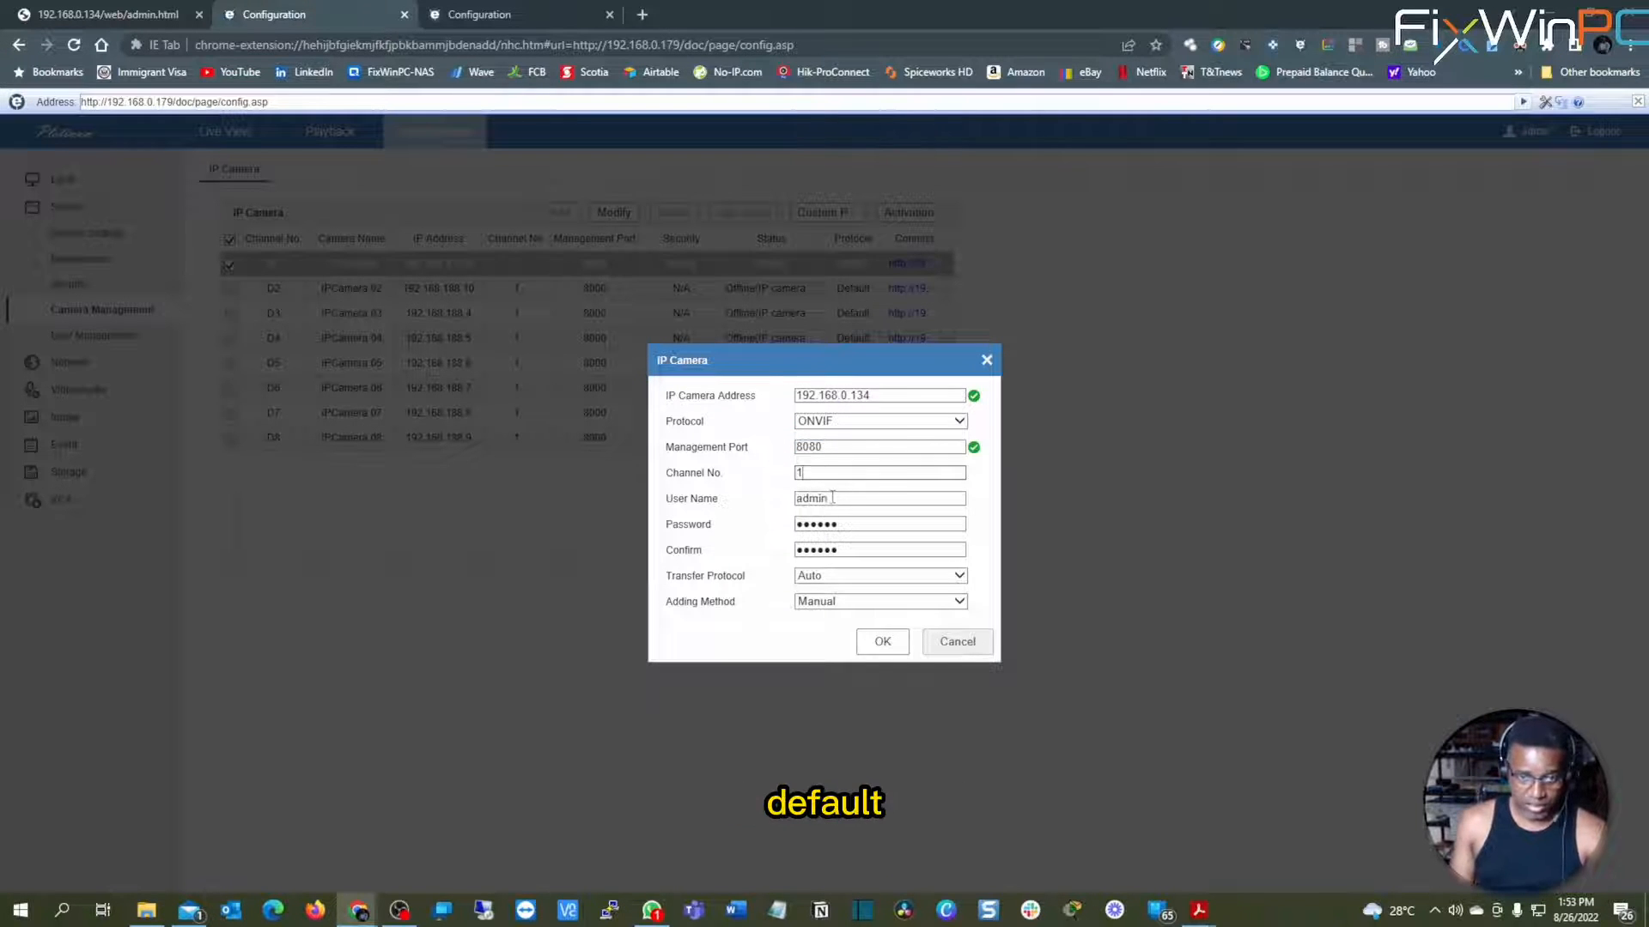
{"action": "double_click", "coordinate": [826, 498]}
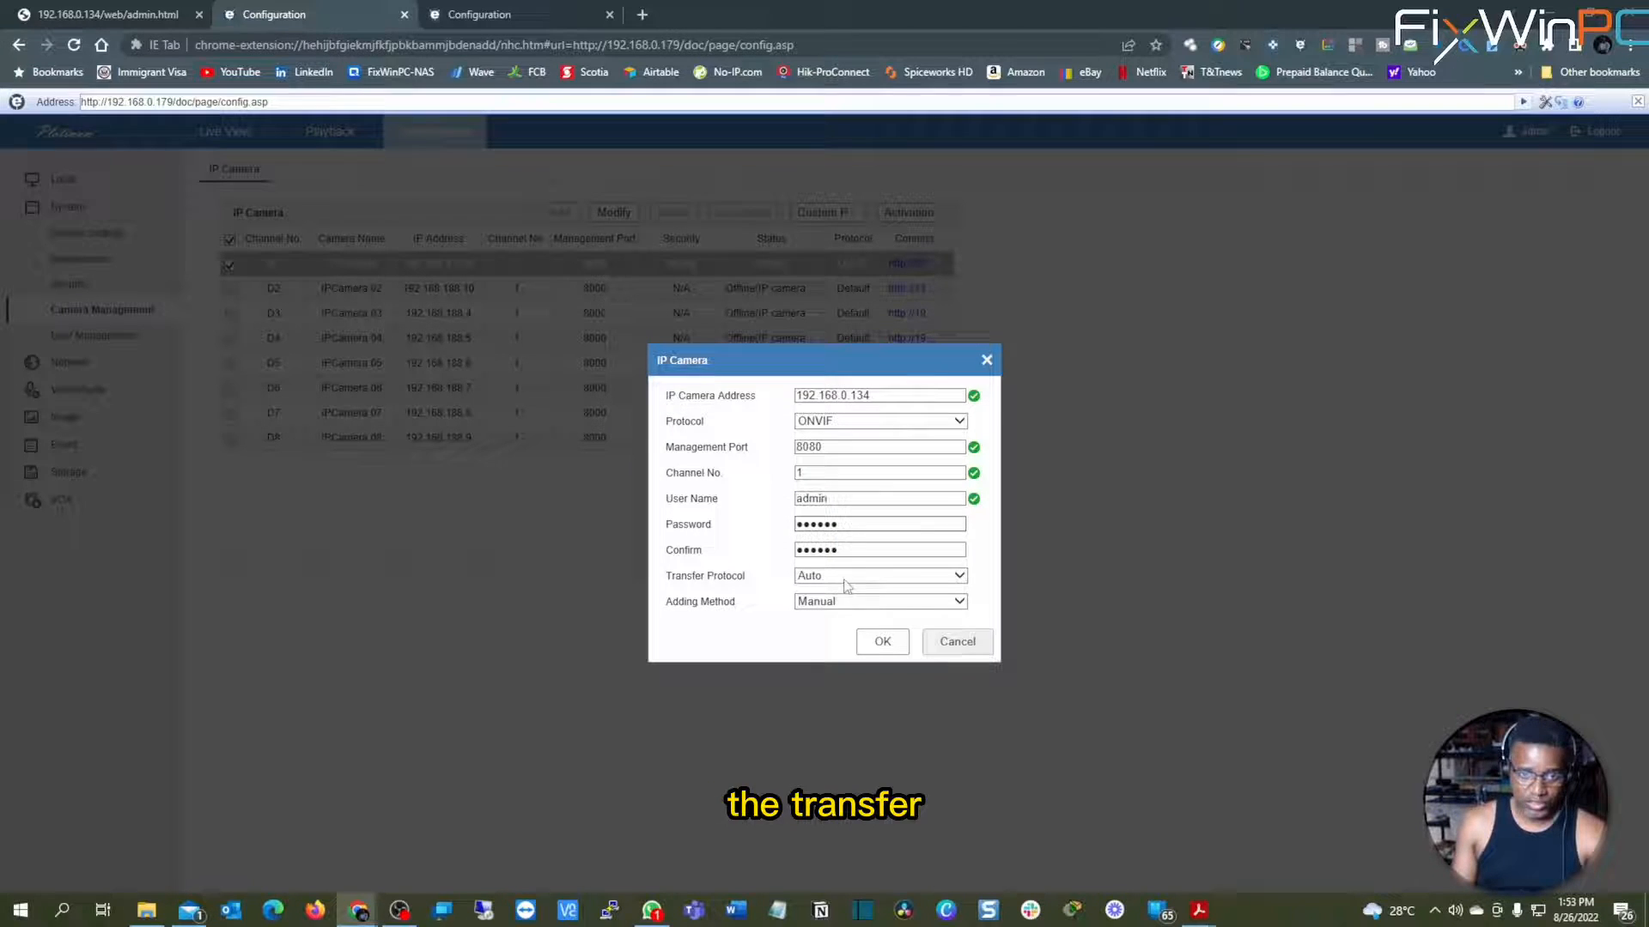
{"action": "mouse_move", "coordinate": [847, 611]}
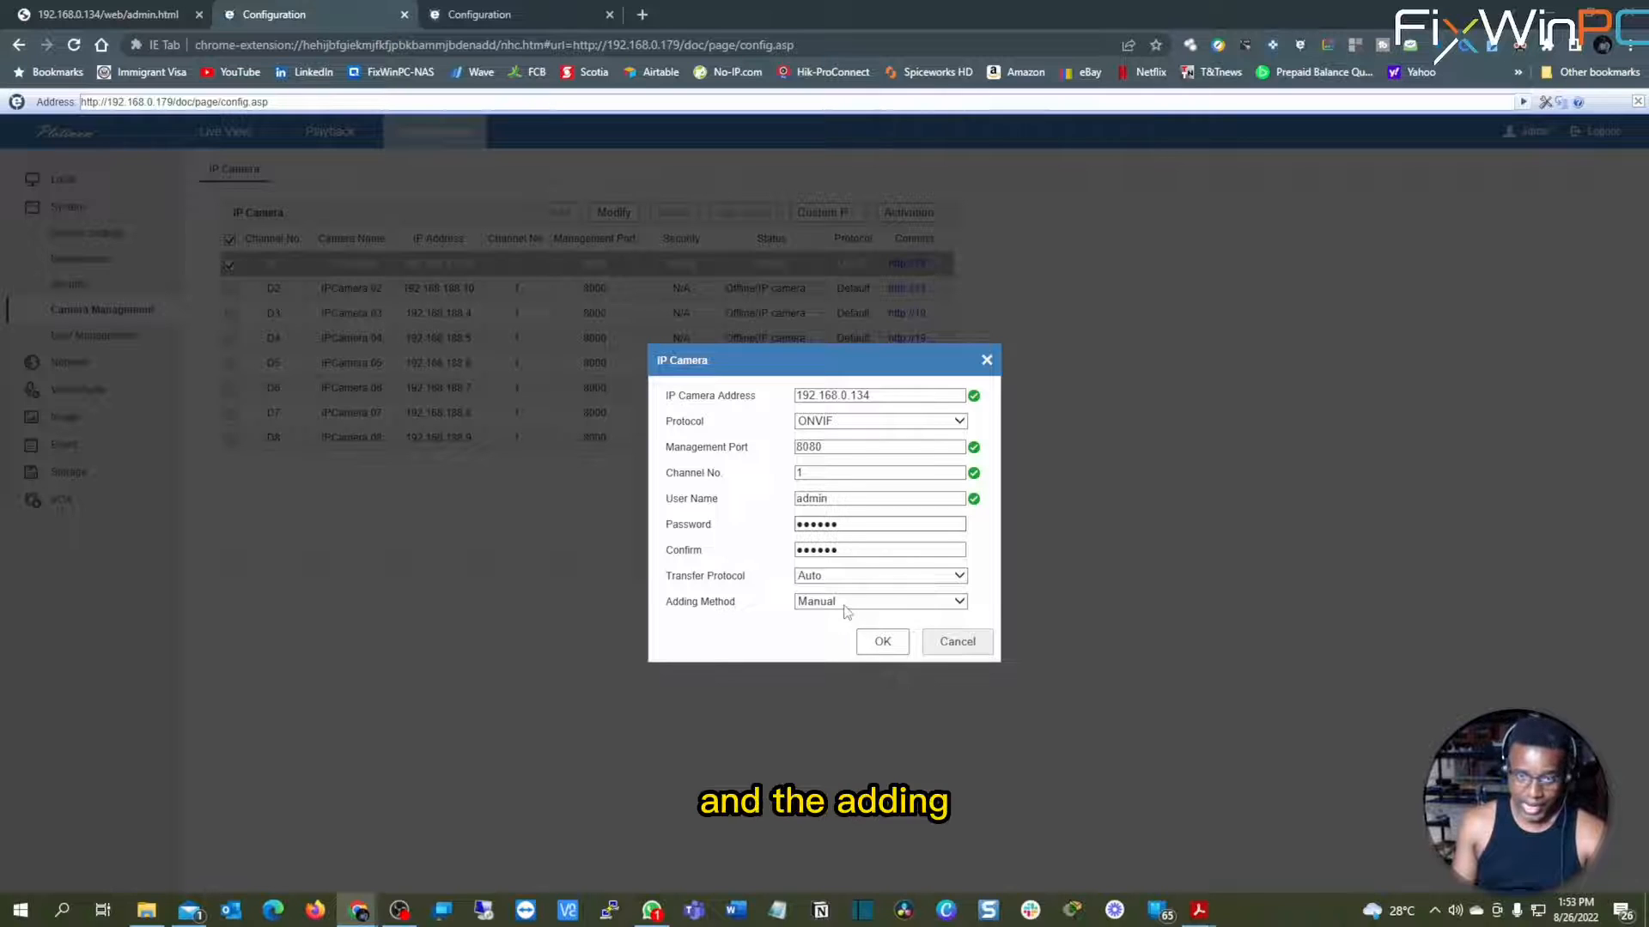
{"action": "left_click", "coordinate": [878, 601]}
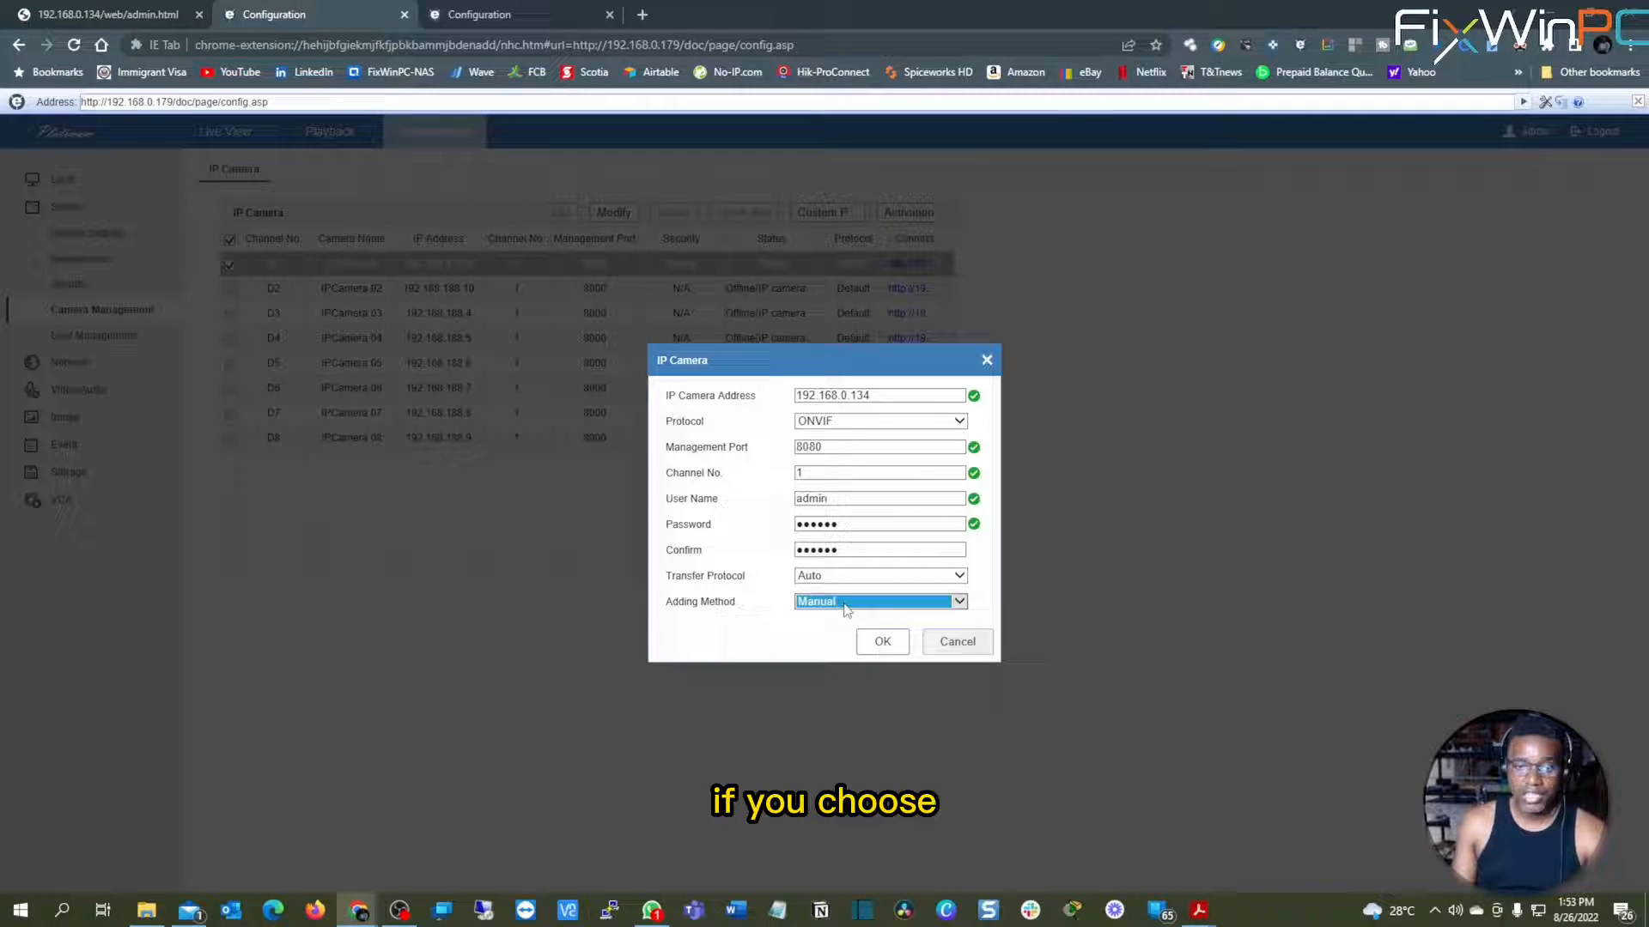
{"action": "left_click", "coordinate": [879, 601]}
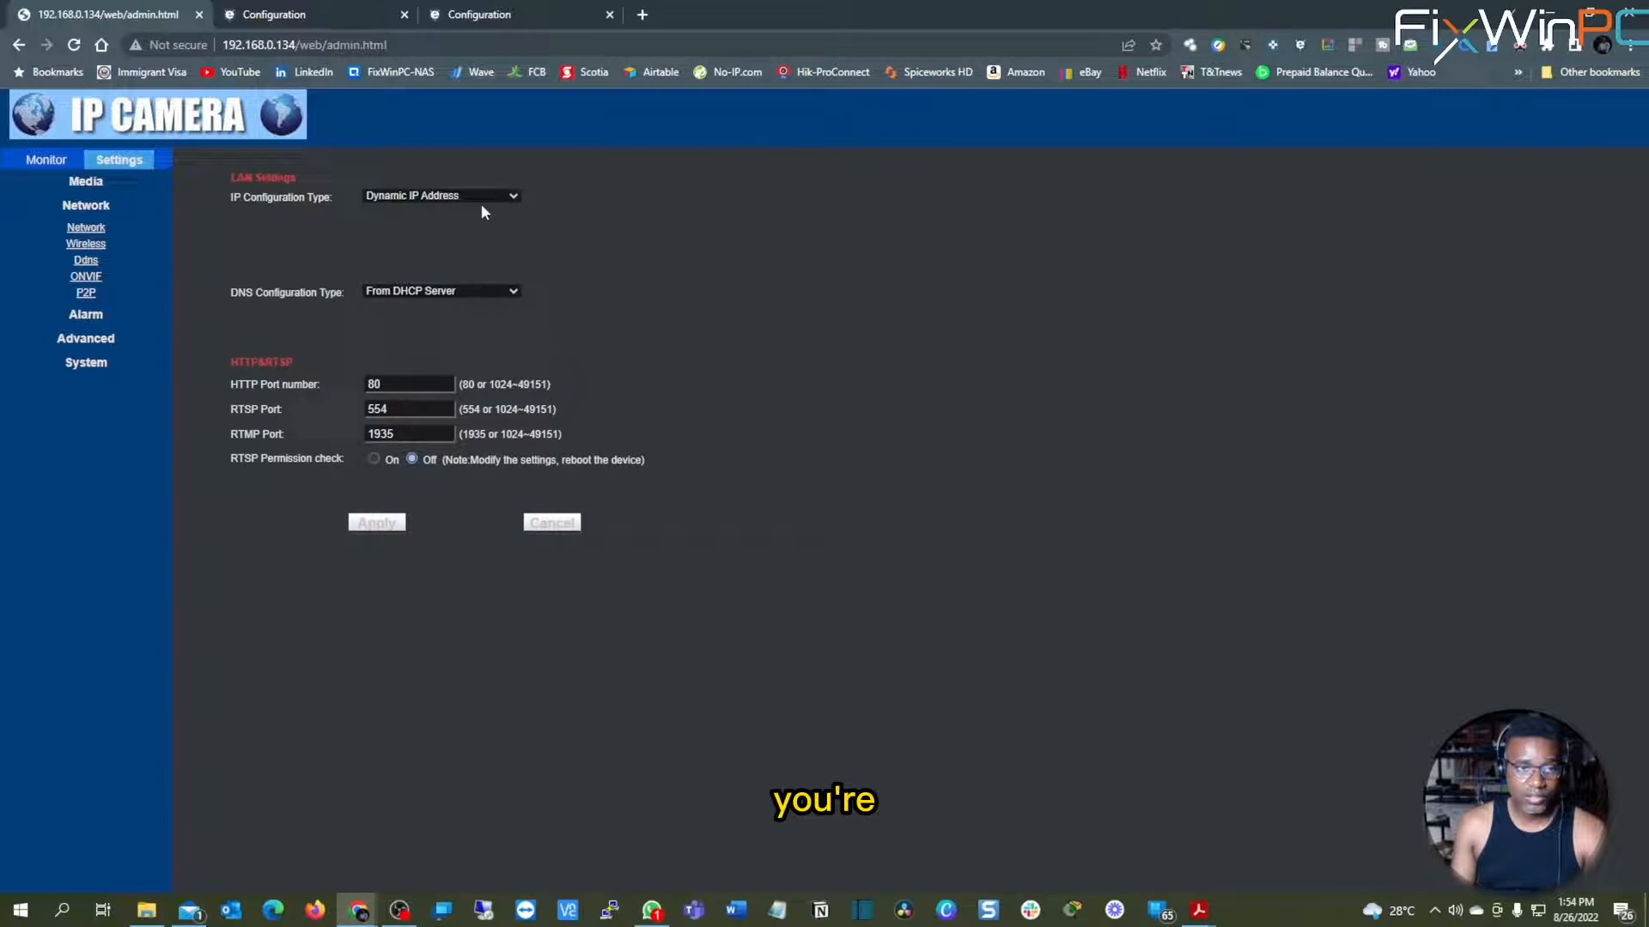
Keep the camera's IP configuration as Dynamic IP Address and return to the NVR configuration
{"action": "left_click", "coordinate": [440, 196]}
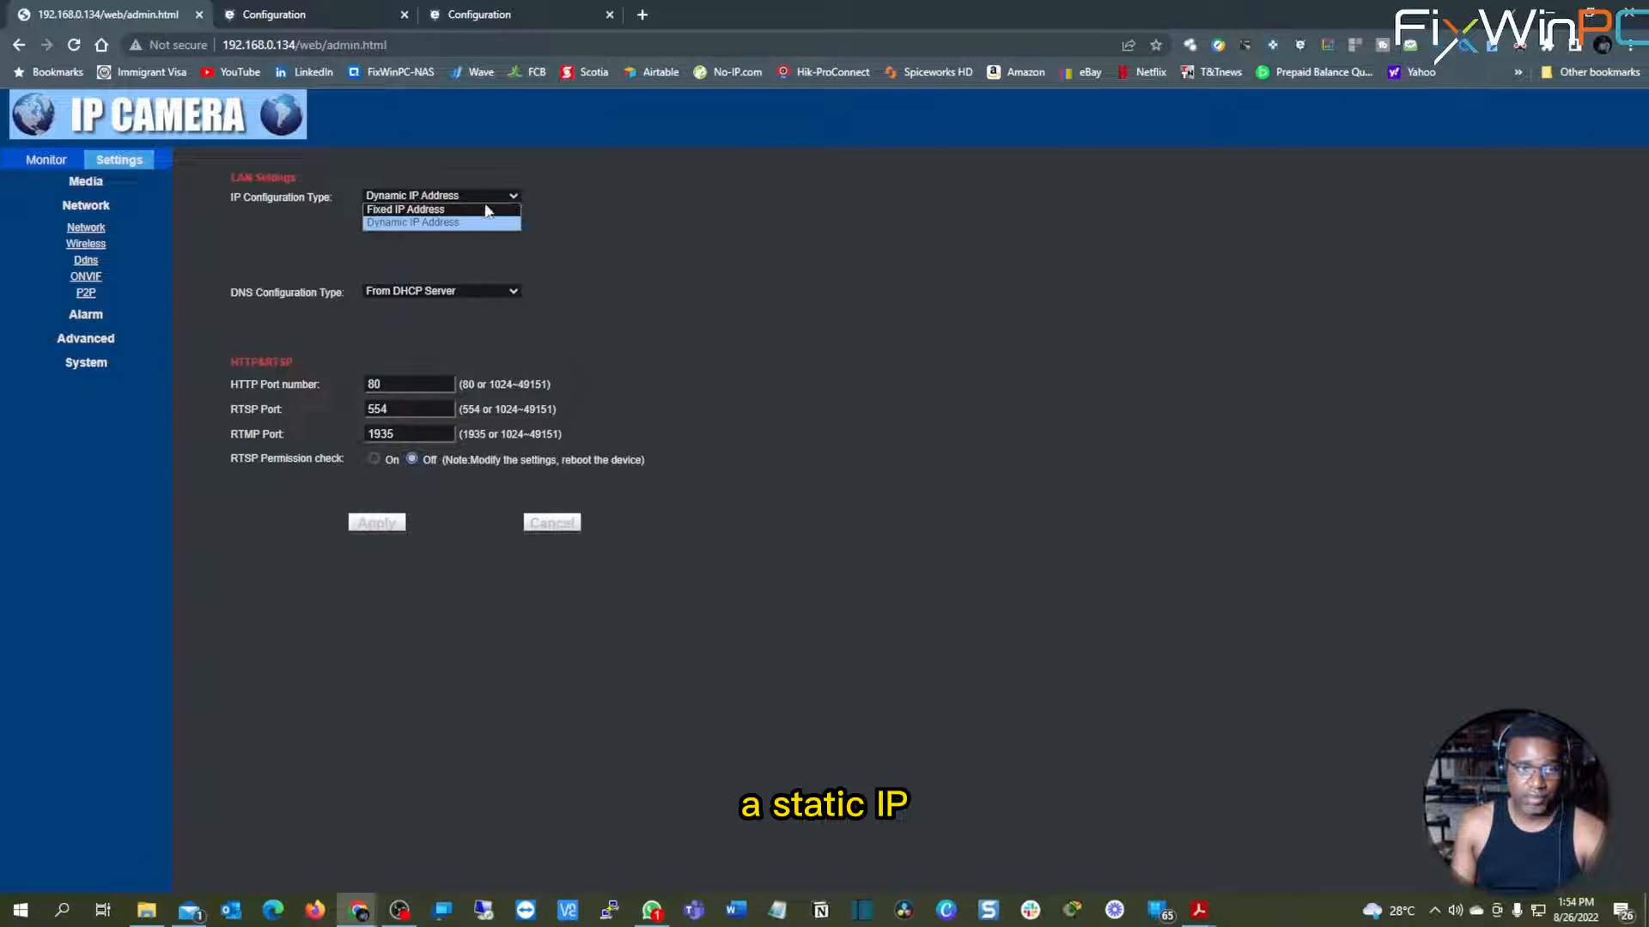
{"action": "left_click", "coordinate": [441, 196]}
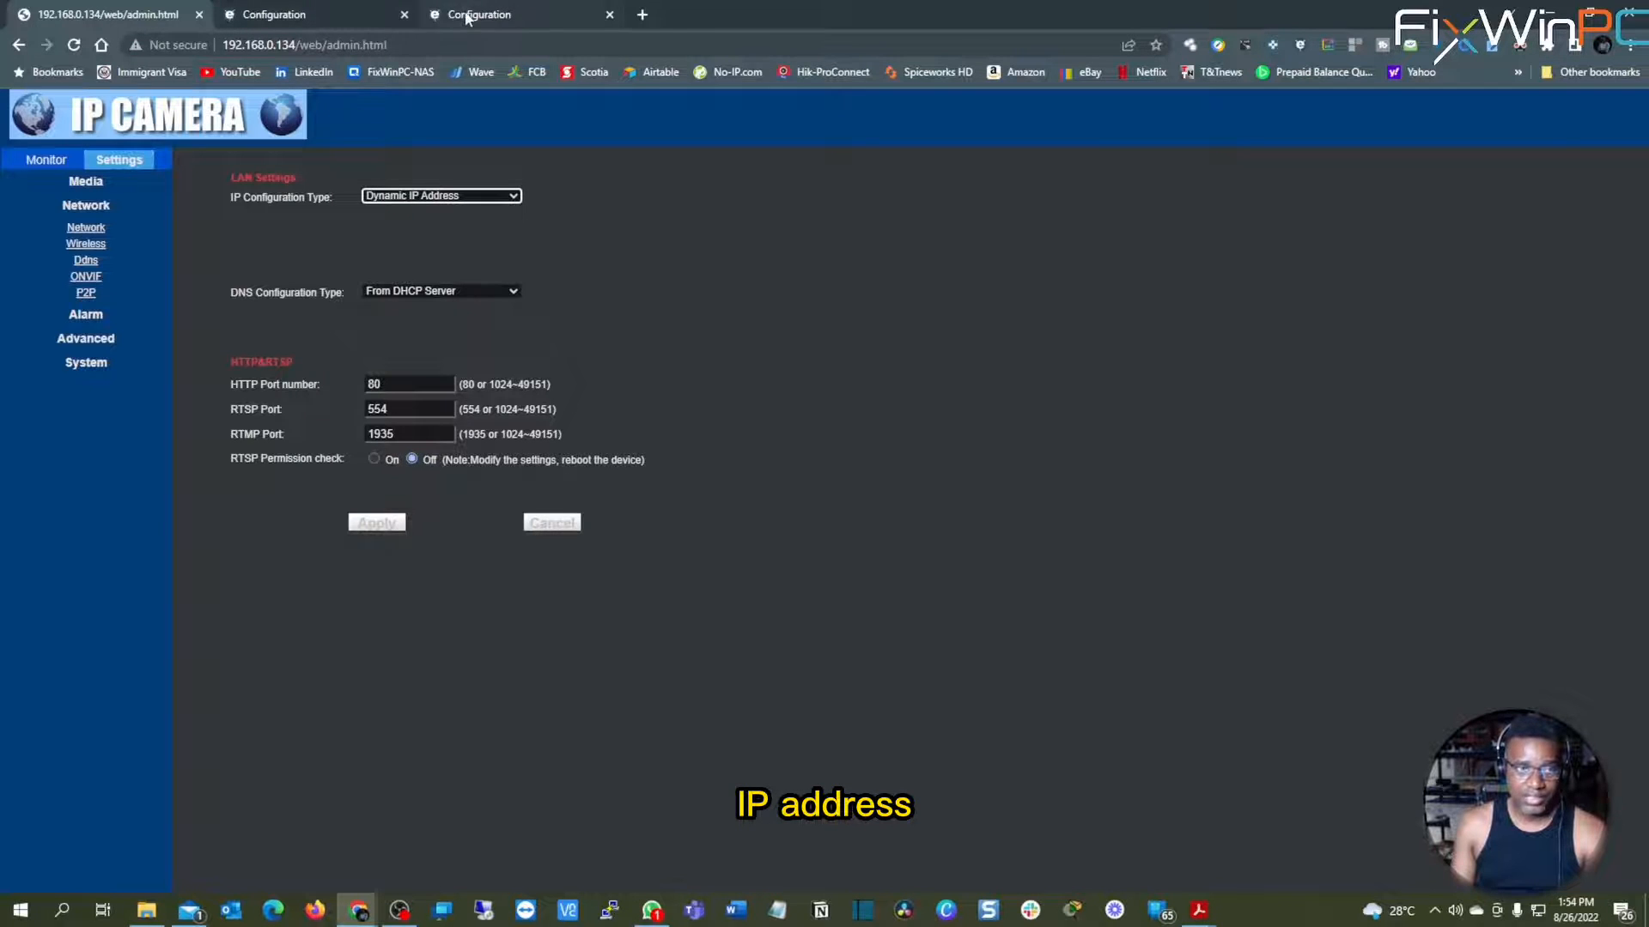
{"action": "left_click", "coordinate": [274, 14]}
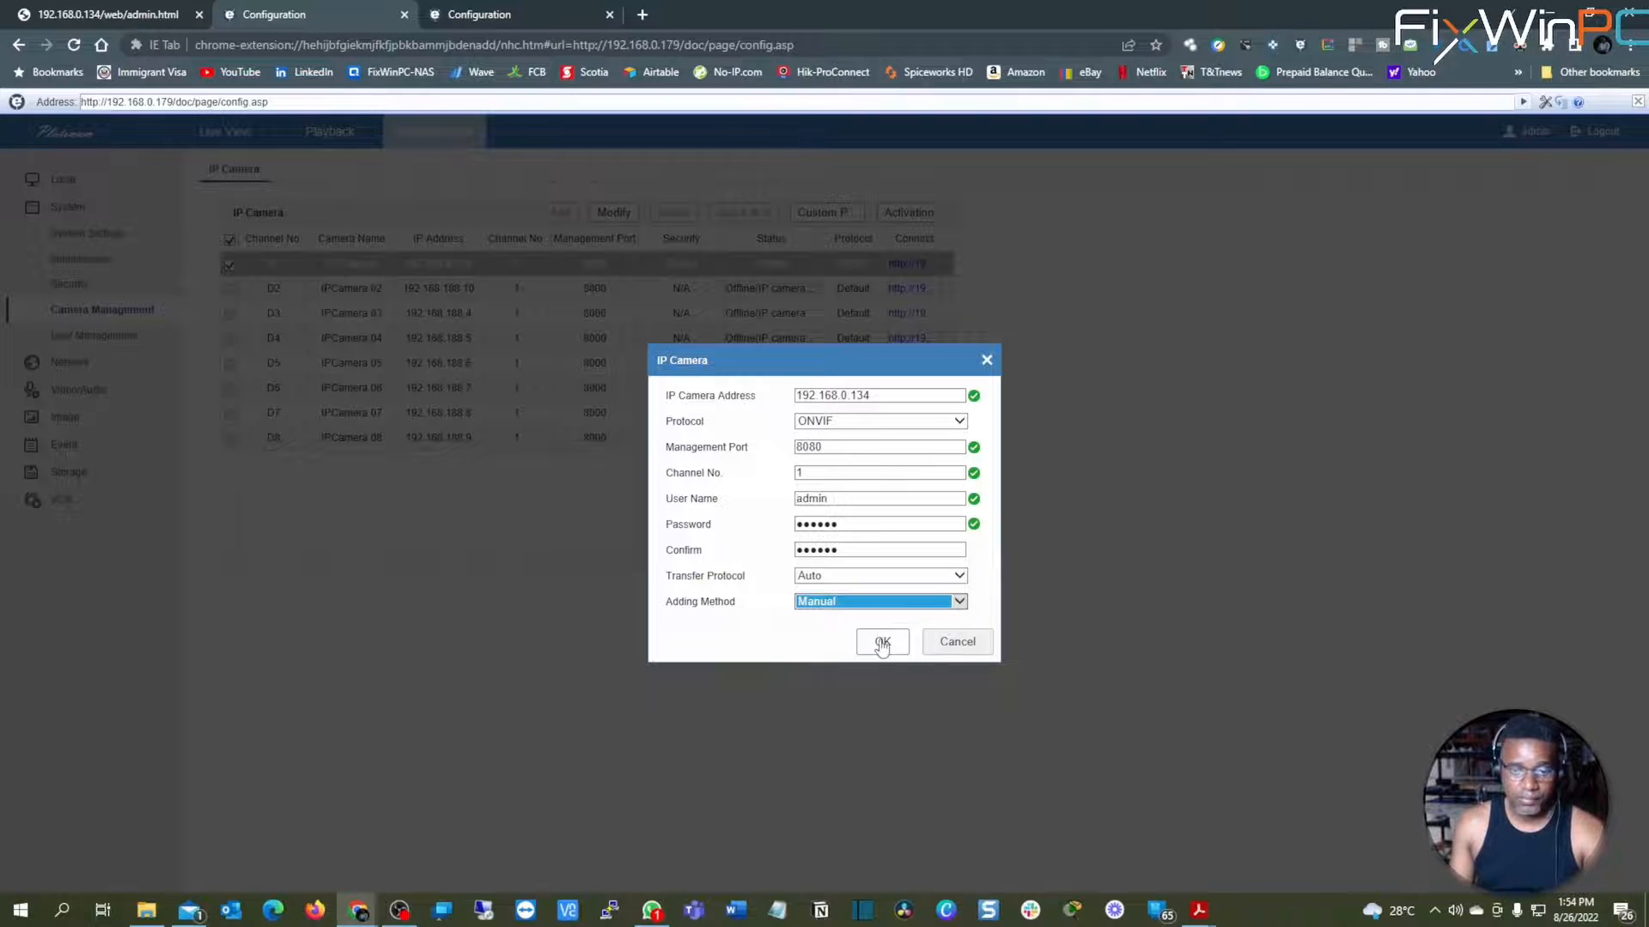
Confirm the camera's connection settings so D1 shows Online, then reach its Connect link
{"action": "left_click", "coordinate": [881, 641]}
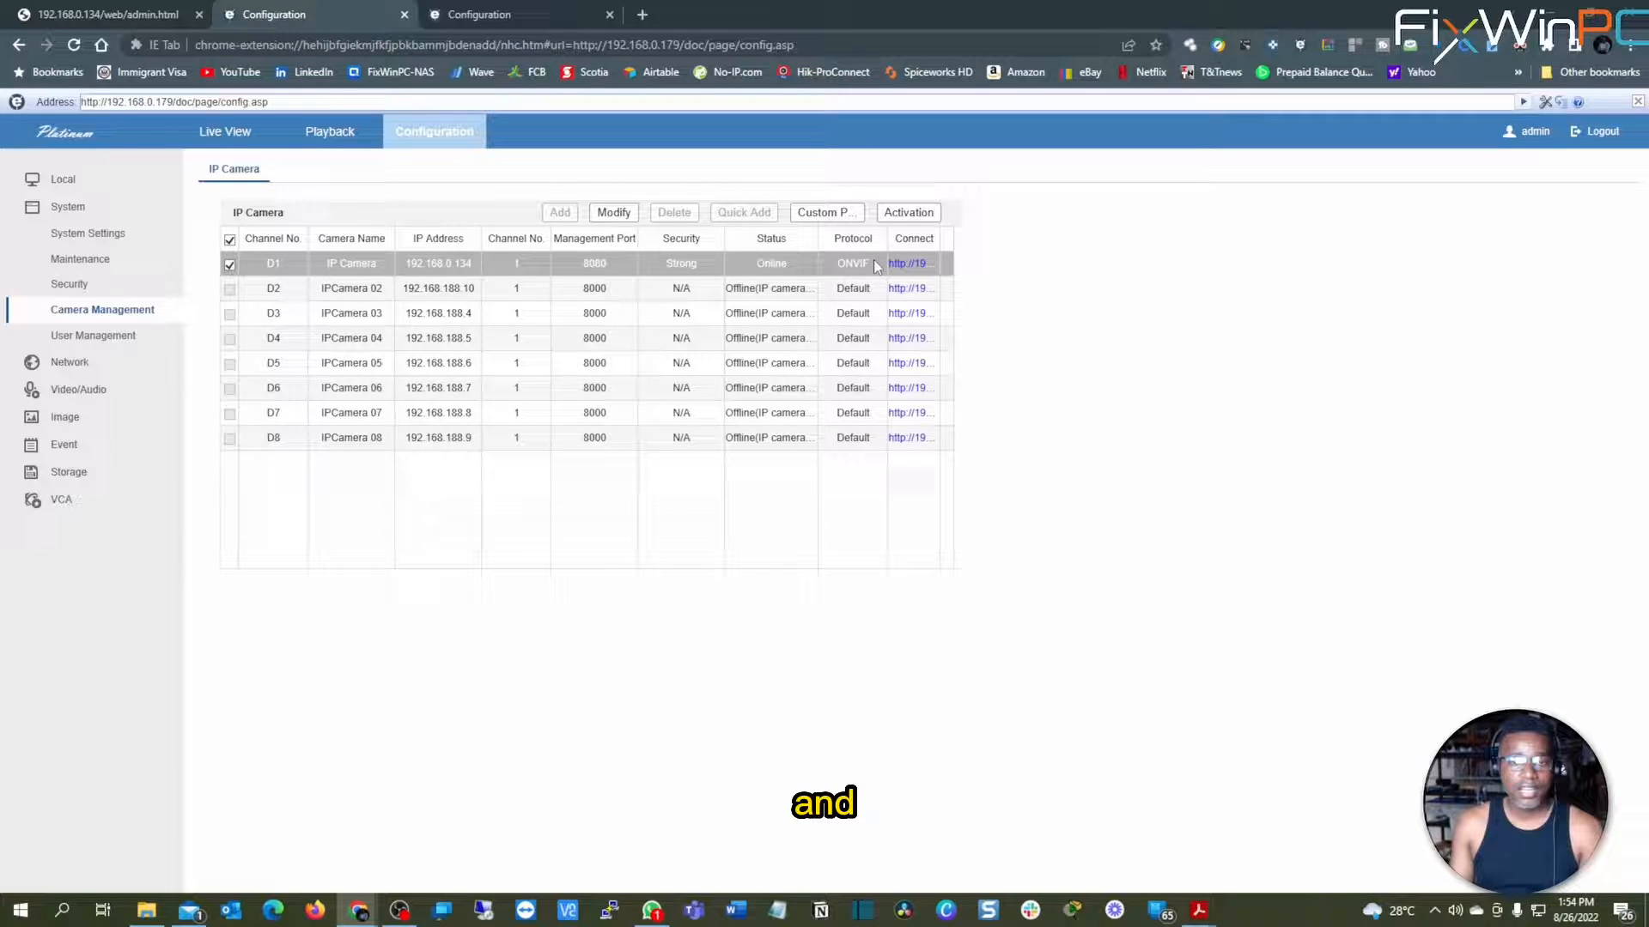
{"action": "mouse_move", "coordinate": [912, 264]}
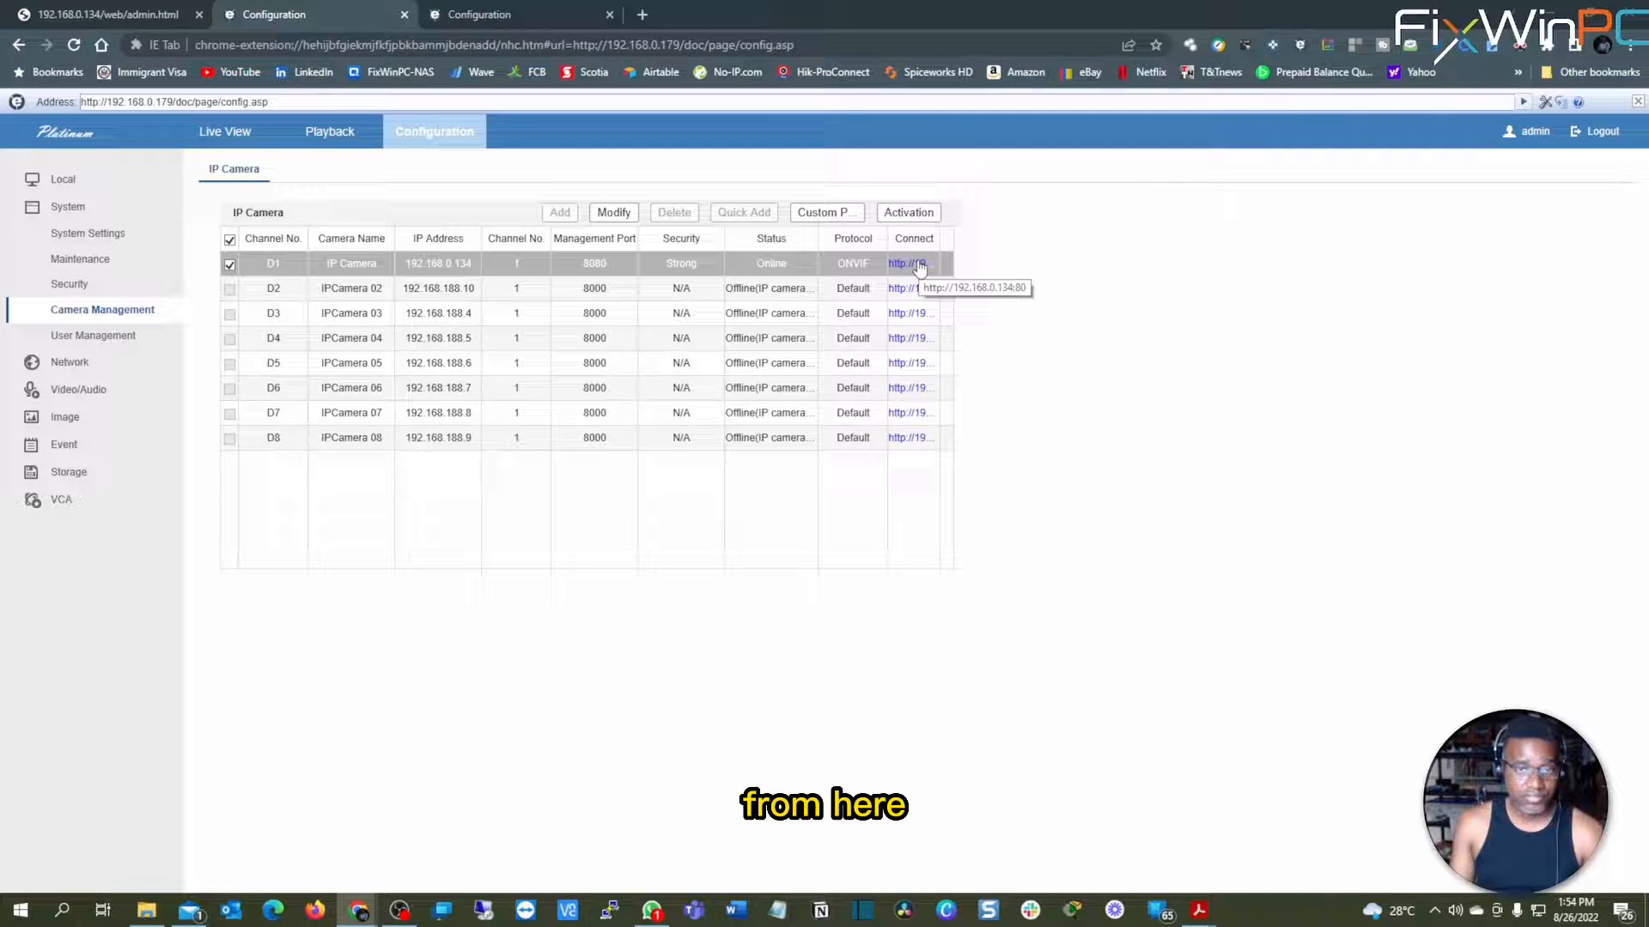
{"action": "left_click", "coordinate": [906, 263]}
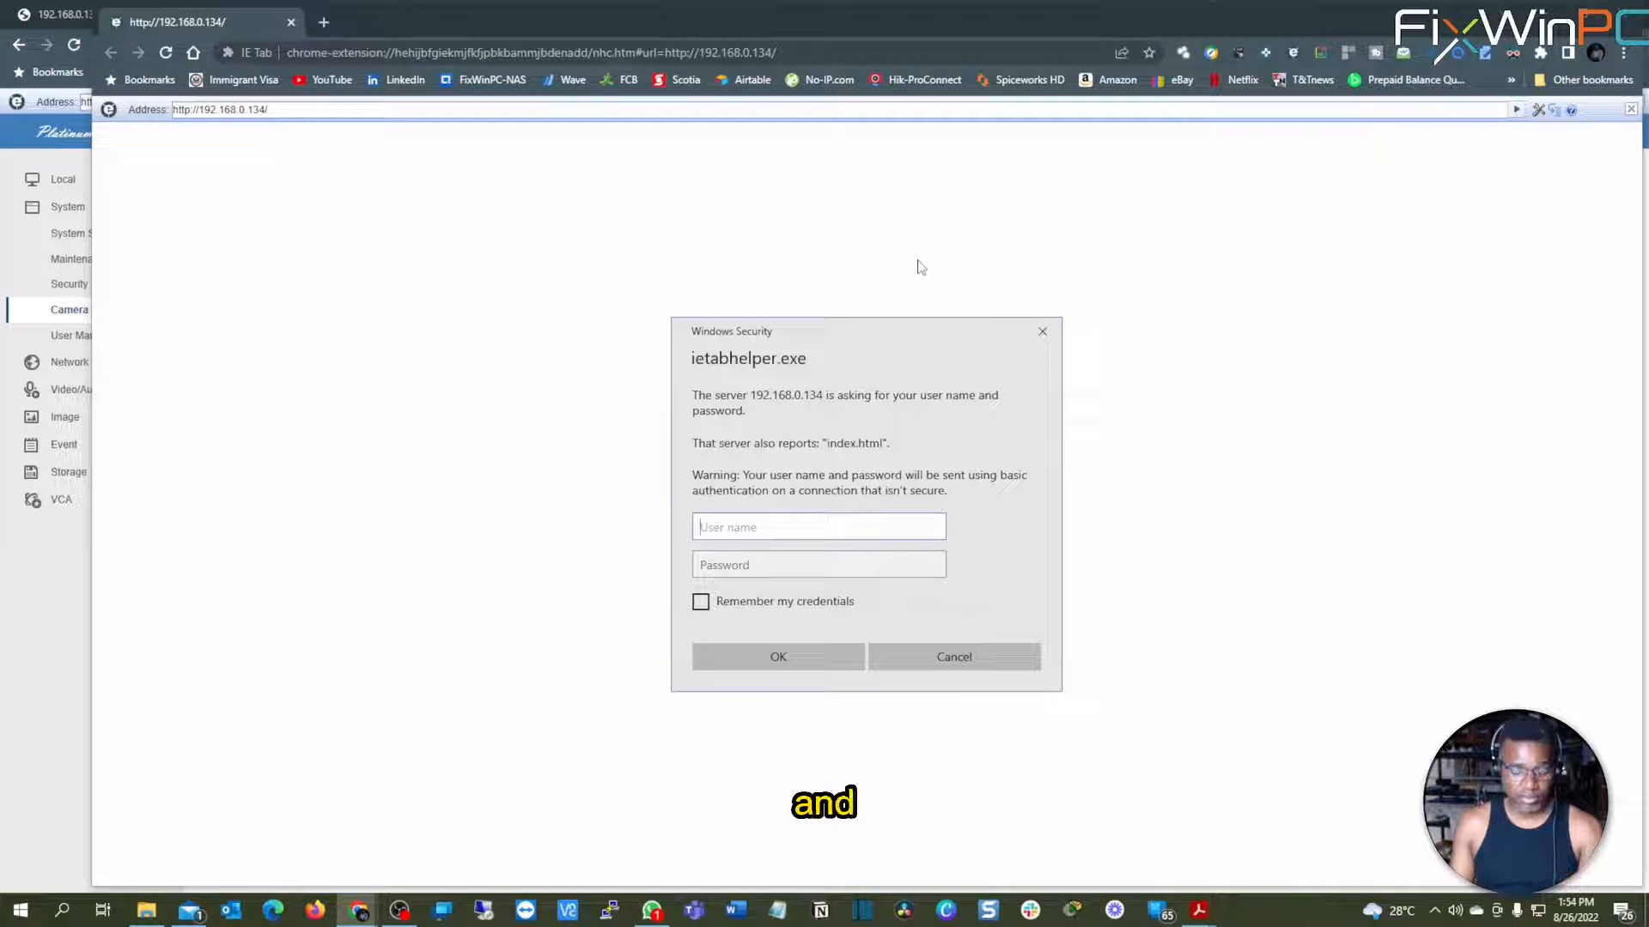
{"action": "type", "text": "admin"}
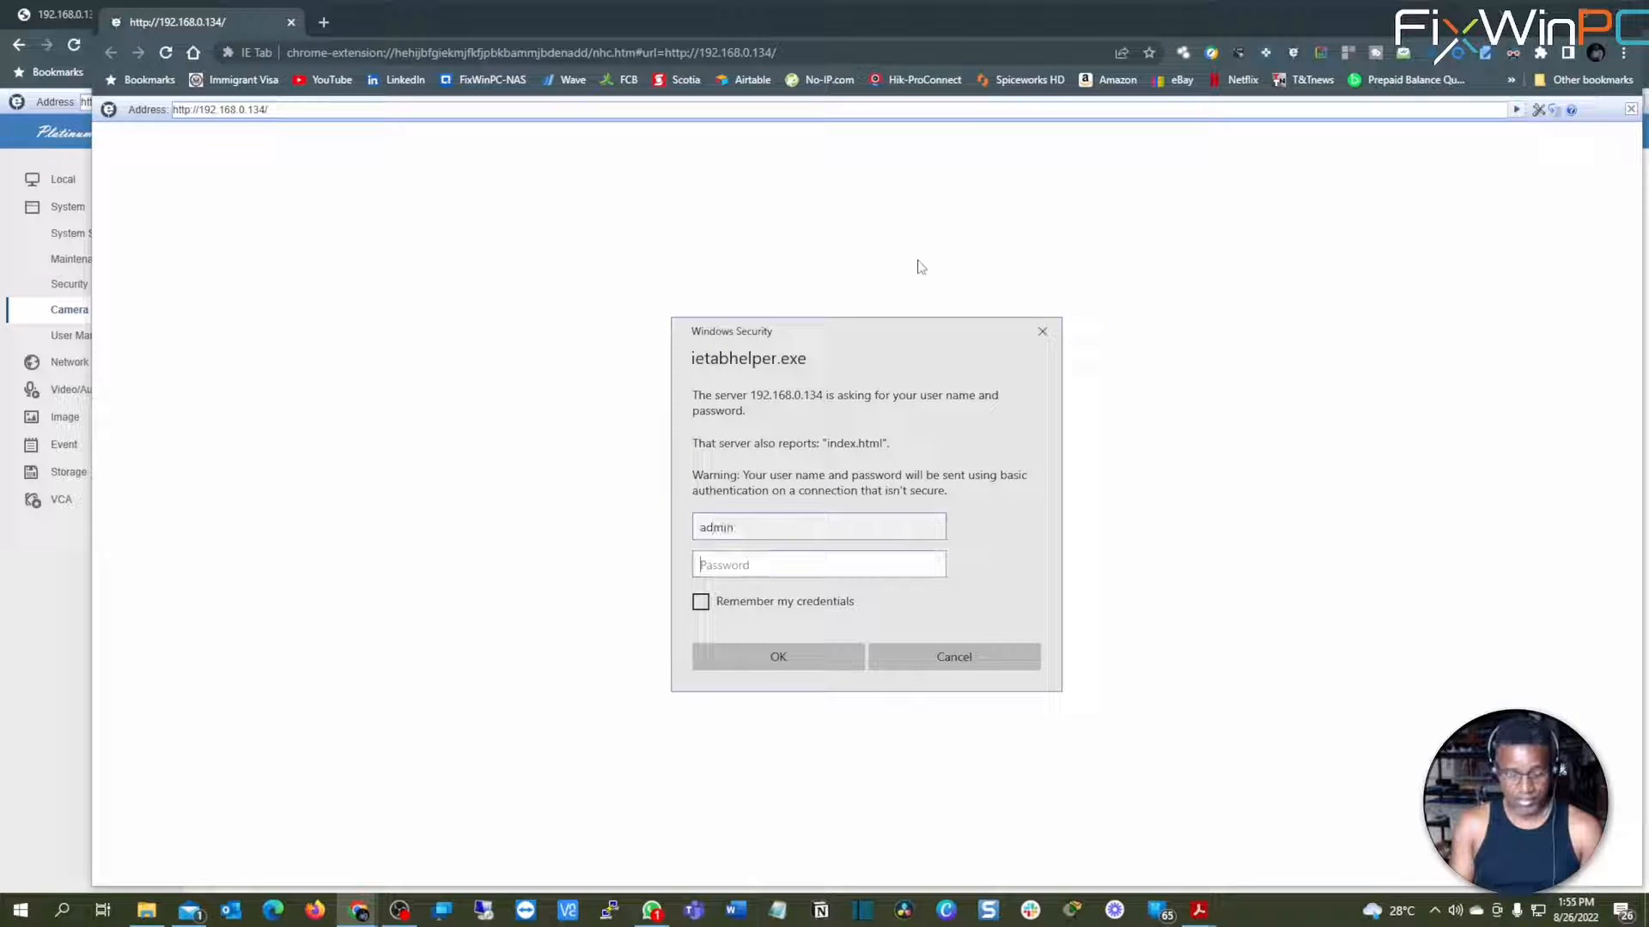
{"action": "type", "text": "password"}
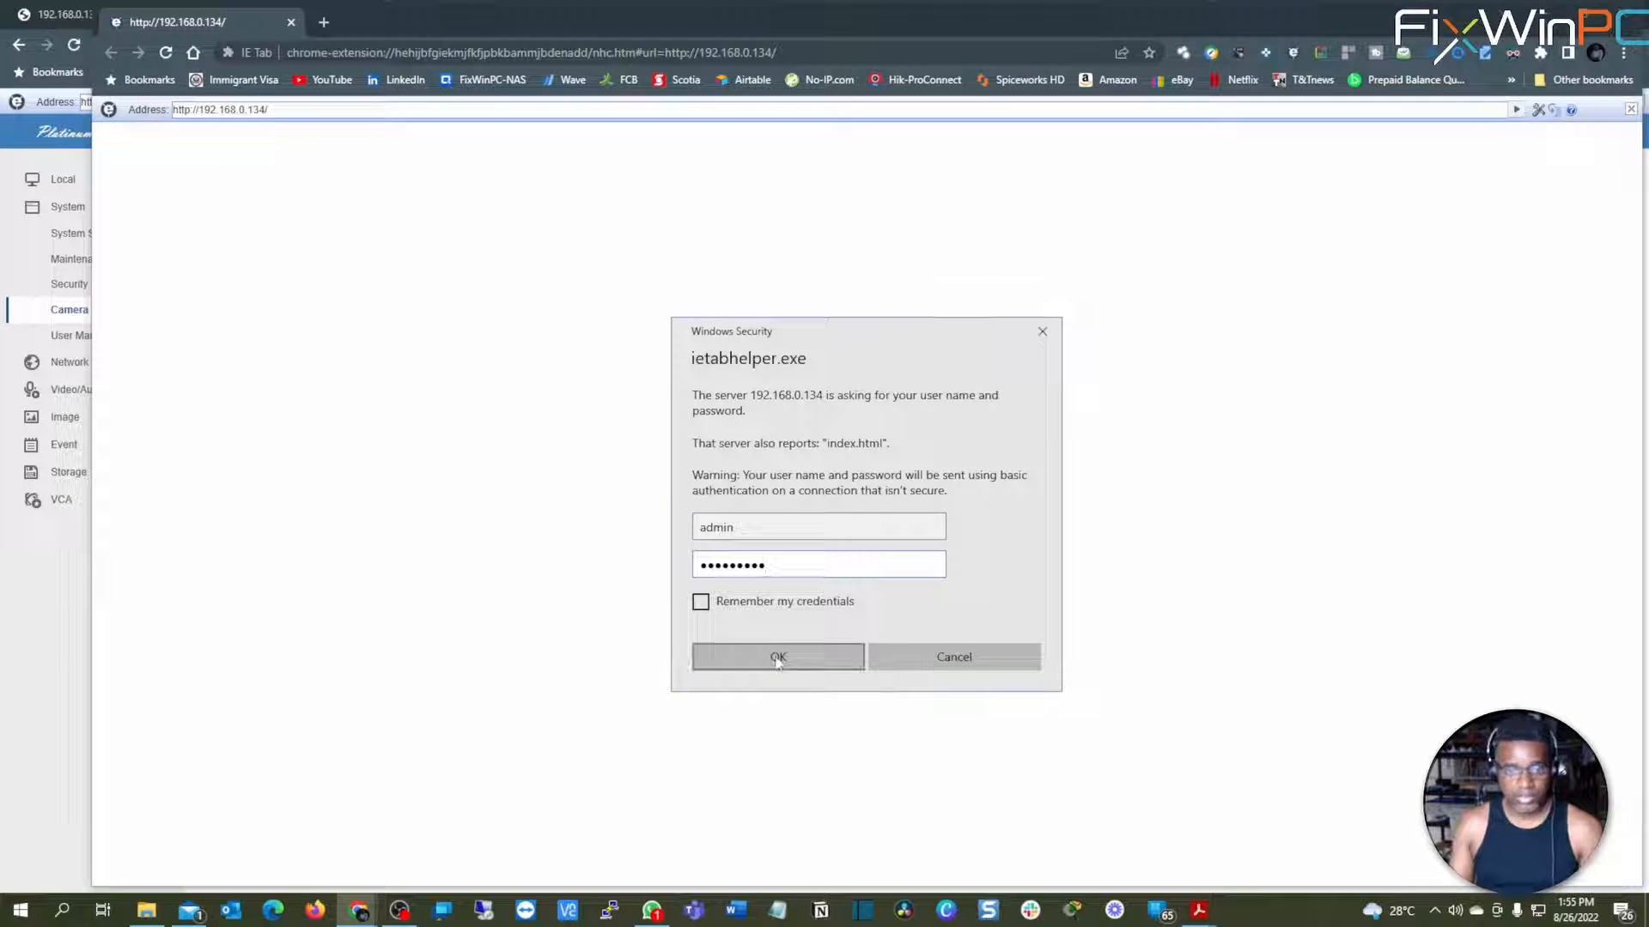
{"action": "left_click", "coordinate": [776, 656]}
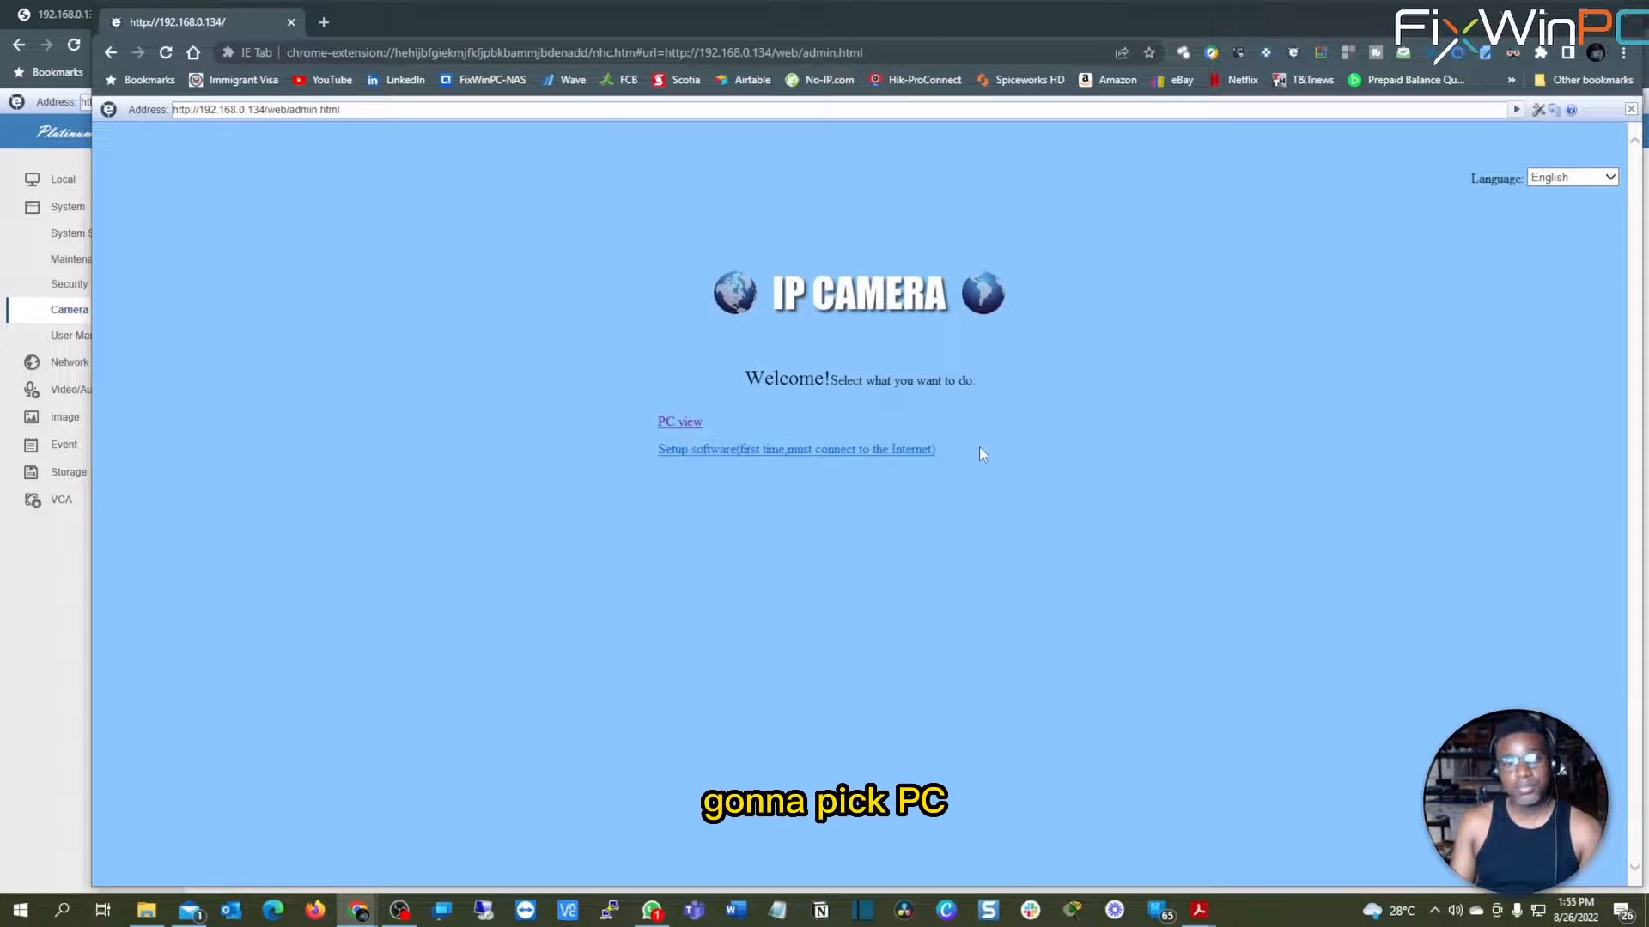
{"action": "left_click", "coordinate": [680, 423]}
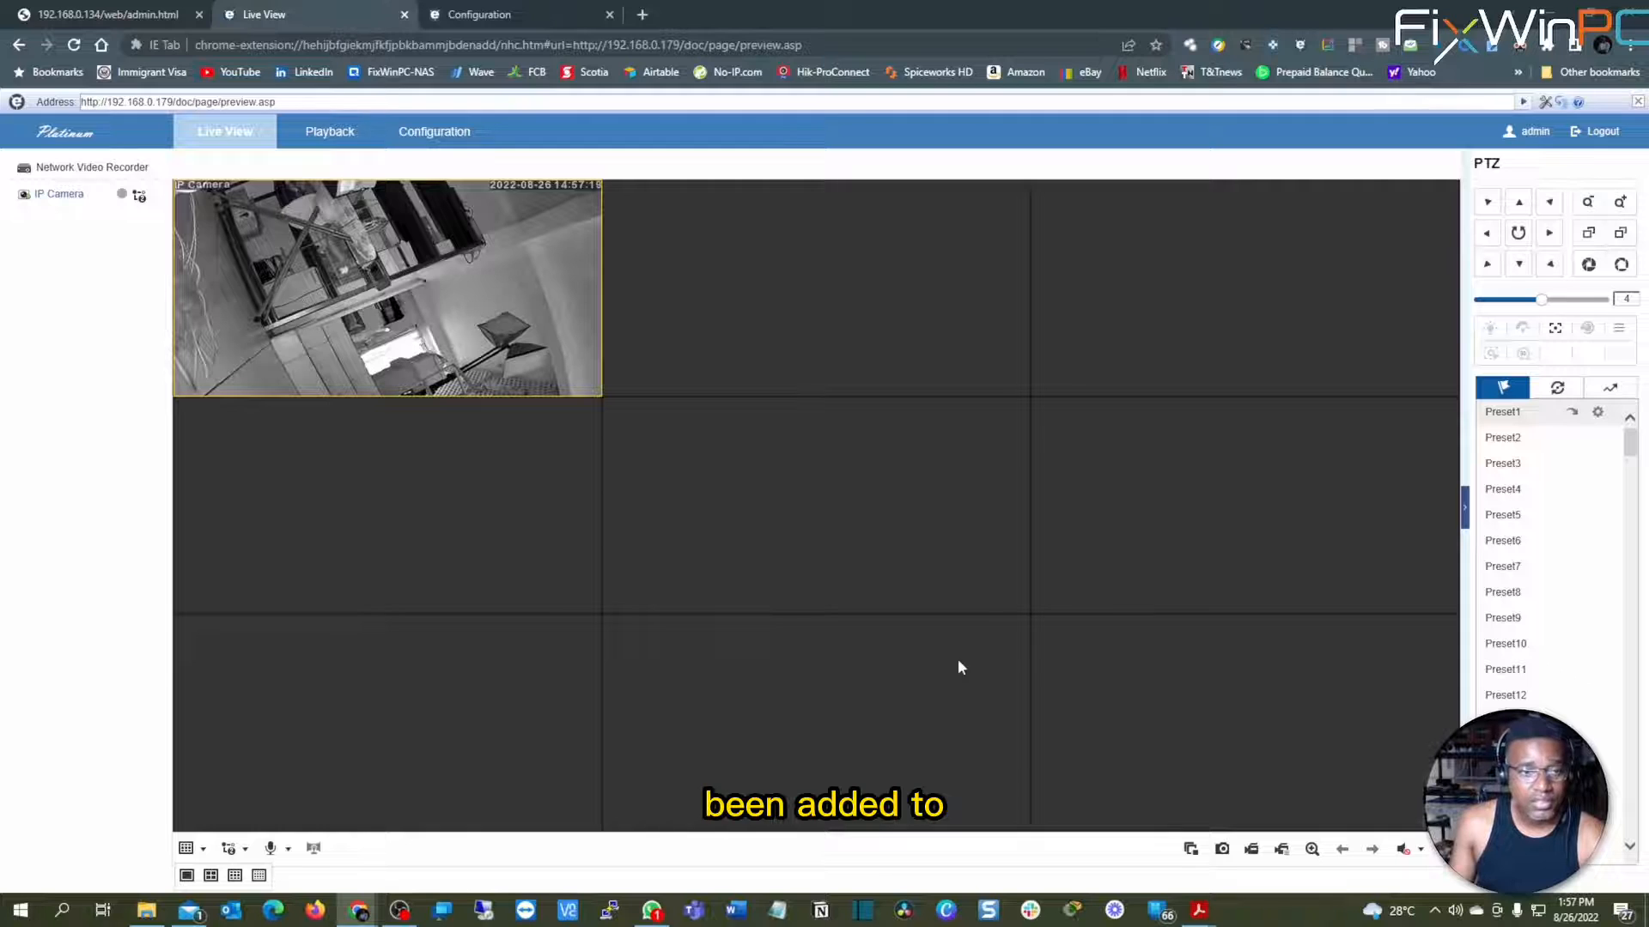
{"action": "mouse_move", "coordinate": [442, 299]}
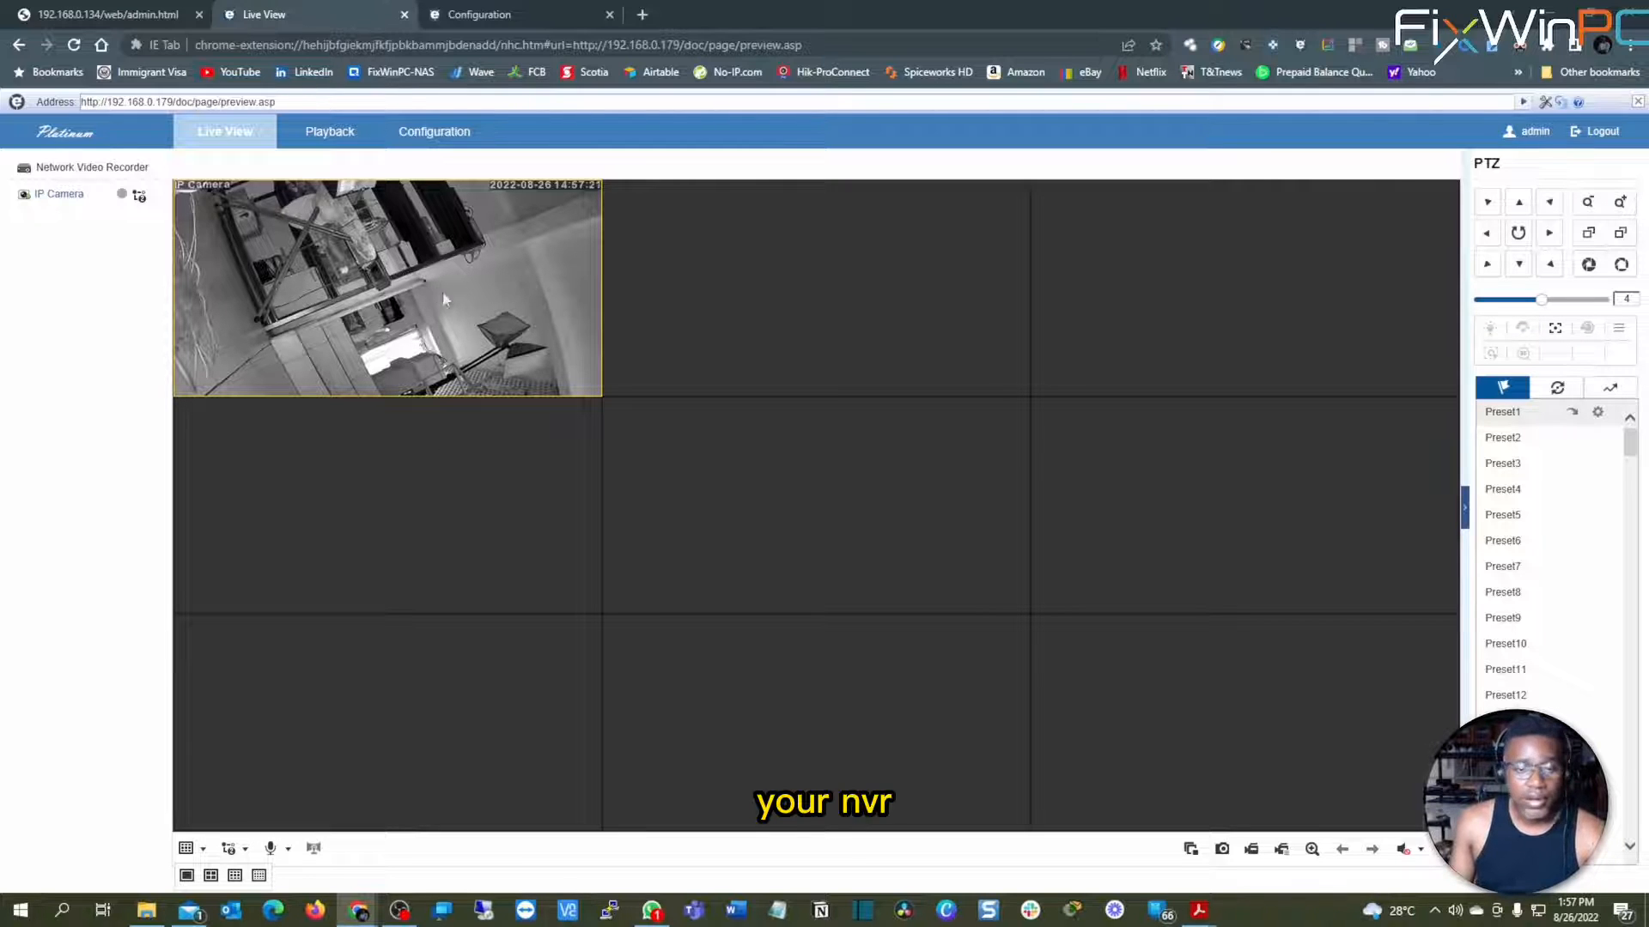
{"action": "mouse_move", "coordinate": [457, 308]}
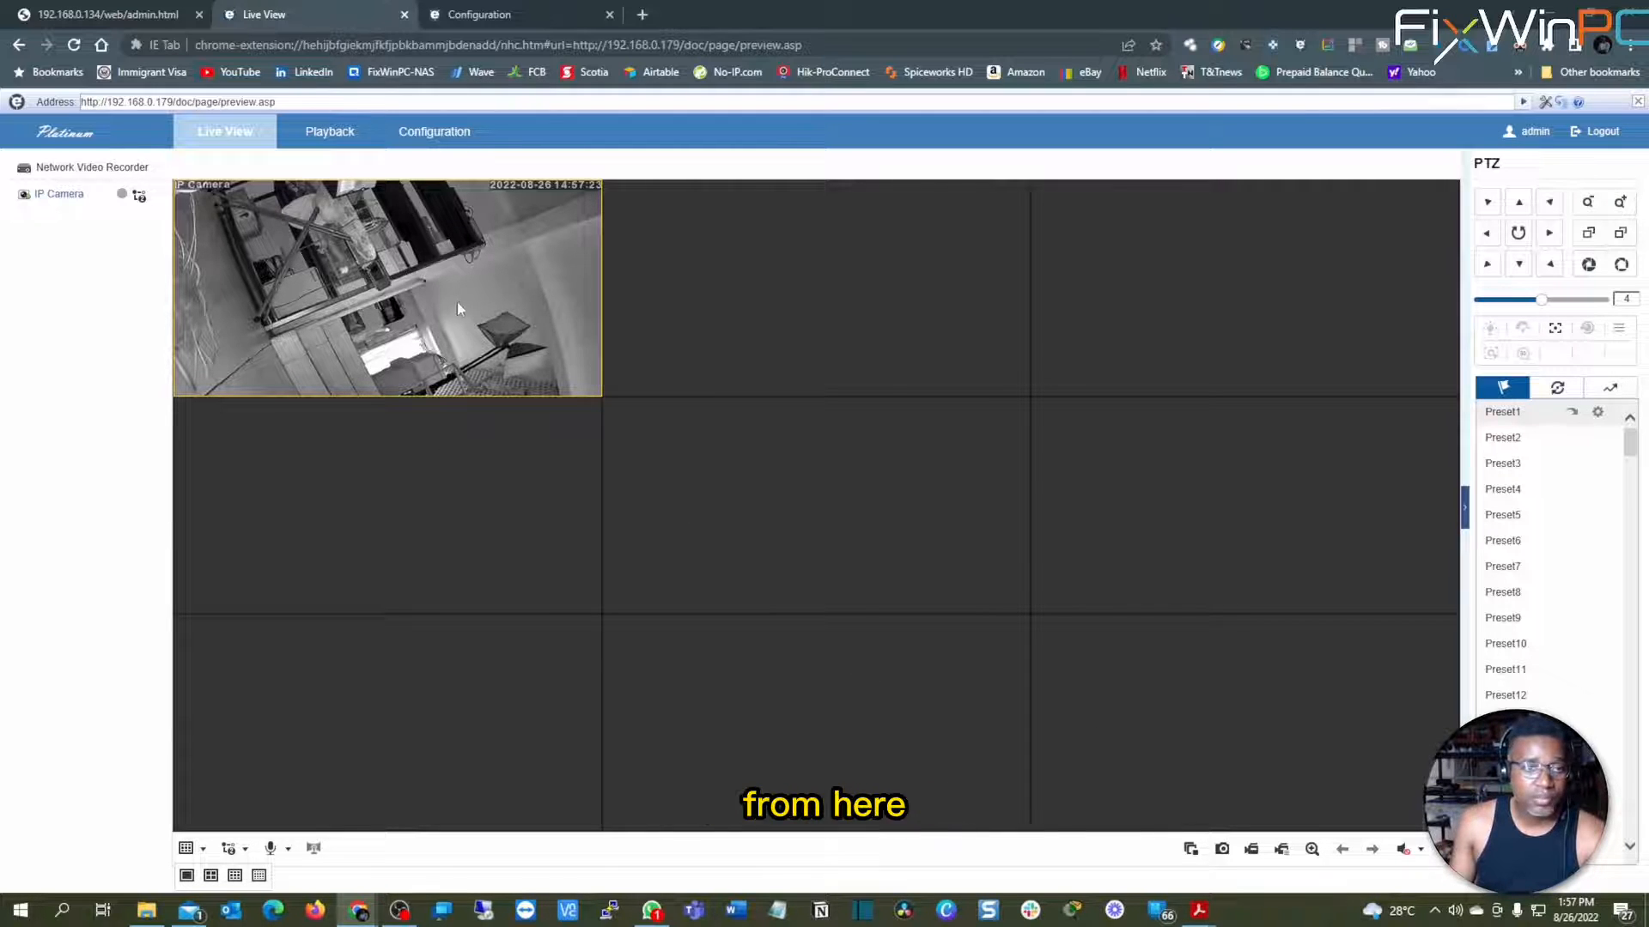
{"action": "mouse_move", "coordinate": [582, 319]}
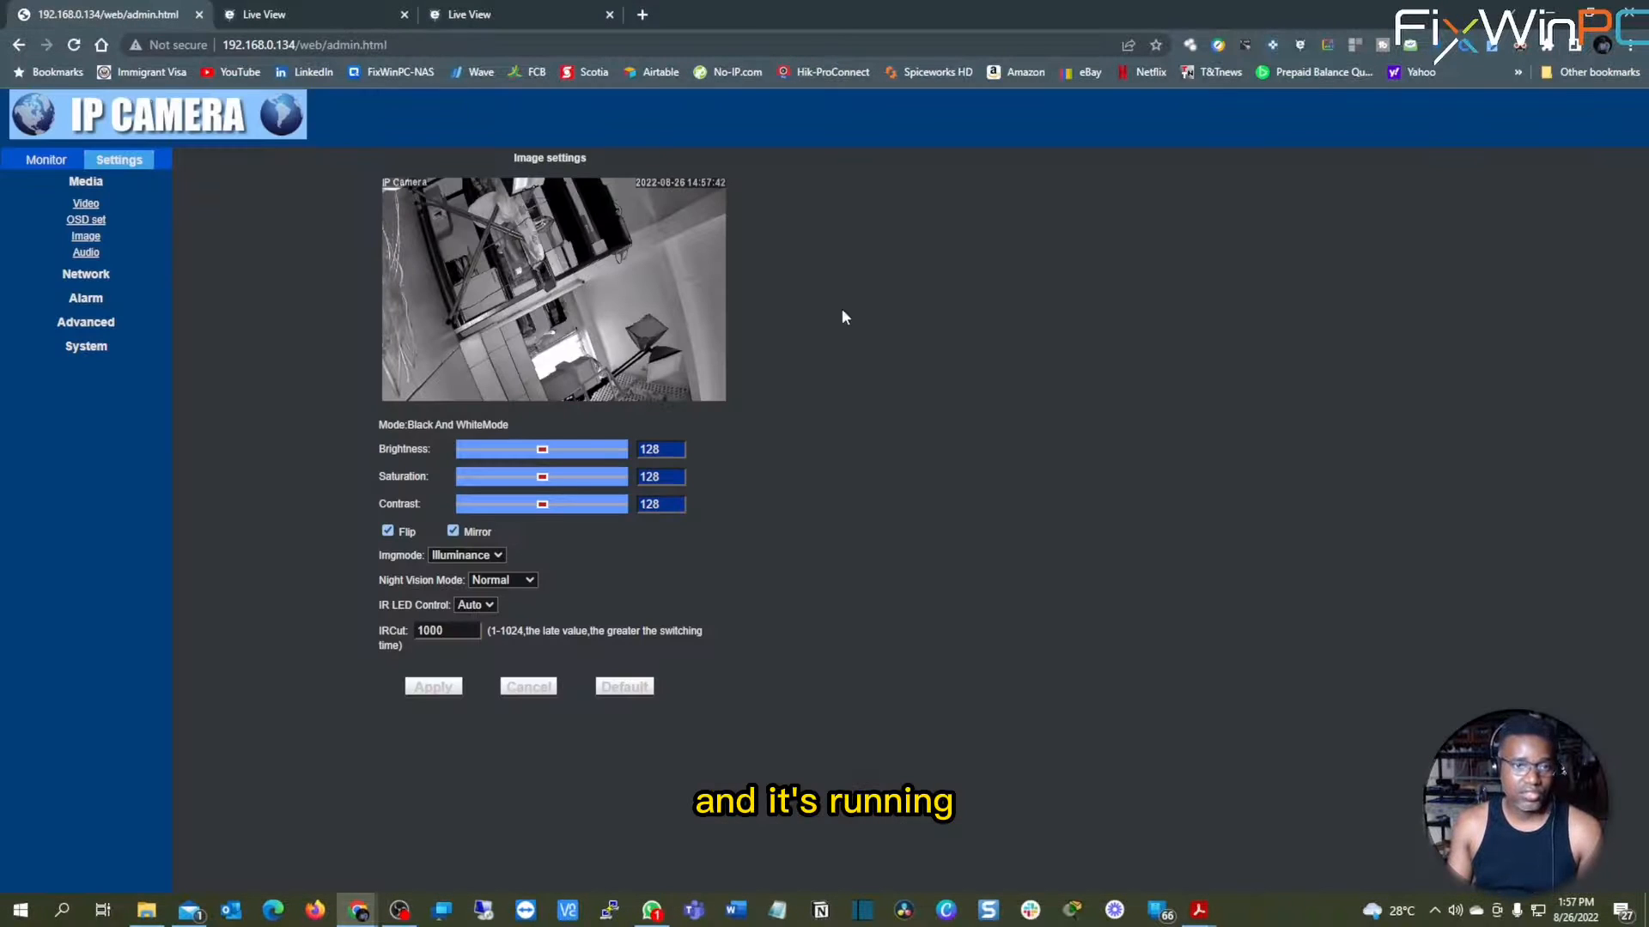
Bring up the camera's Monitor page with pan-tilt and zoom controls
{"action": "left_click", "coordinate": [45, 165]}
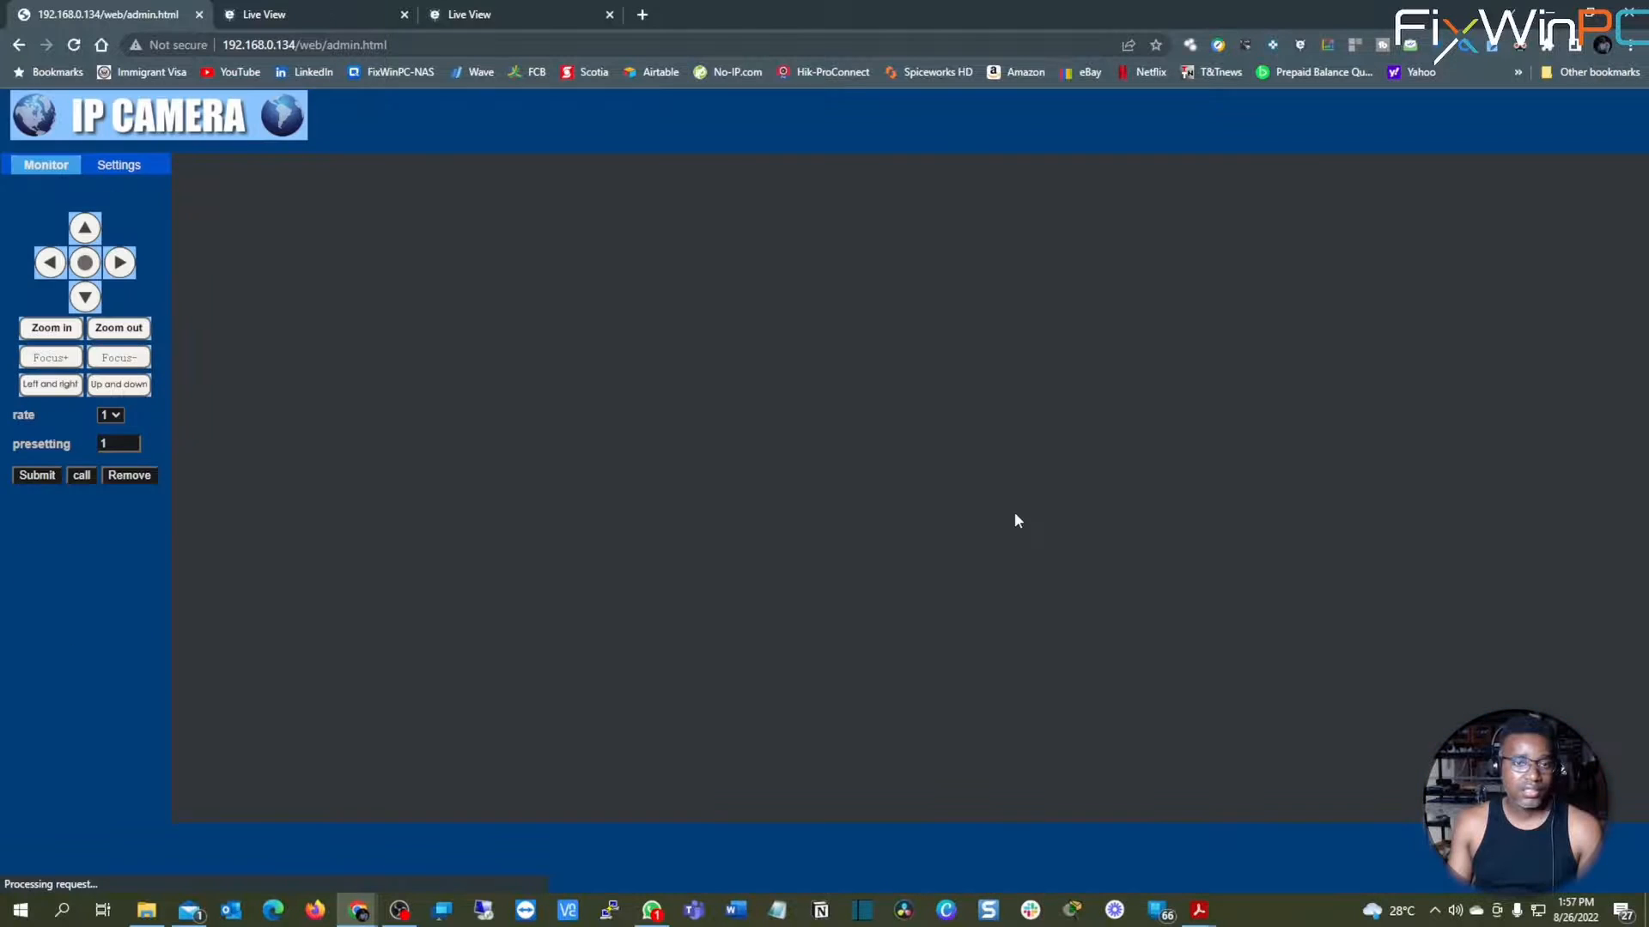